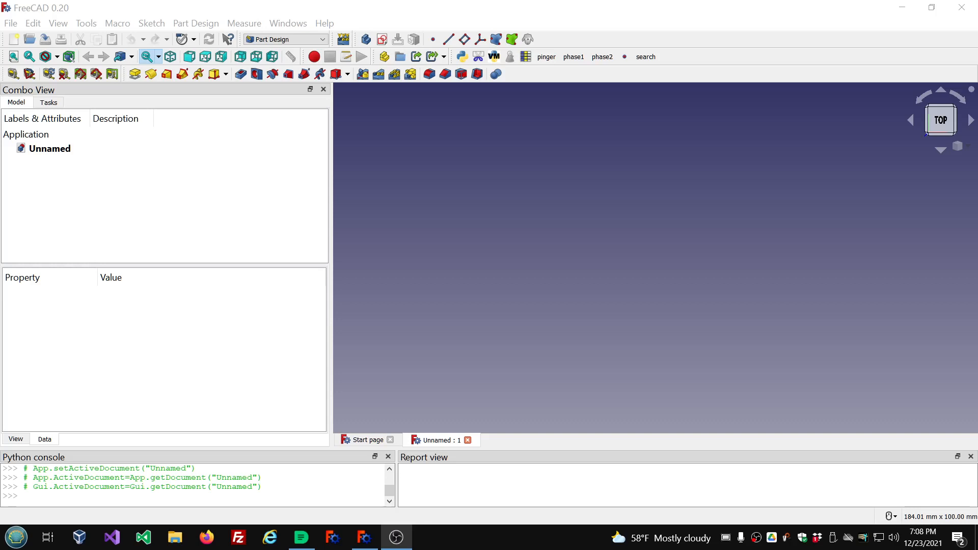
Check FreeCAD's version in the About dialog and dismiss it
{"action": "left_click", "coordinate": [324, 23]}
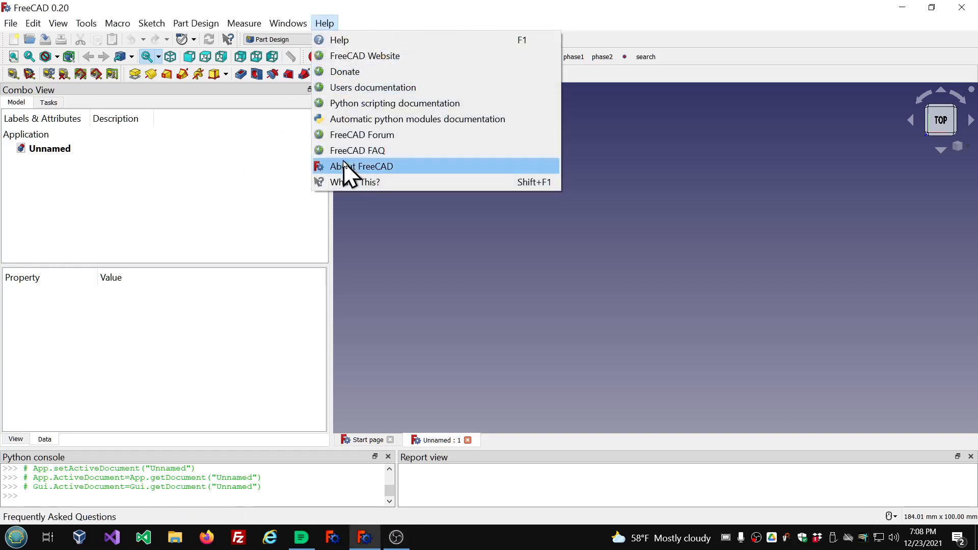
{"action": "left_click", "coordinate": [360, 166]}
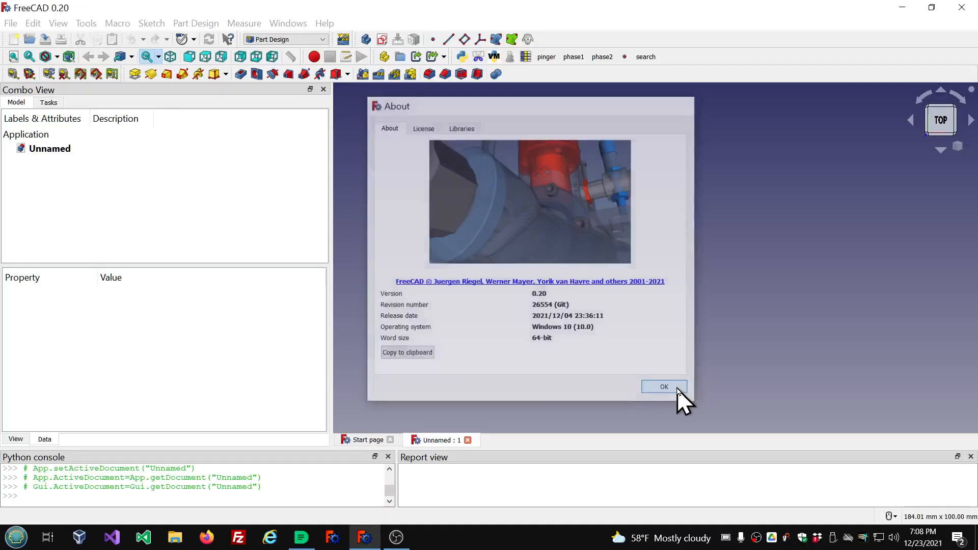
{"action": "left_click", "coordinate": [663, 386]}
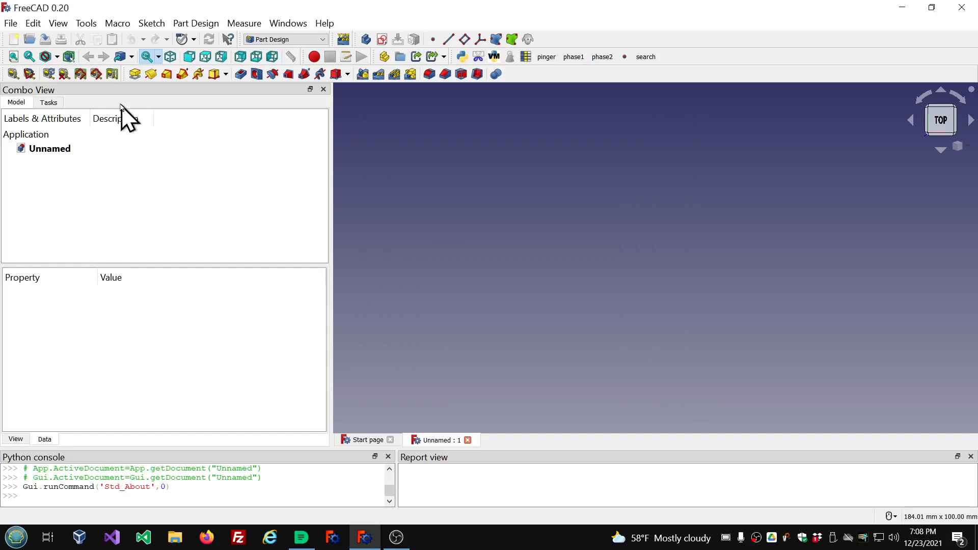
Install the Bevel macro from the Addon Manager's Macros catalogue and close the manager
{"action": "left_click", "coordinate": [85, 24]}
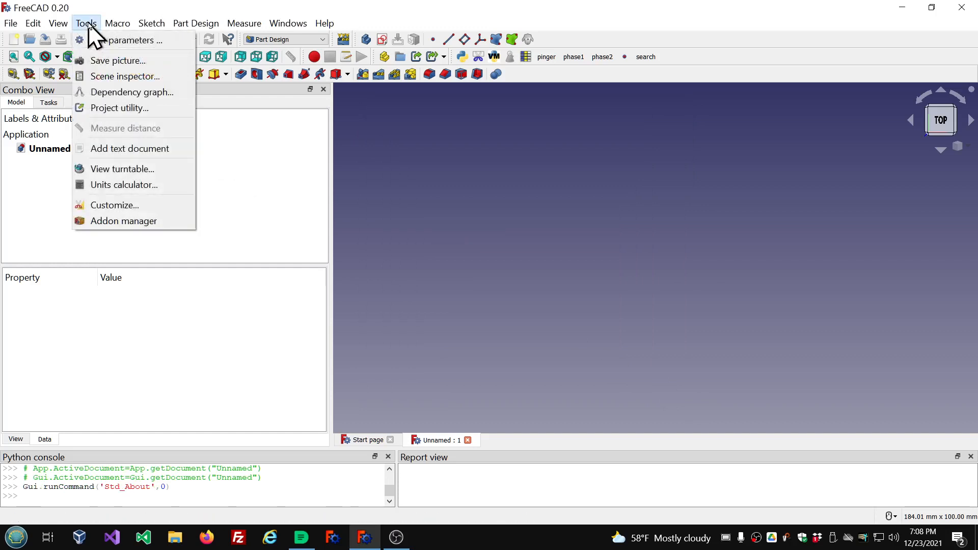
{"action": "mouse_move", "coordinate": [124, 221]}
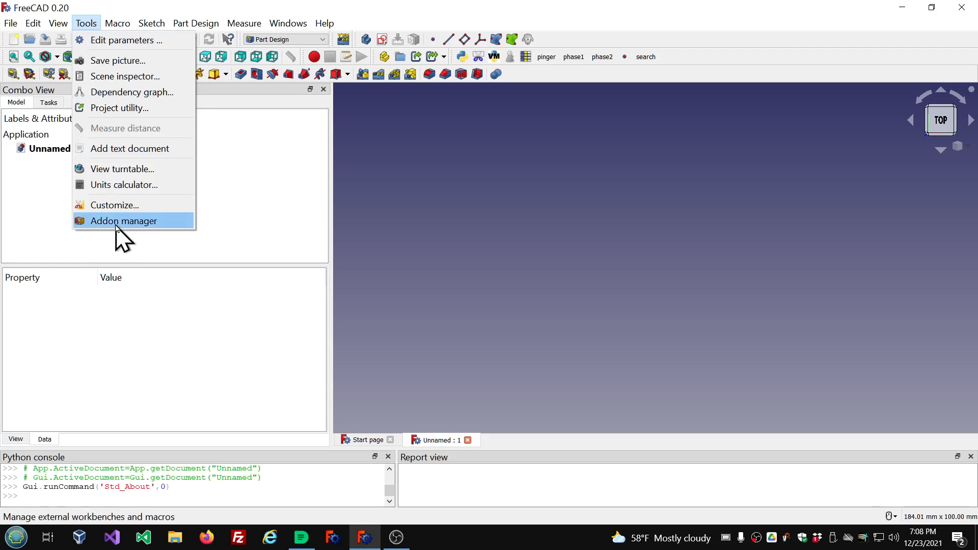
{"action": "left_click", "coordinate": [123, 222]}
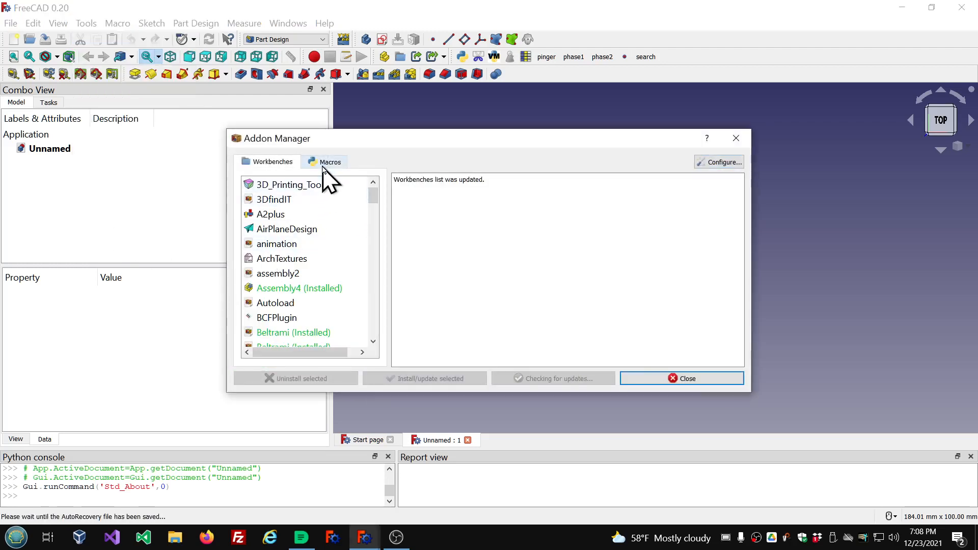
{"action": "left_click", "coordinate": [329, 162]}
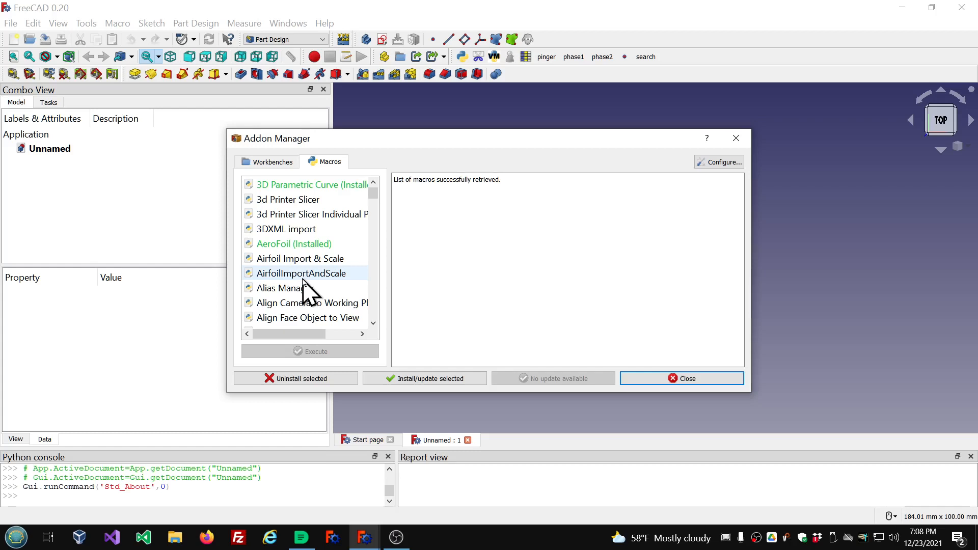
{"action": "scroll", "scroll_direction": "down", "scroll_amount": 3}
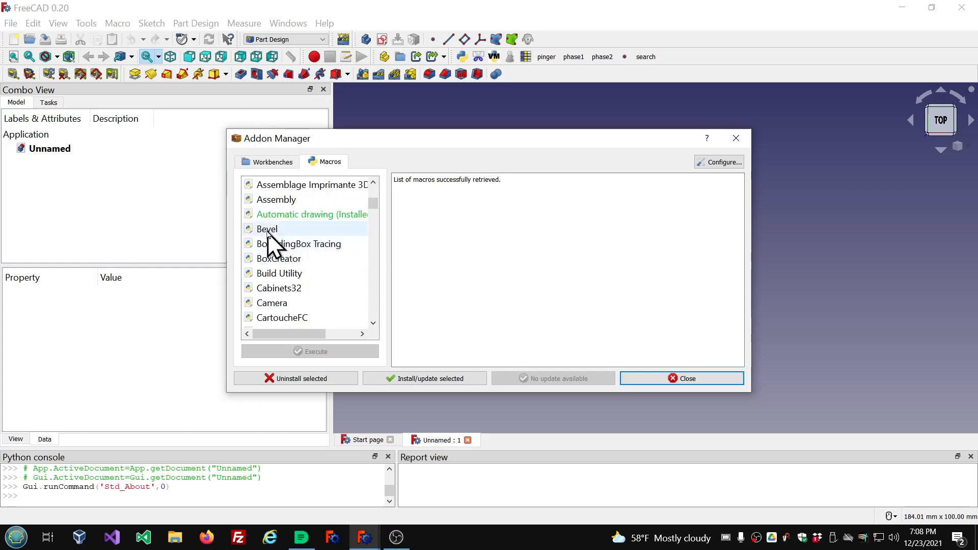
{"action": "left_click", "coordinate": [266, 229]}
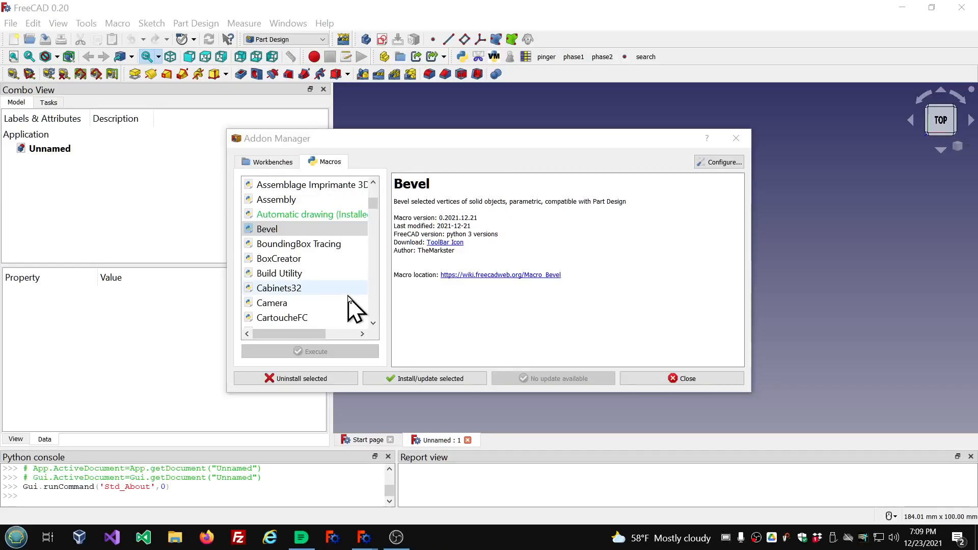
{"action": "mouse_move", "coordinate": [423, 378]}
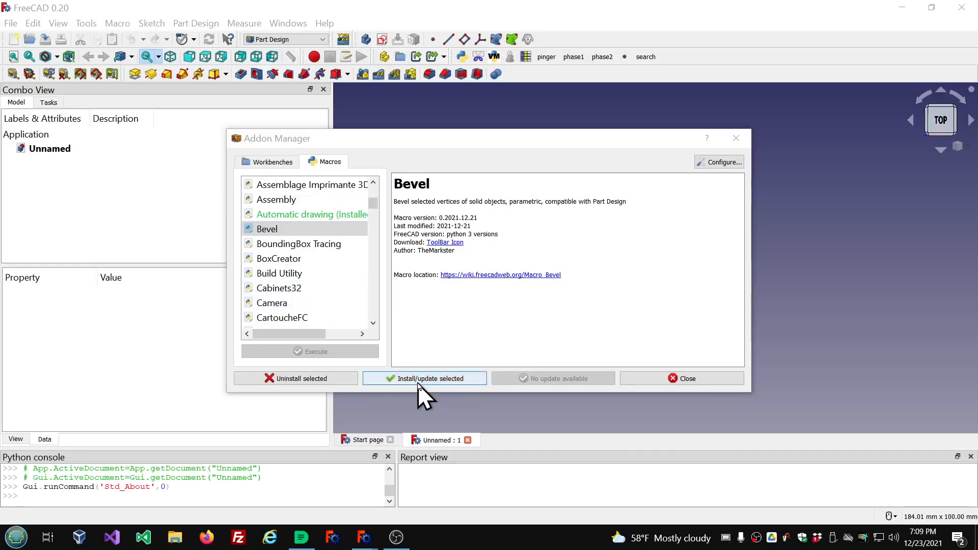
{"action": "left_click", "coordinate": [423, 378]}
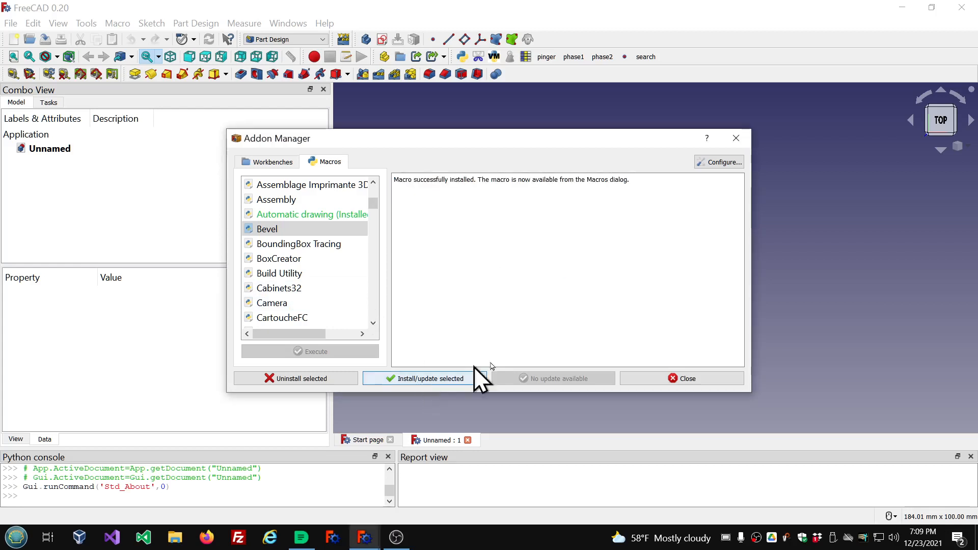
{"action": "left_click", "coordinate": [682, 378]}
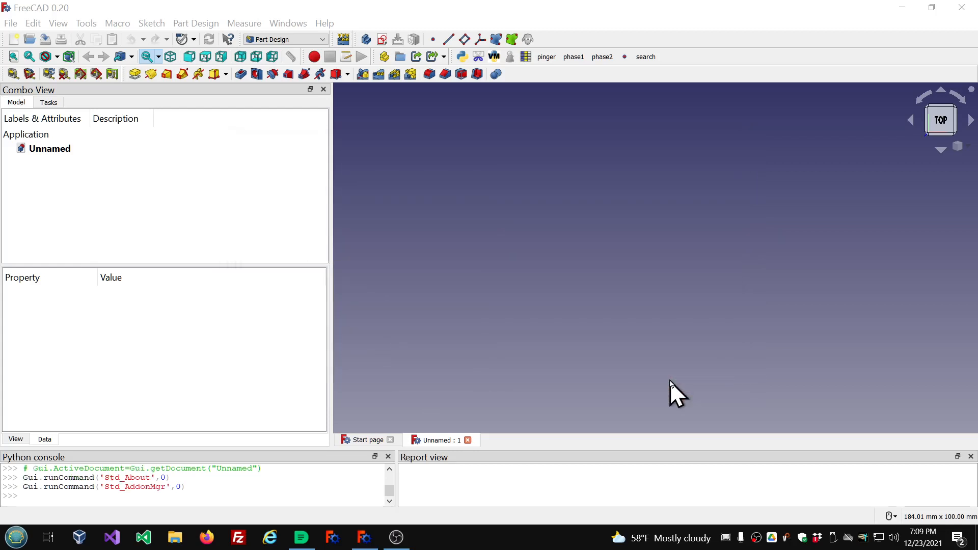
{"action": "mouse_move", "coordinate": [117, 23]}
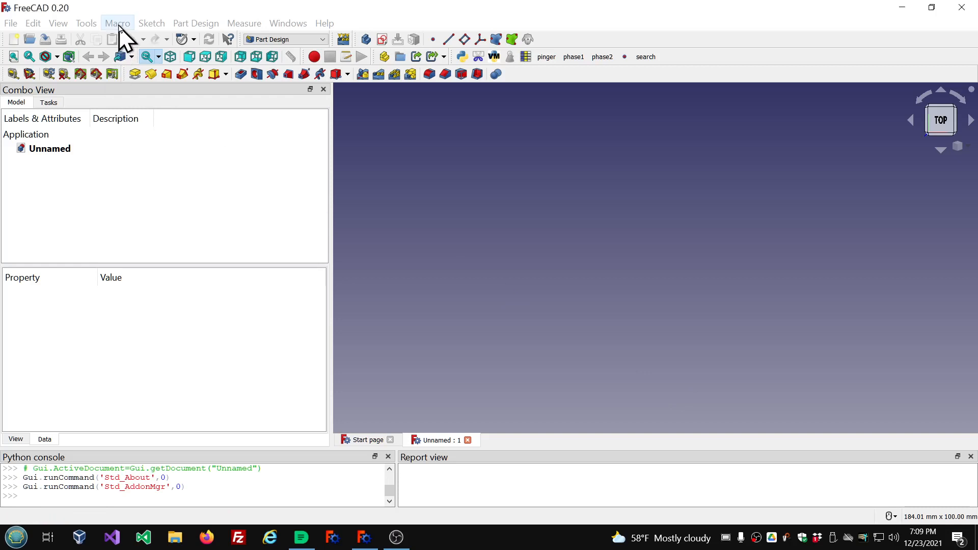
Choose Bevel.FCMacro in the Execute macro dialog's user macros list
{"action": "left_click", "coordinate": [118, 24]}
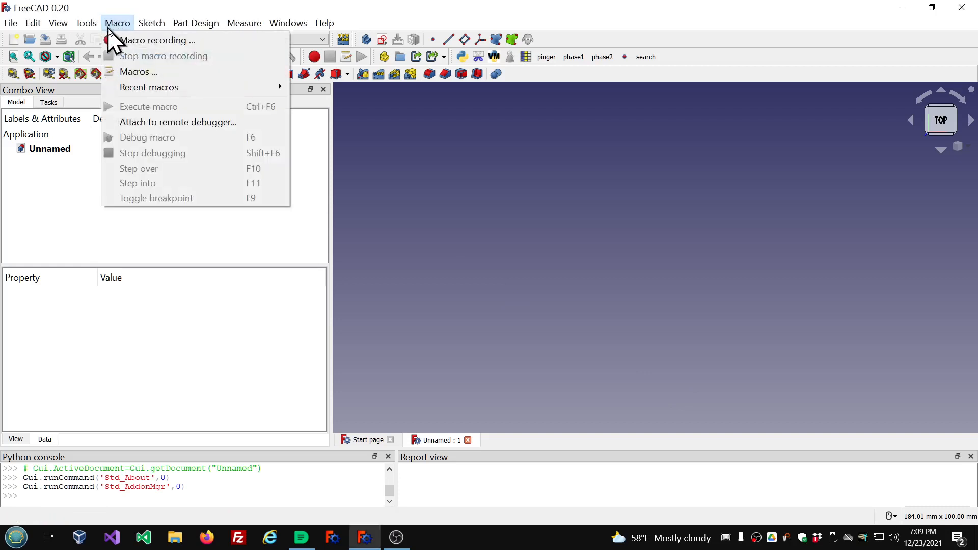
{"action": "left_click", "coordinate": [139, 72]}
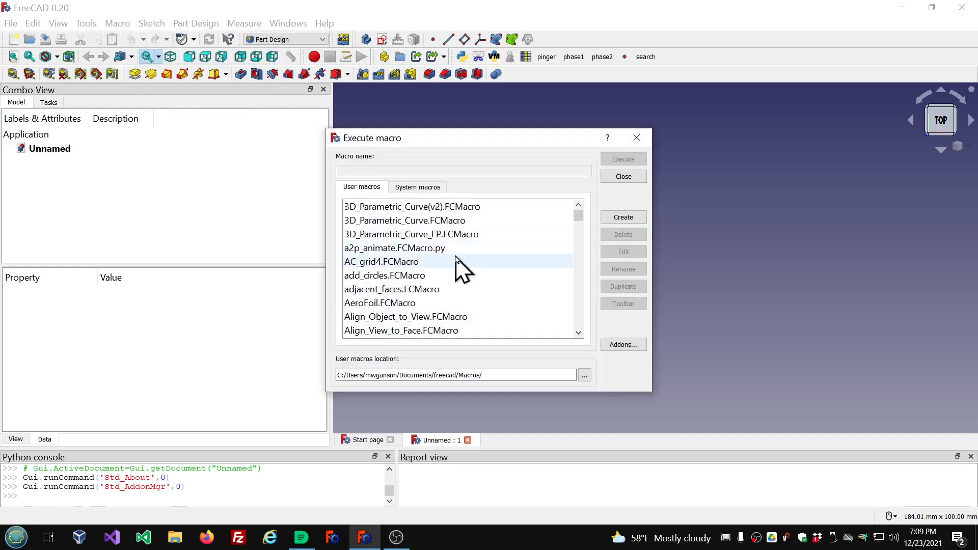
{"action": "scroll", "scroll_direction": "down", "scroll_amount": 3}
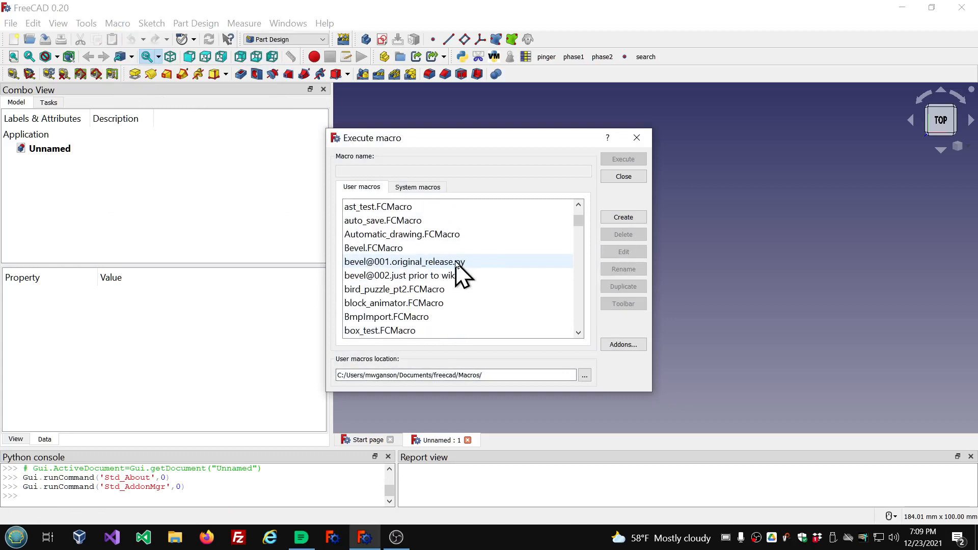
{"action": "left_click", "coordinate": [372, 248]}
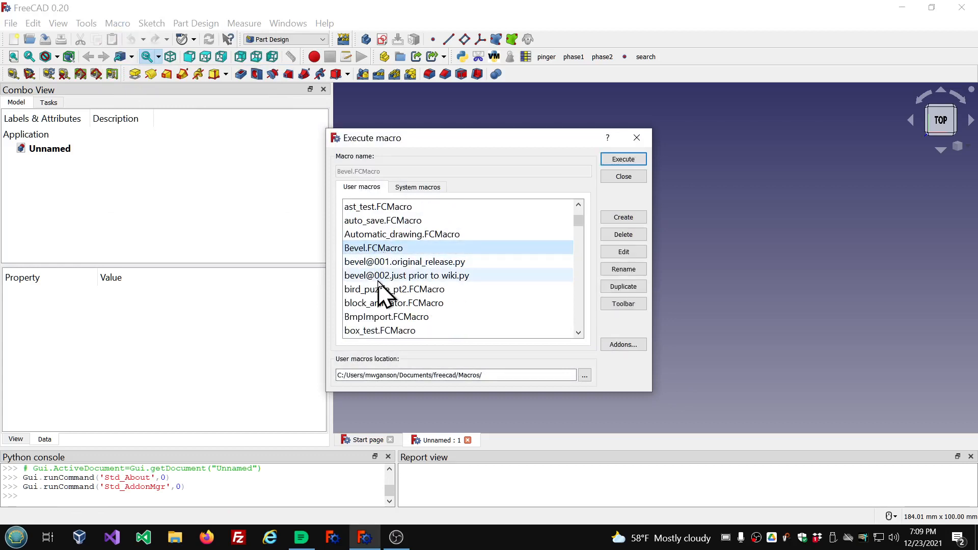
{"action": "mouse_move", "coordinate": [622, 159]}
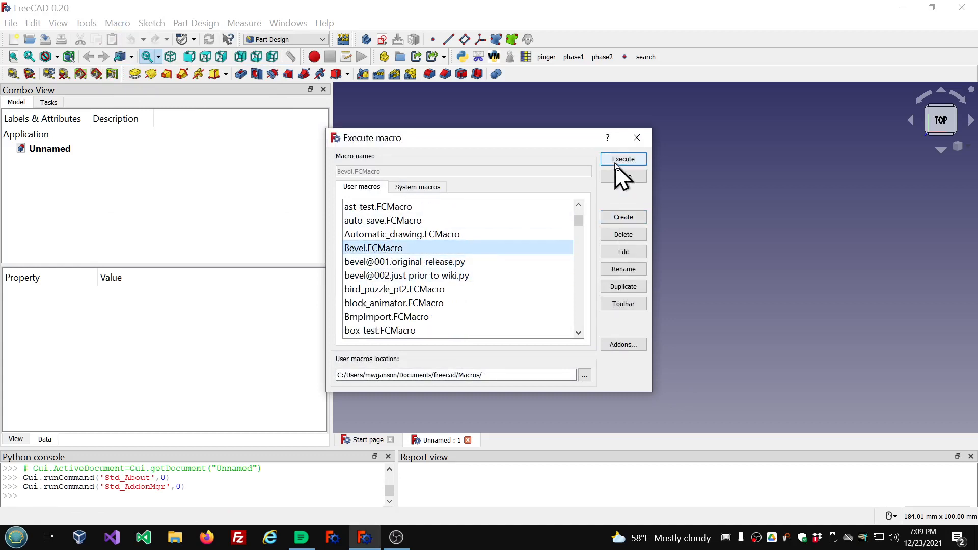
Execute Bevel.FCMacro and accept the one-time prompt to create bevel.py
{"action": "left_click", "coordinate": [622, 159]}
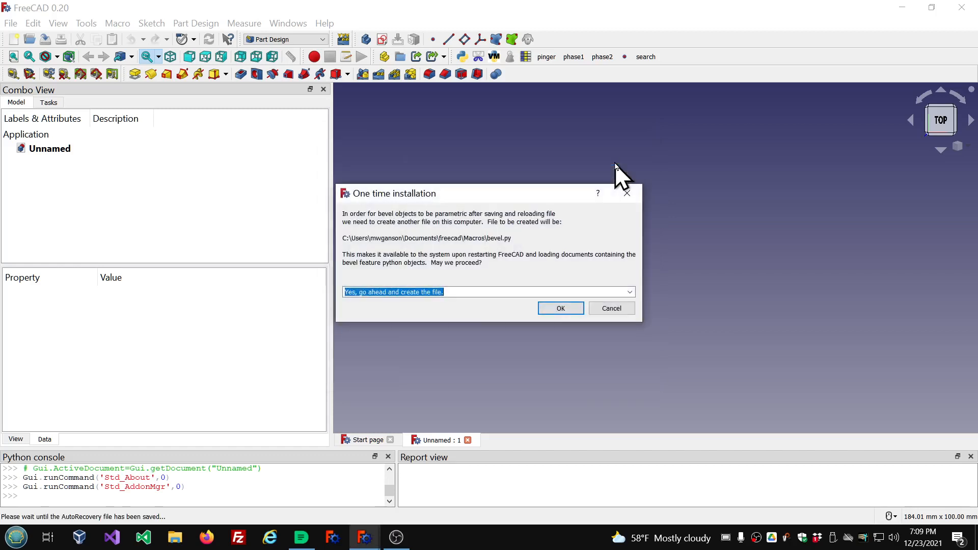
{"action": "mouse_move", "coordinate": [532, 234]}
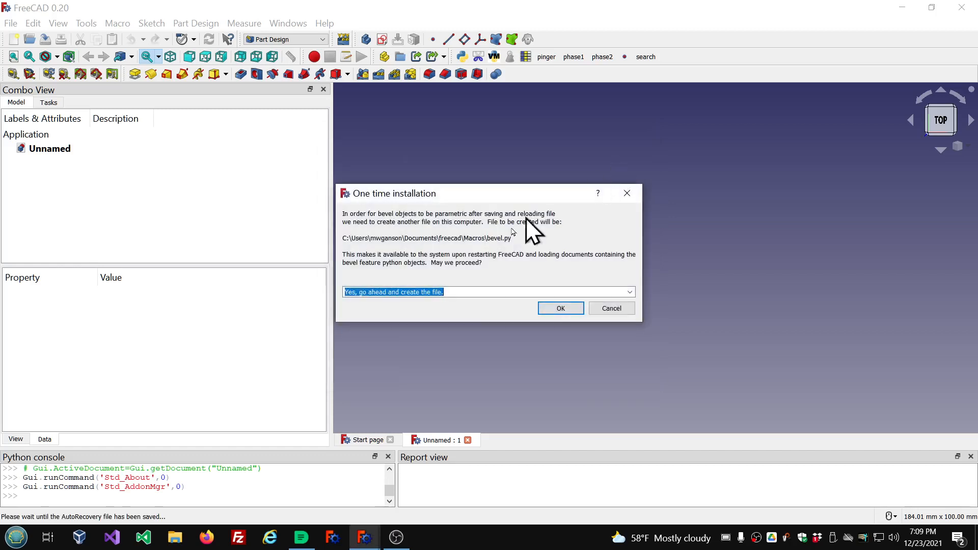
{"action": "mouse_move", "coordinate": [483, 246]}
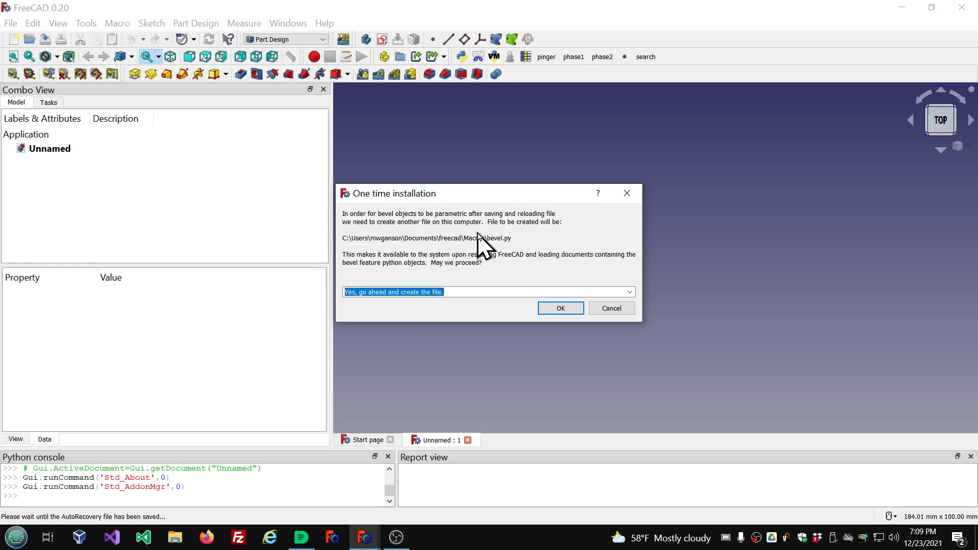
{"action": "mouse_move", "coordinate": [705, 513]}
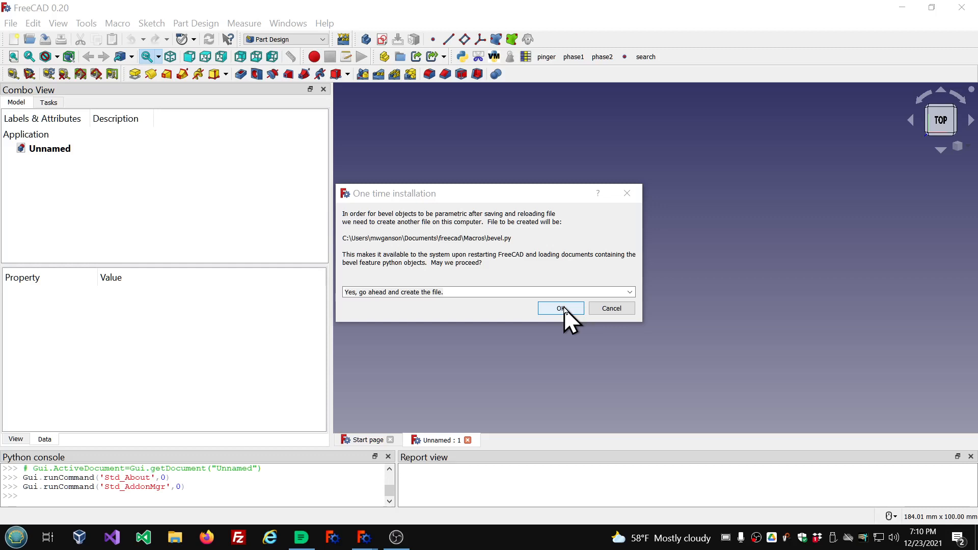
{"action": "left_click", "coordinate": [559, 308]}
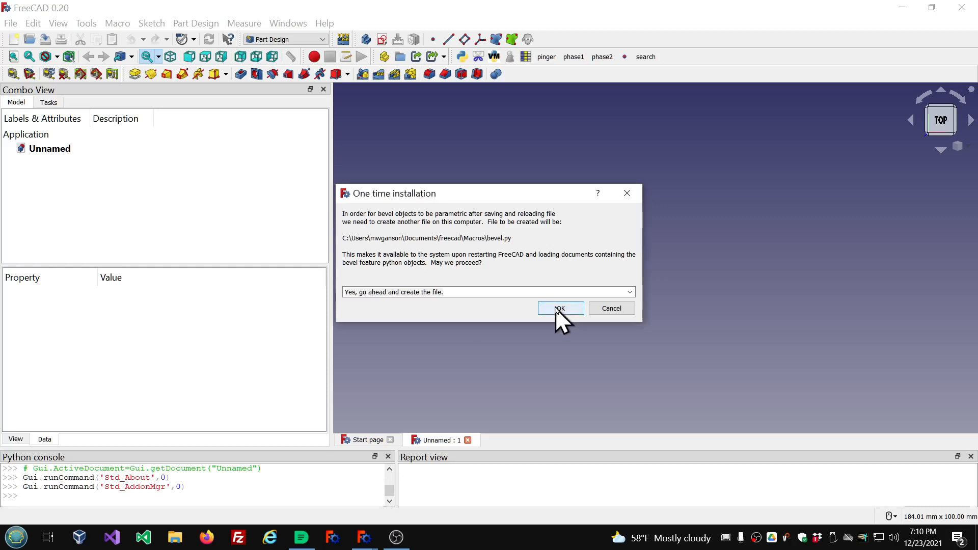
{"action": "left_click", "coordinate": [559, 307]}
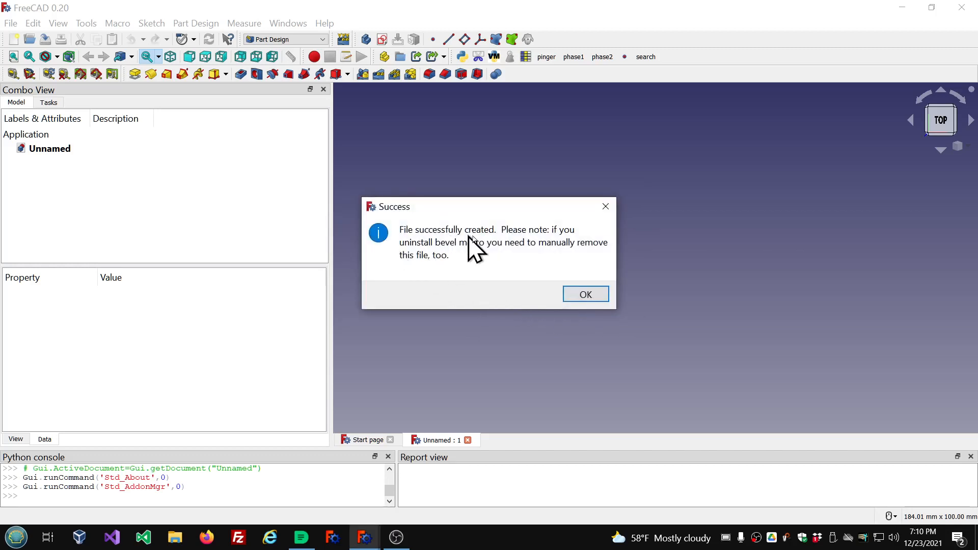
{"action": "mouse_move", "coordinate": [533, 249]}
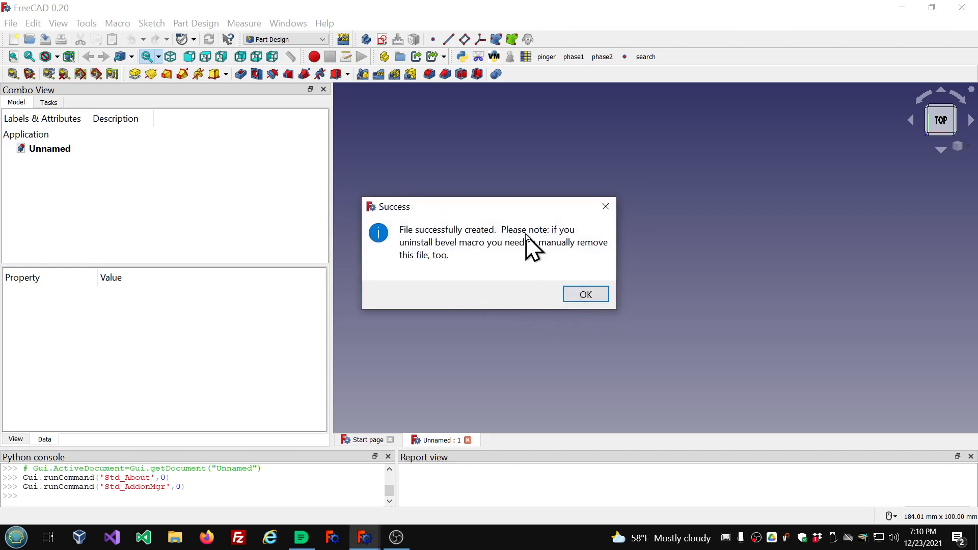
{"action": "mouse_move", "coordinate": [434, 265]}
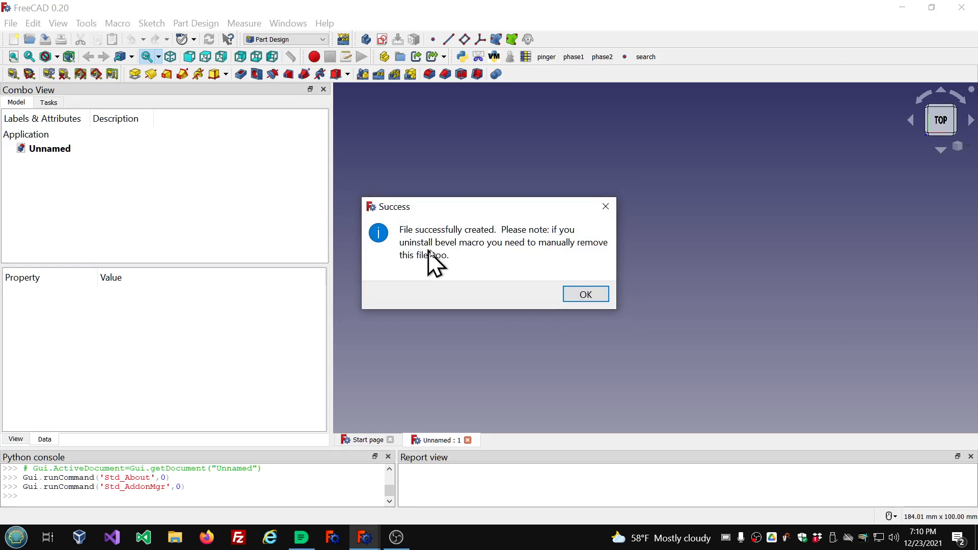
{"action": "mouse_move", "coordinate": [458, 262]}
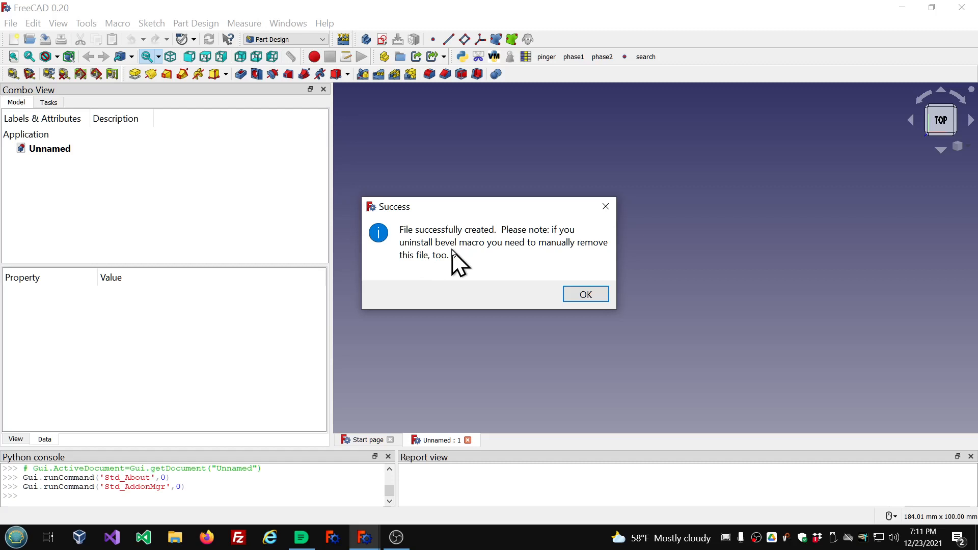
Acknowledge the file-created notice, review Bevel.FCMacro and bevel.py in the macro list, and close it without running
{"action": "left_click", "coordinate": [584, 294]}
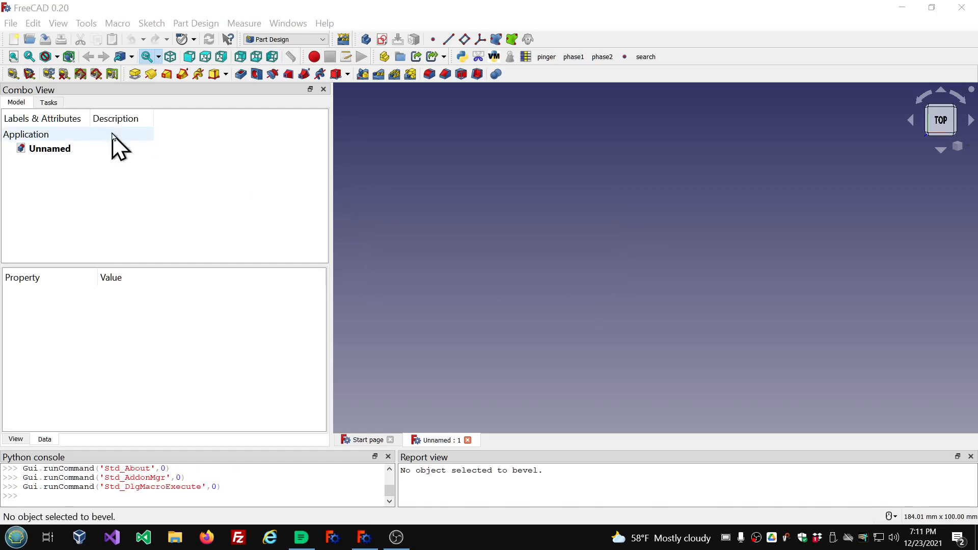
{"action": "left_click", "coordinate": [116, 24]}
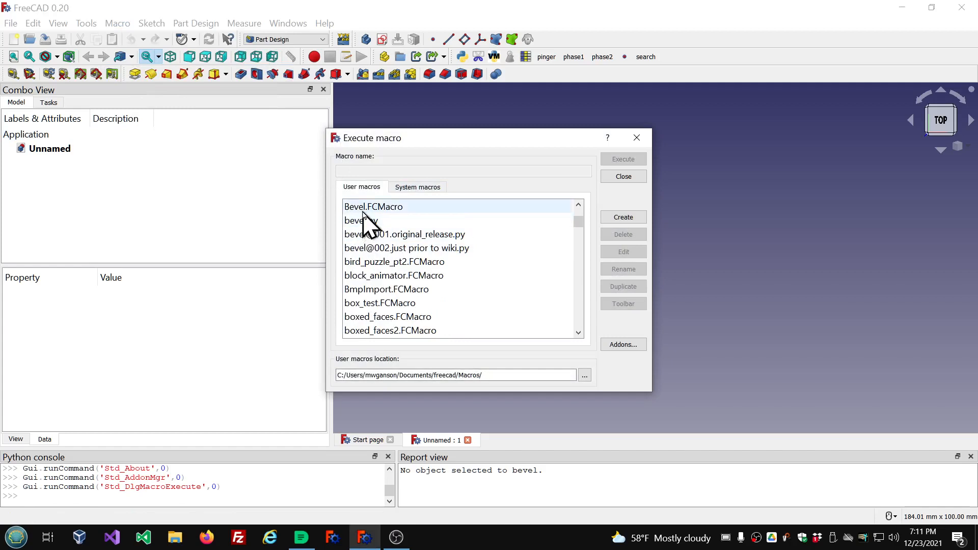
{"action": "left_click", "coordinate": [373, 206]}
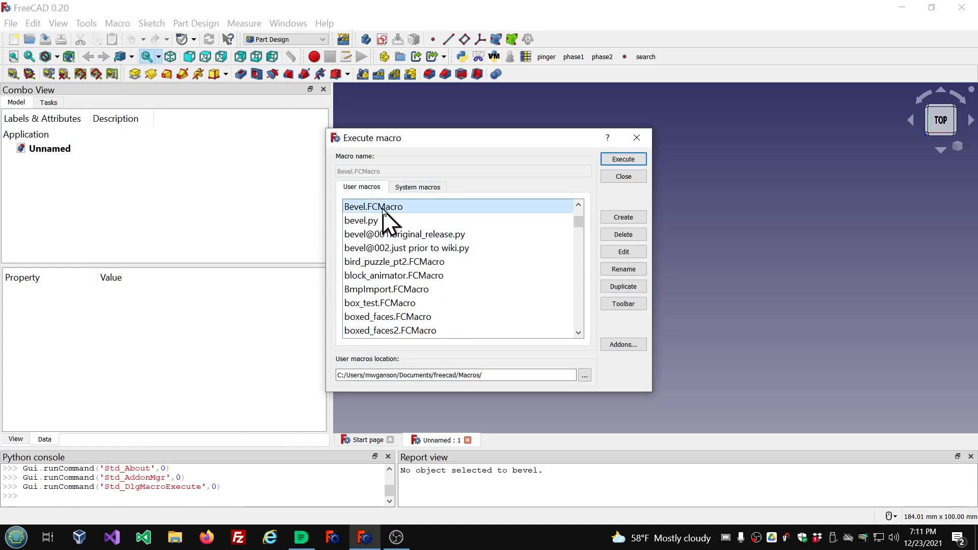
{"action": "mouse_move", "coordinate": [386, 234]}
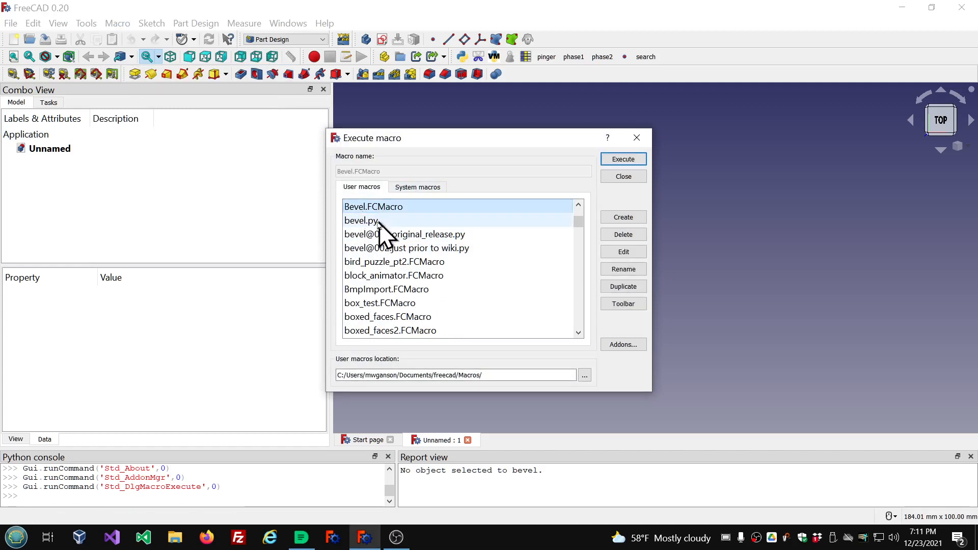
{"action": "left_click", "coordinate": [360, 220]}
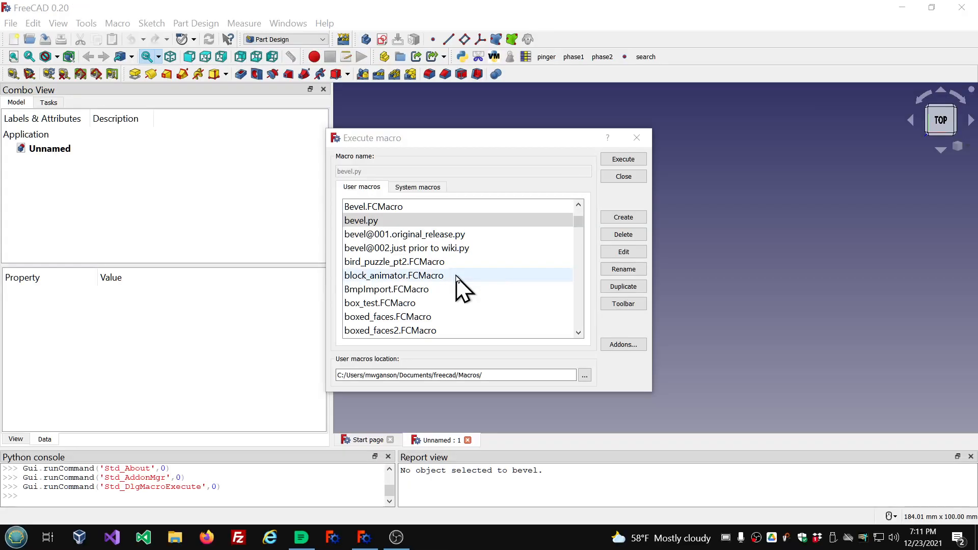
{"action": "mouse_move", "coordinate": [373, 207]}
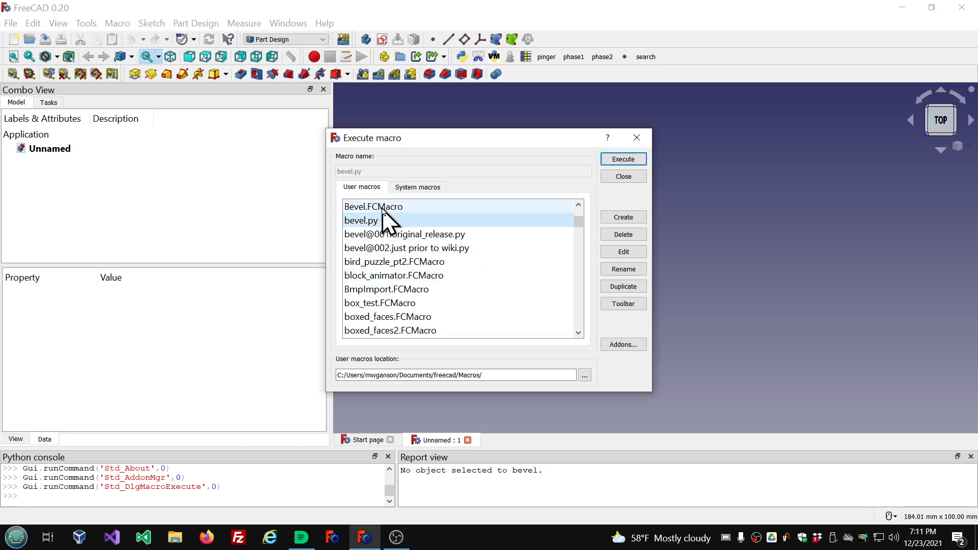
{"action": "left_click", "coordinate": [373, 207]}
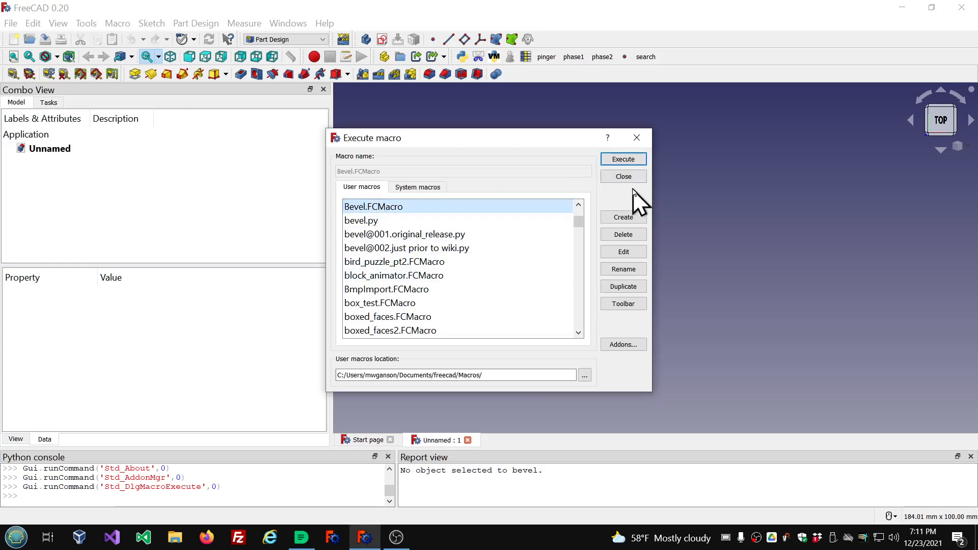
{"action": "left_click", "coordinate": [621, 176]}
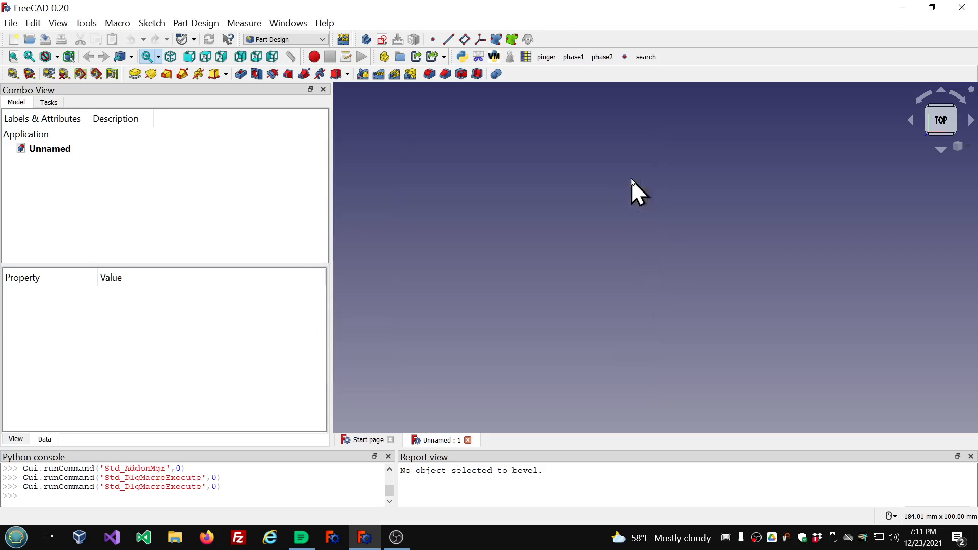
{"action": "mouse_move", "coordinate": [327, 53]}
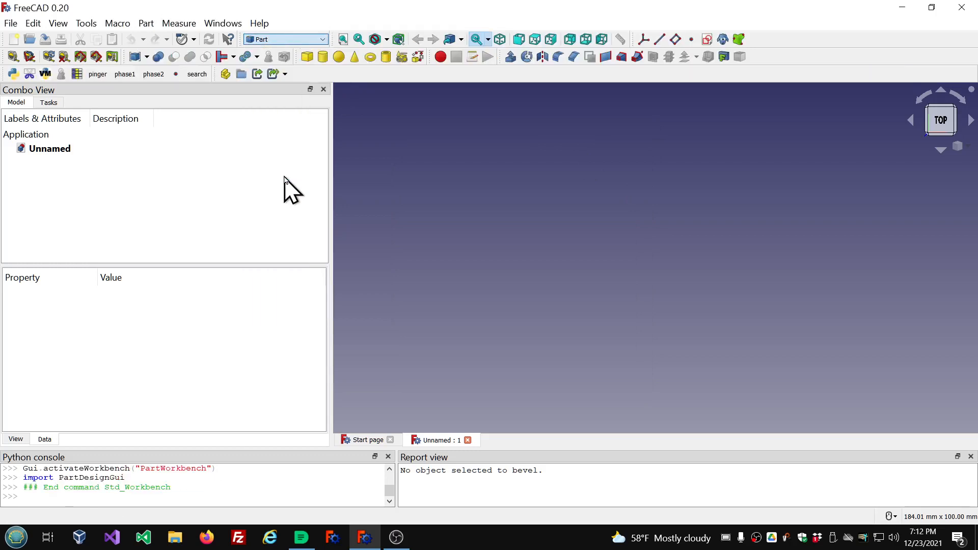
{"action": "mouse_move", "coordinate": [443, 132]}
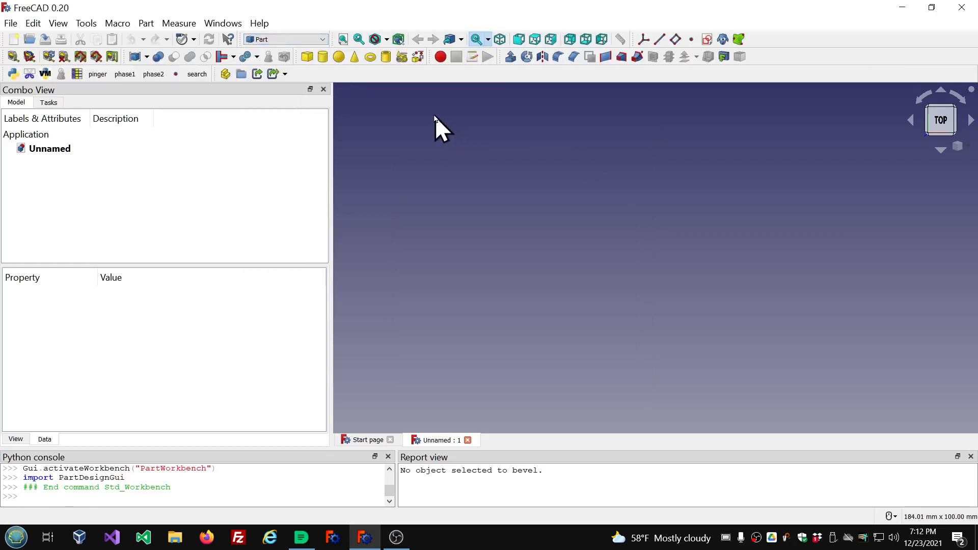
Create a Prism primitive with 6 sides, 2 mm circumradius and 25 mm height
{"action": "left_click", "coordinate": [146, 23]}
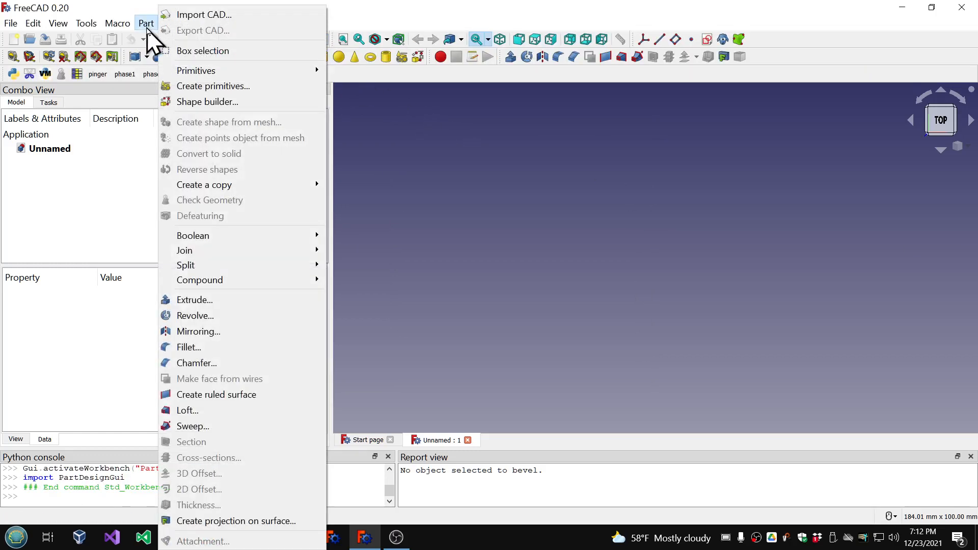
{"action": "left_click", "coordinate": [212, 86]}
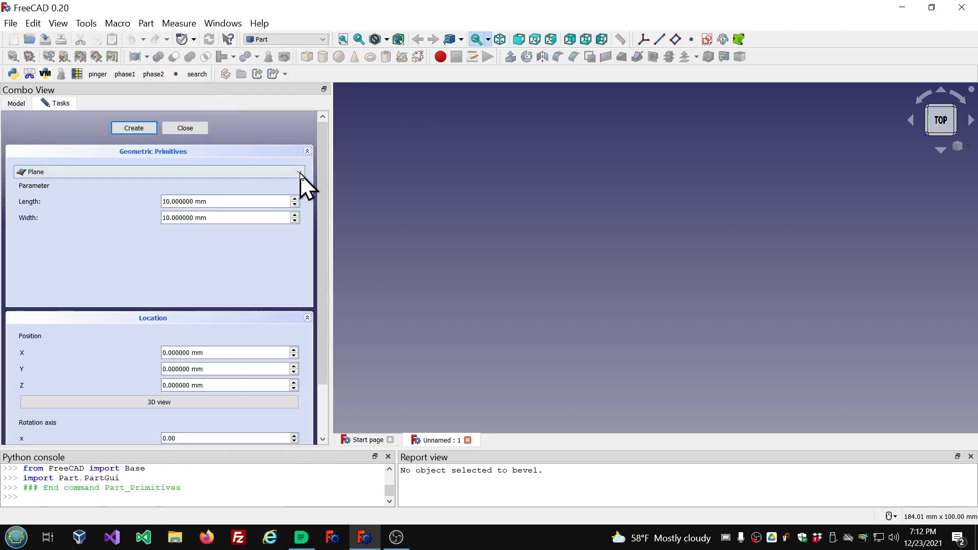
{"action": "left_click", "coordinate": [298, 172]}
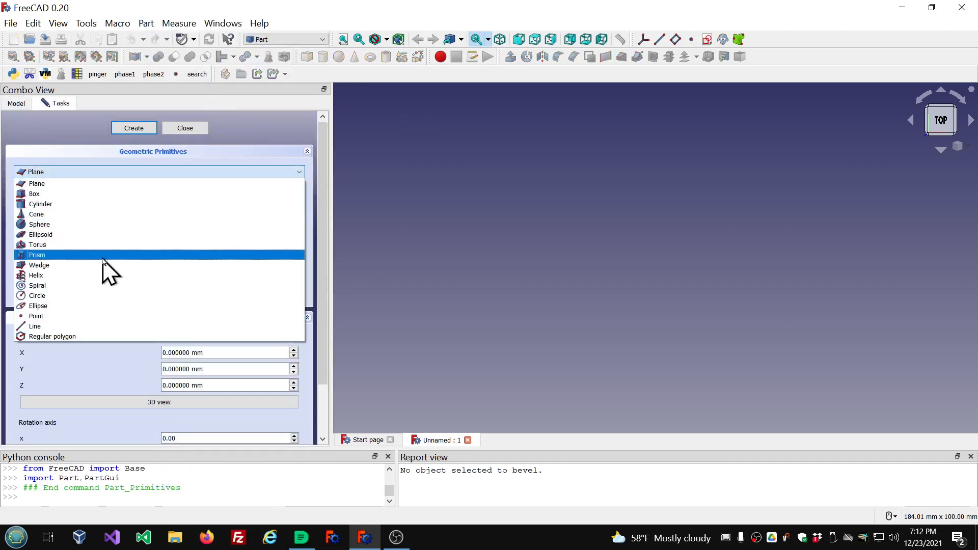
{"action": "left_click", "coordinate": [37, 254]}
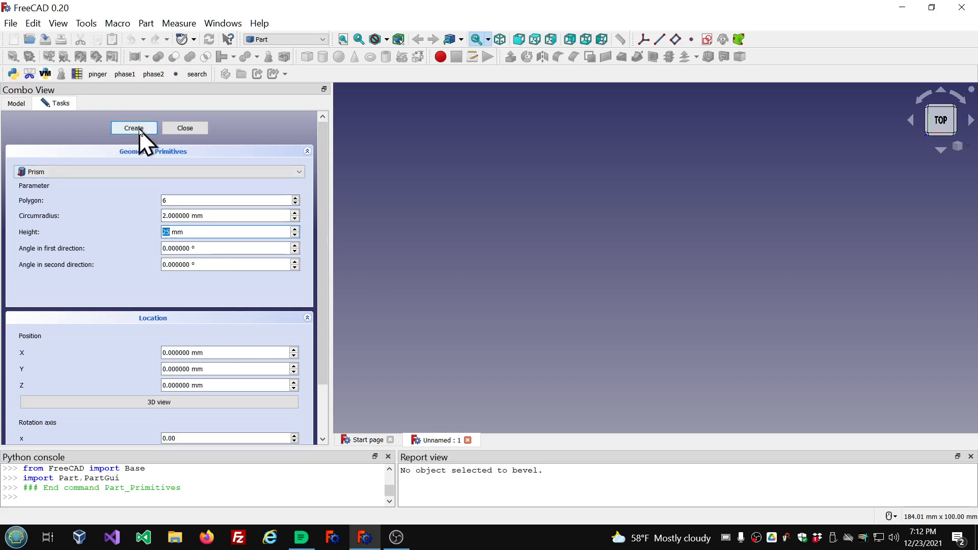
{"action": "left_click", "coordinate": [133, 128]}
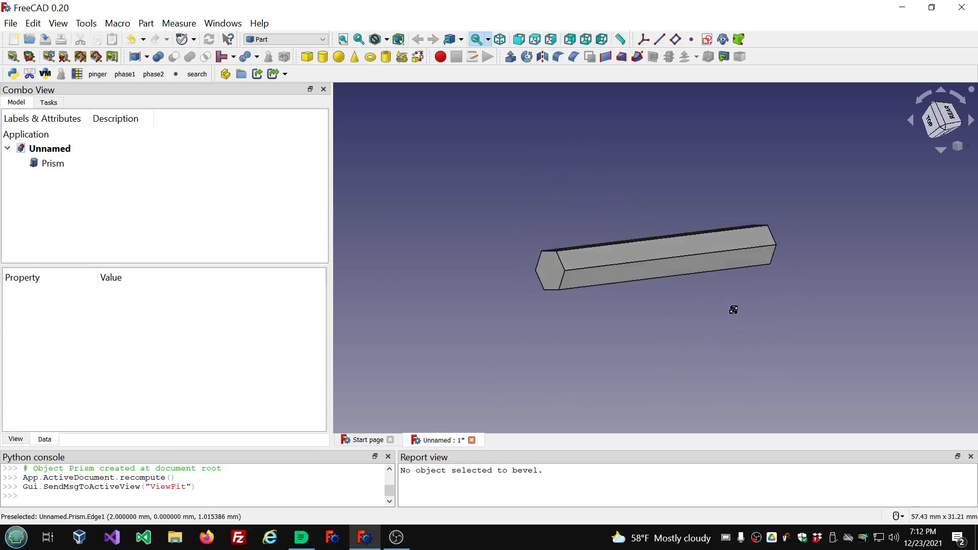
{"action": "mouse_move", "coordinate": [593, 348]}
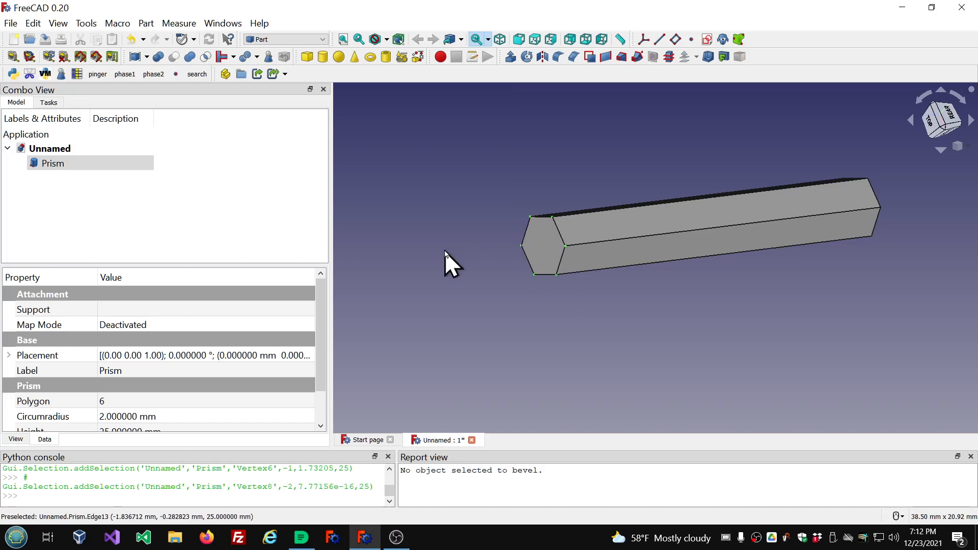
{"action": "mouse_move", "coordinate": [116, 23]}
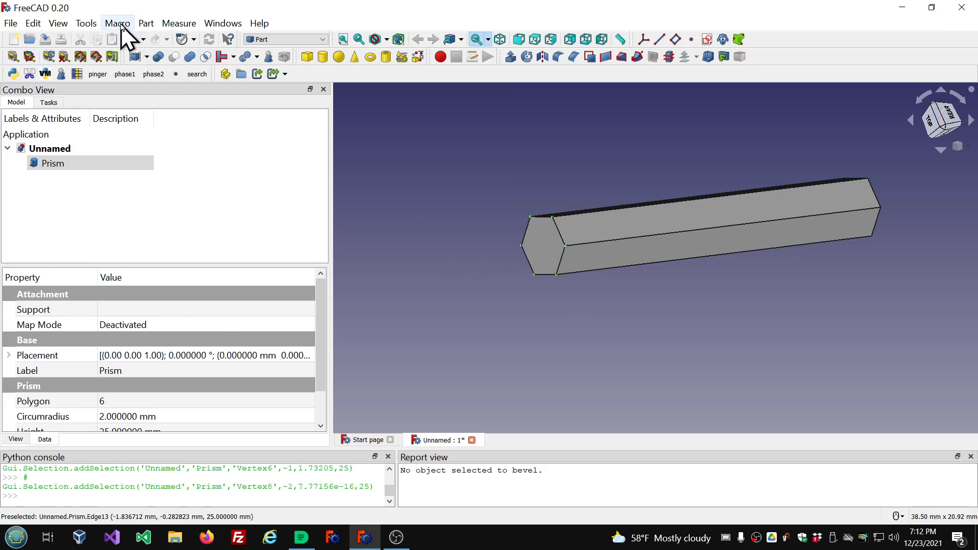
Run Bevel from the recent macros to turn the prism into a Bevel feature
{"action": "left_click", "coordinate": [116, 24]}
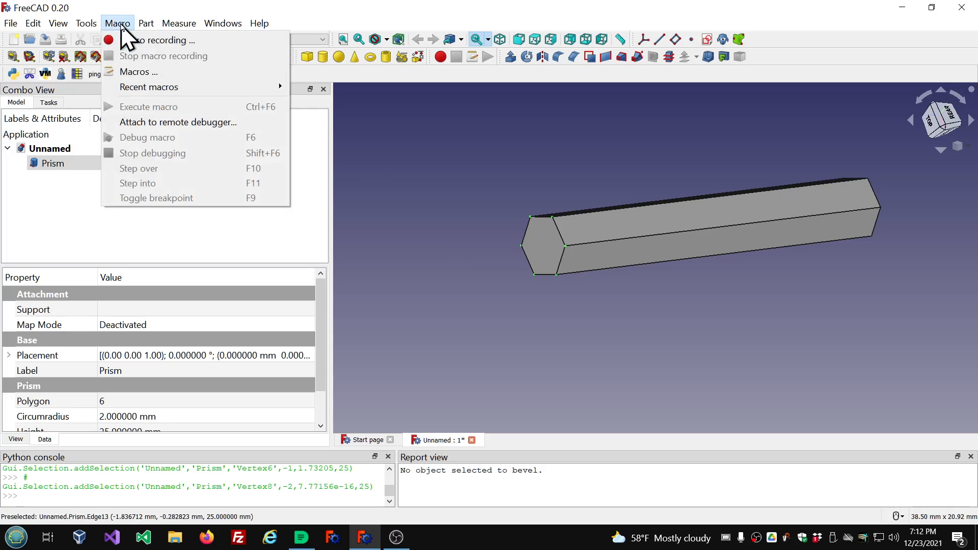
{"action": "mouse_move", "coordinate": [148, 87]}
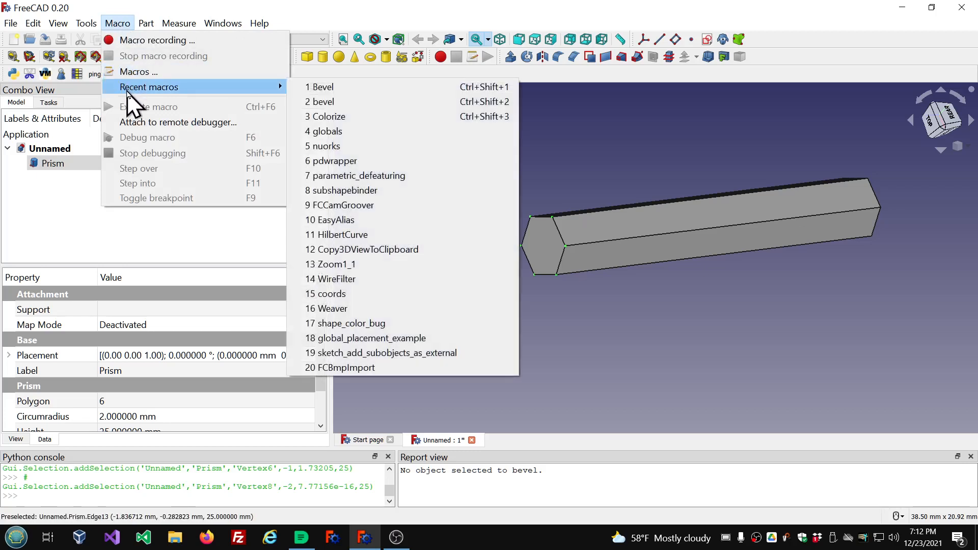
{"action": "mouse_move", "coordinate": [287, 107]}
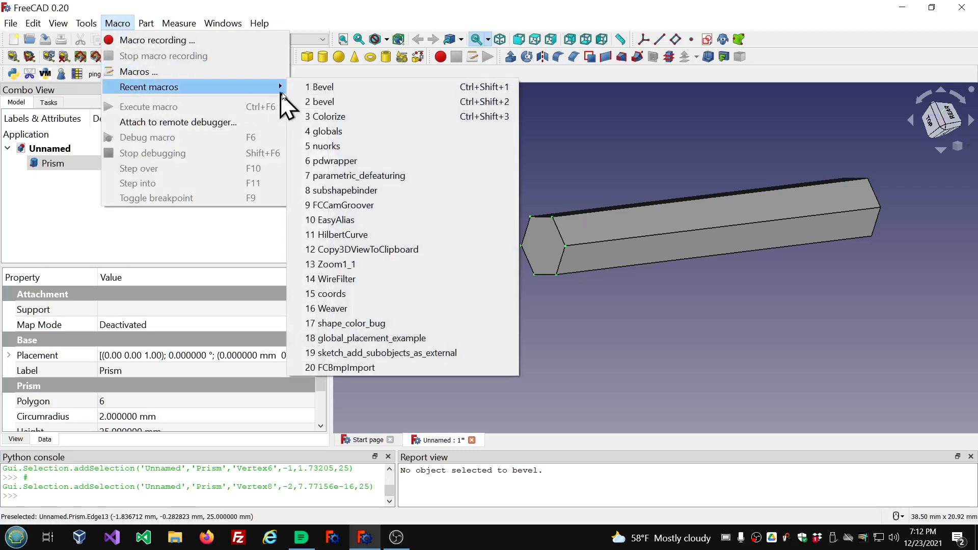
{"action": "left_click", "coordinate": [322, 87]}
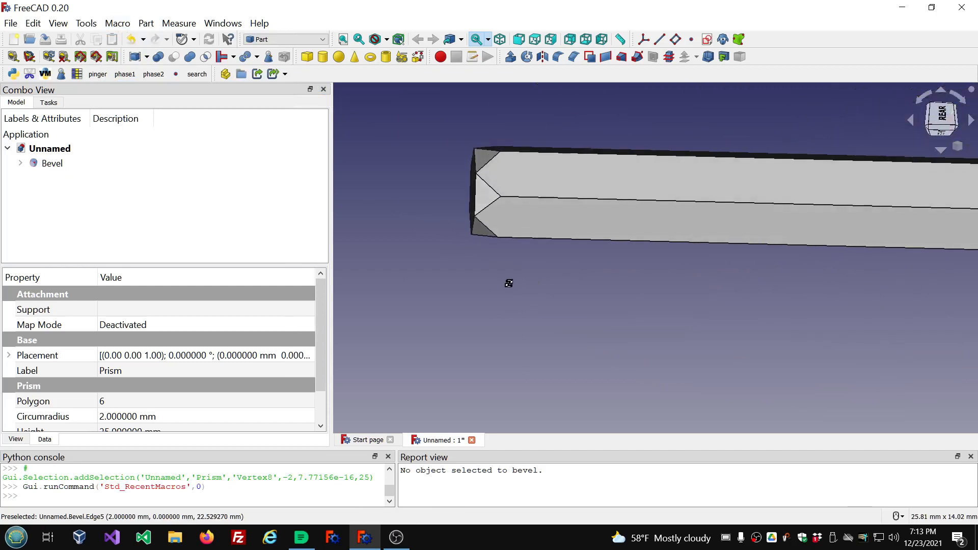
Adjust the Bevel feature's Length property through 2 mm and 3 mm
{"action": "left_click", "coordinate": [52, 163]}
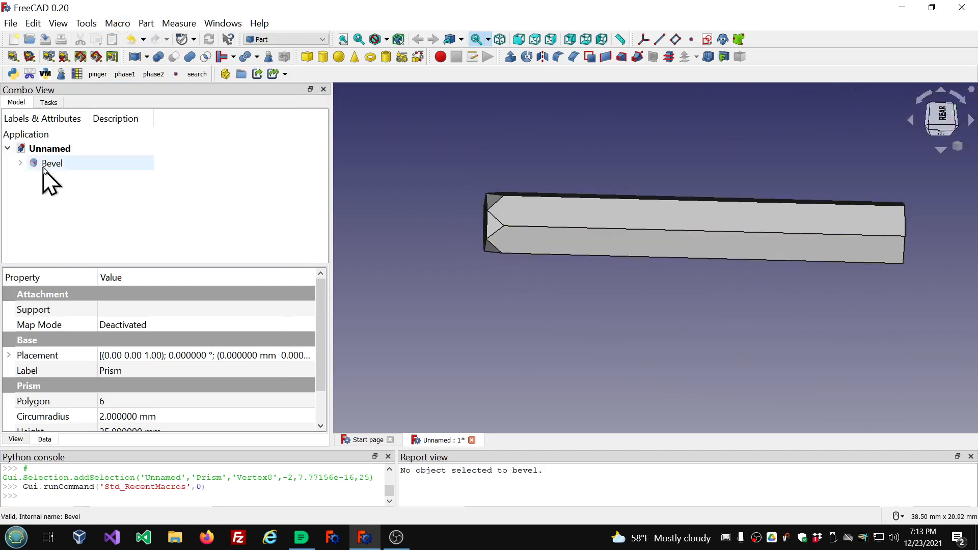
{"action": "left_click", "coordinate": [52, 163]}
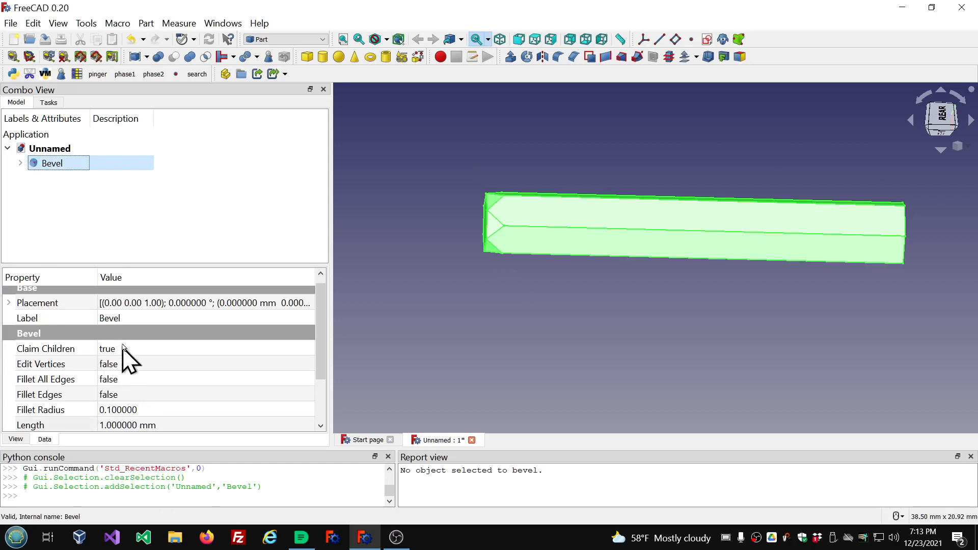
{"action": "left_click_drag", "start_coordinate": [131, 264], "coordinate": [132, 196]}
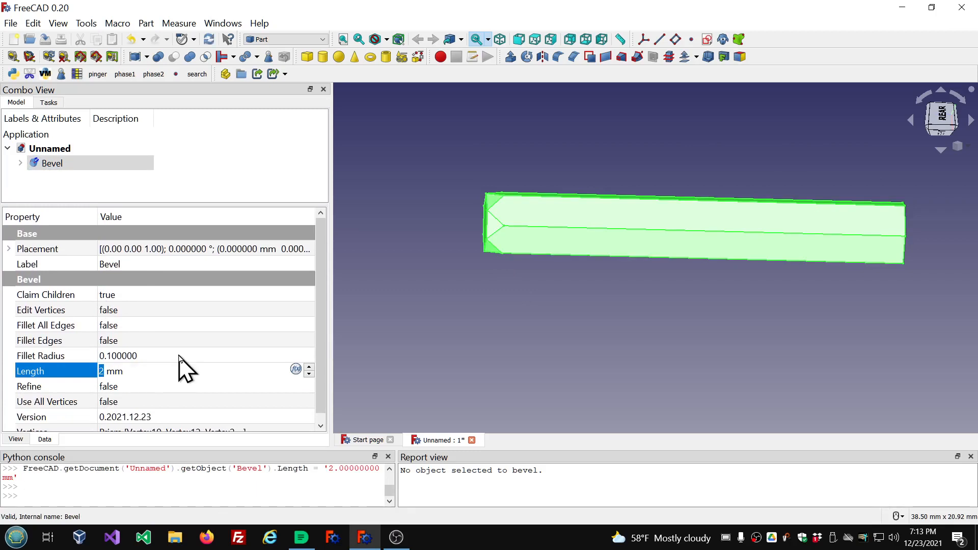
{"action": "left_click", "coordinate": [412, 327]}
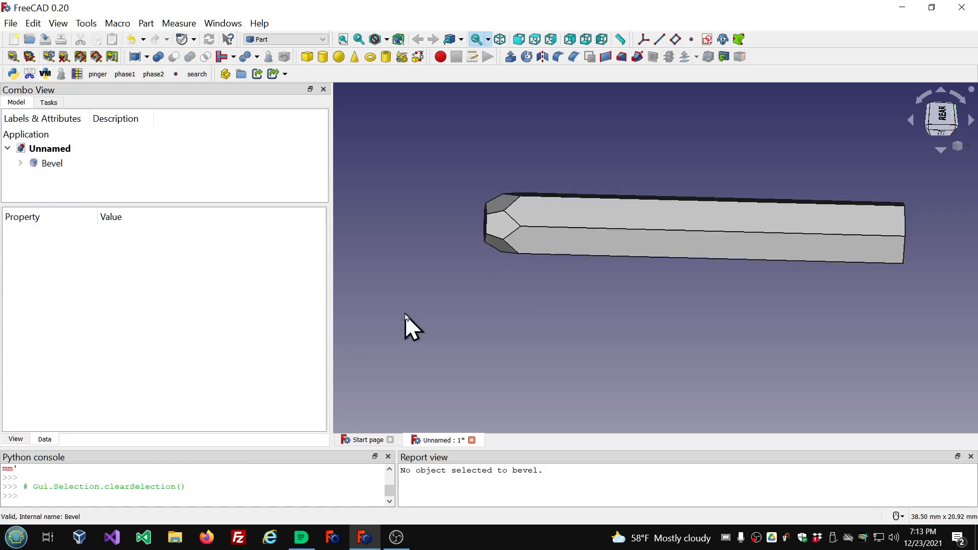
{"action": "left_click", "coordinate": [52, 163]}
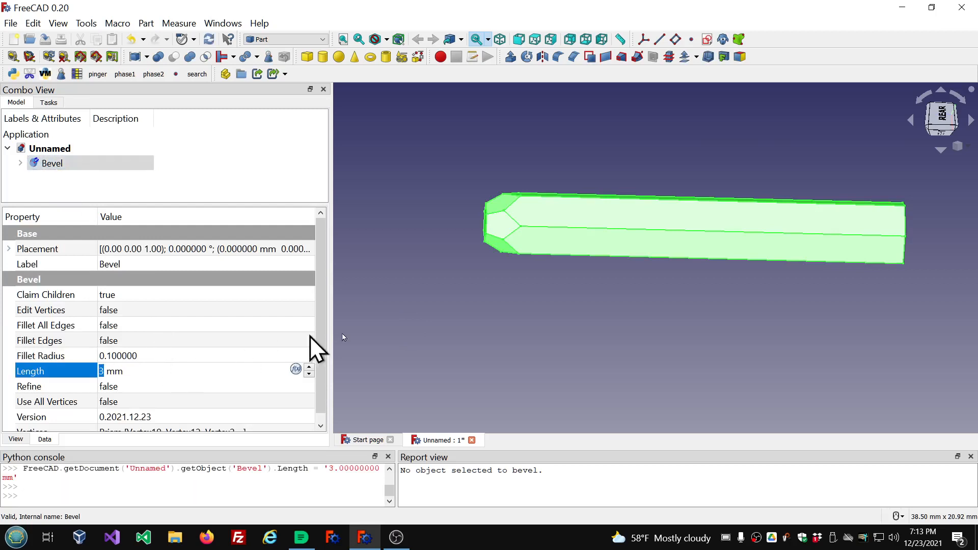
{"action": "left_click", "coordinate": [63, 188]}
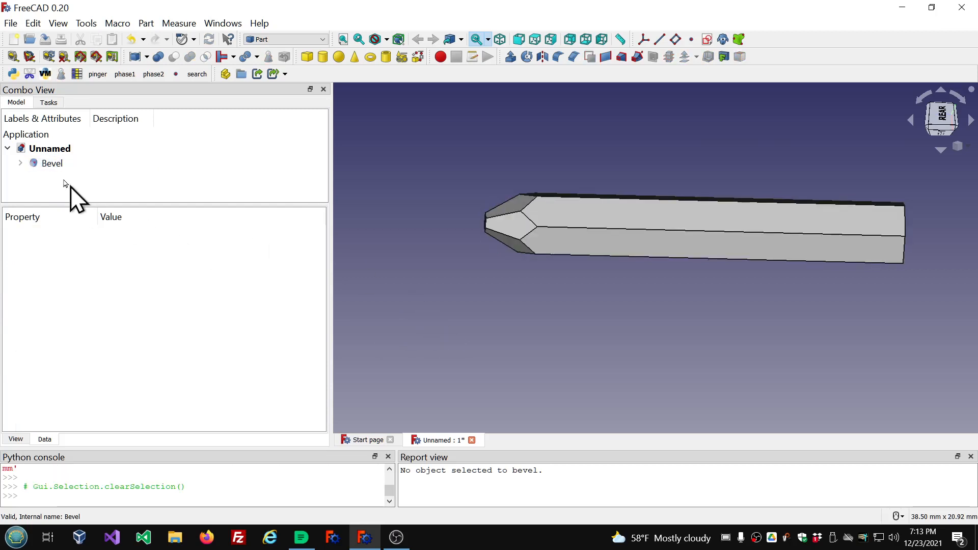
Settle the Bevel feature's Length at 4 mm for a shorter pointed tip
{"action": "left_click", "coordinate": [52, 163]}
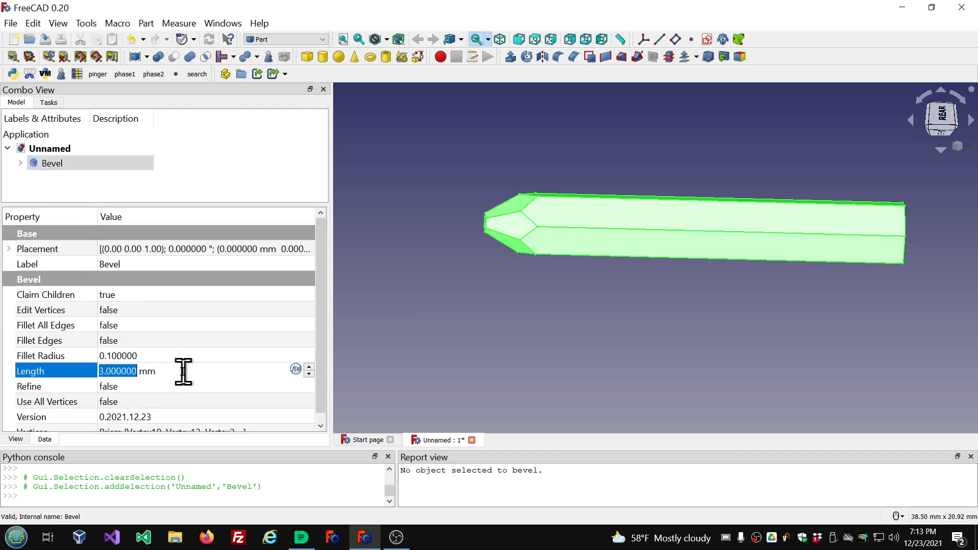
{"action": "left_click", "coordinate": [437, 349]}
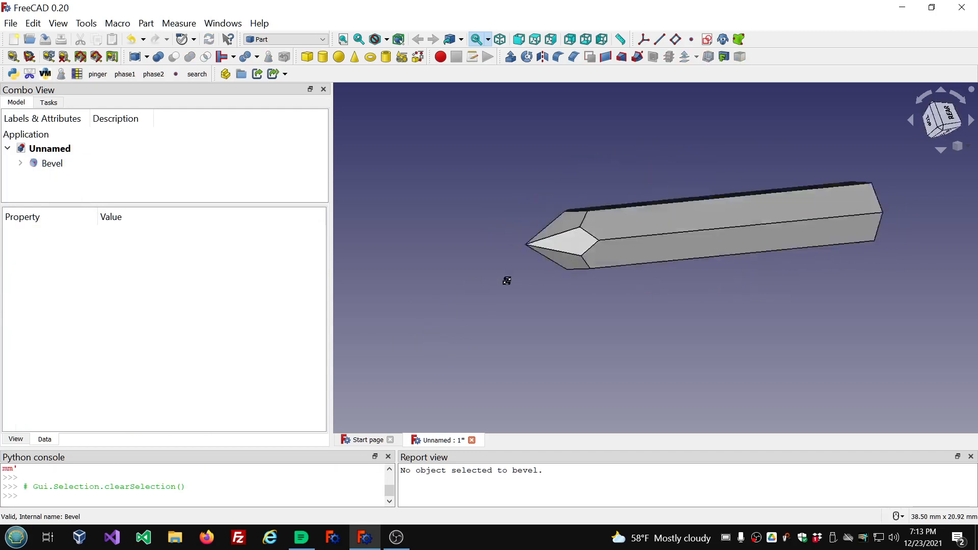
{"action": "left_click", "coordinate": [52, 163]}
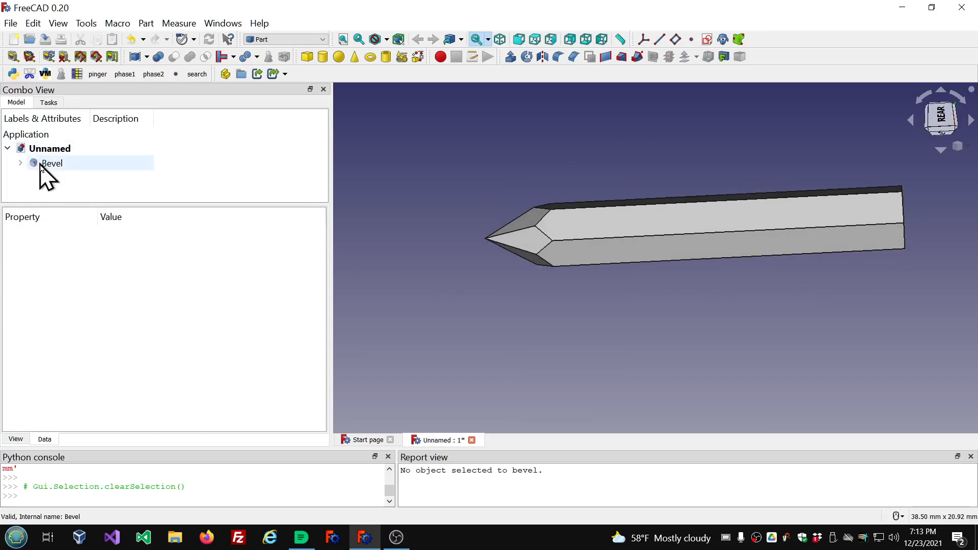
{"action": "left_click", "coordinate": [52, 163]}
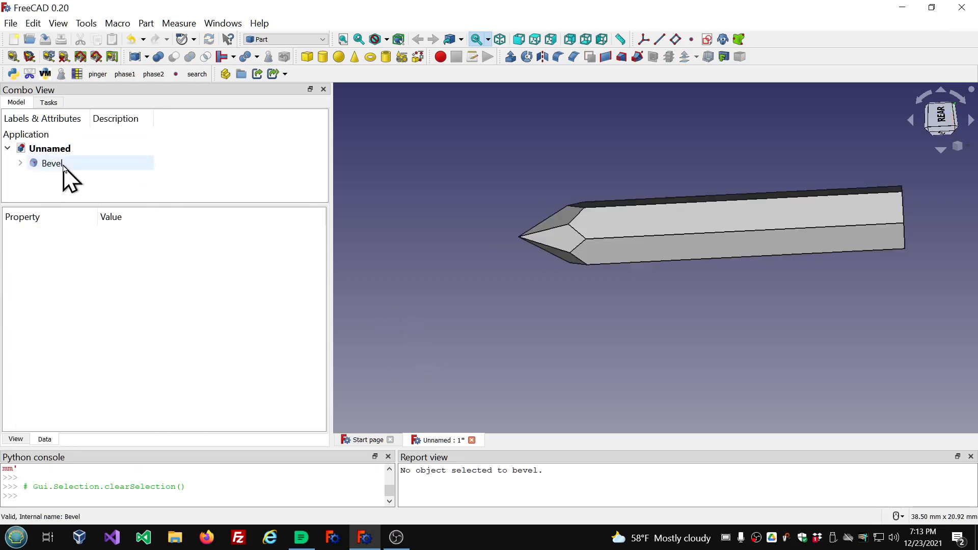
{"action": "left_click", "coordinate": [52, 163]}
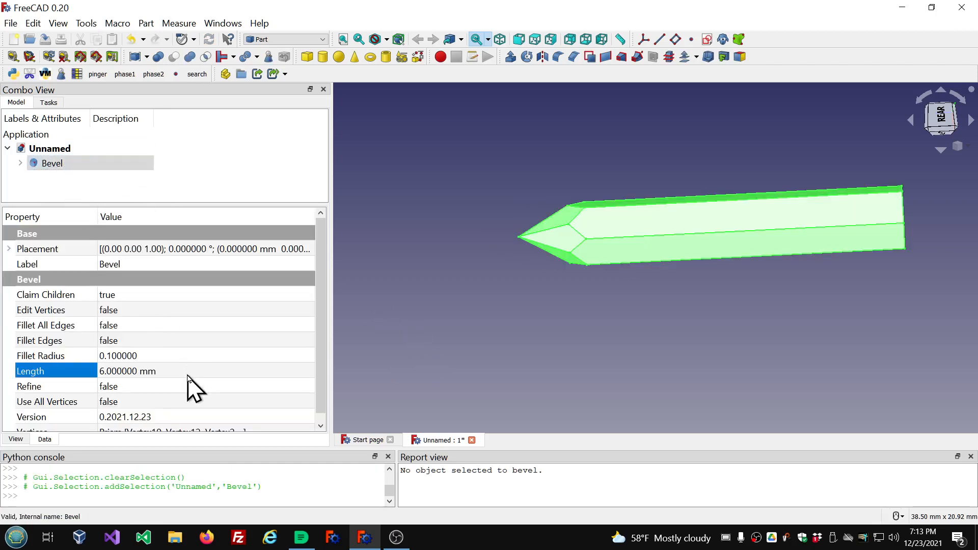
{"action": "left_click", "coordinate": [461, 355]}
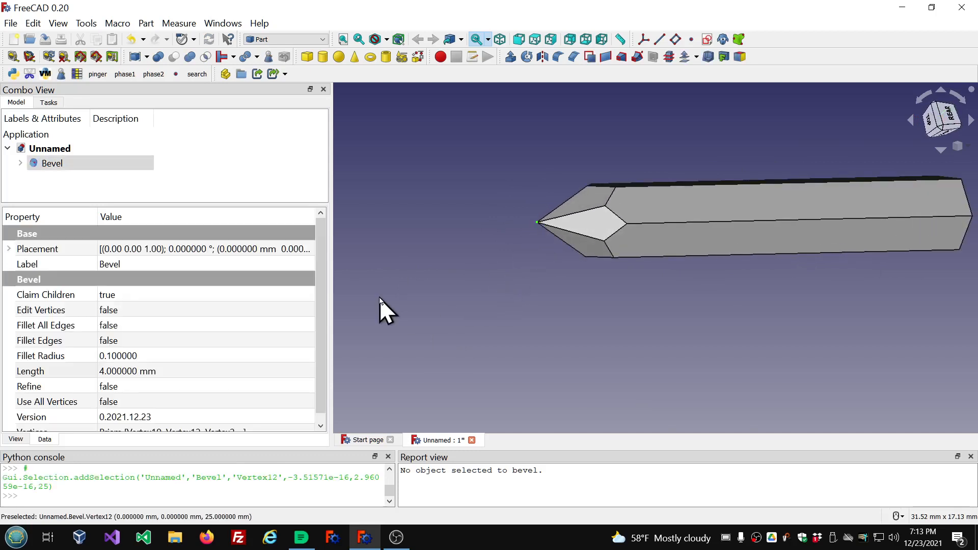
{"action": "mouse_move", "coordinate": [415, 293]}
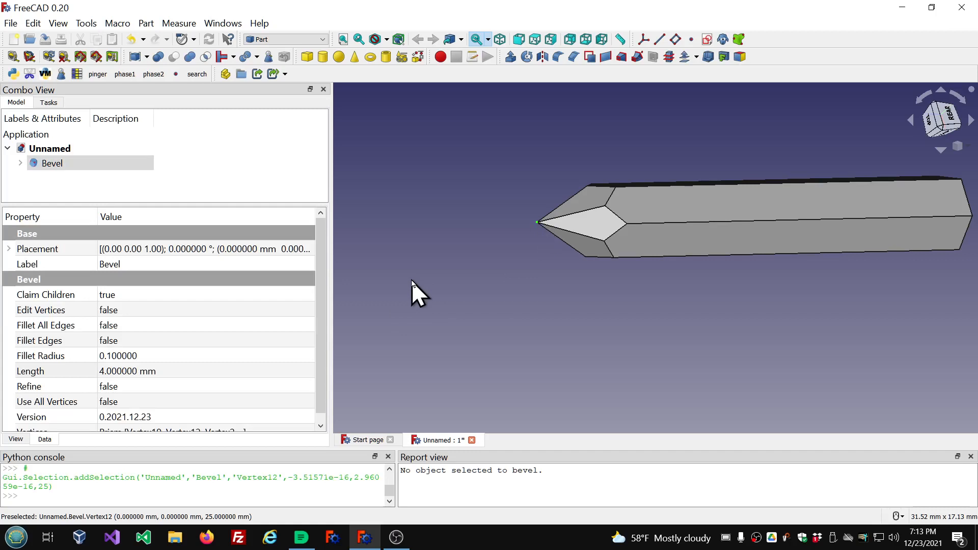
Run Bevel again on the tip to create Bevel001, set its Length to 0.25 mm, then select it for removal
{"action": "left_click", "coordinate": [116, 23]}
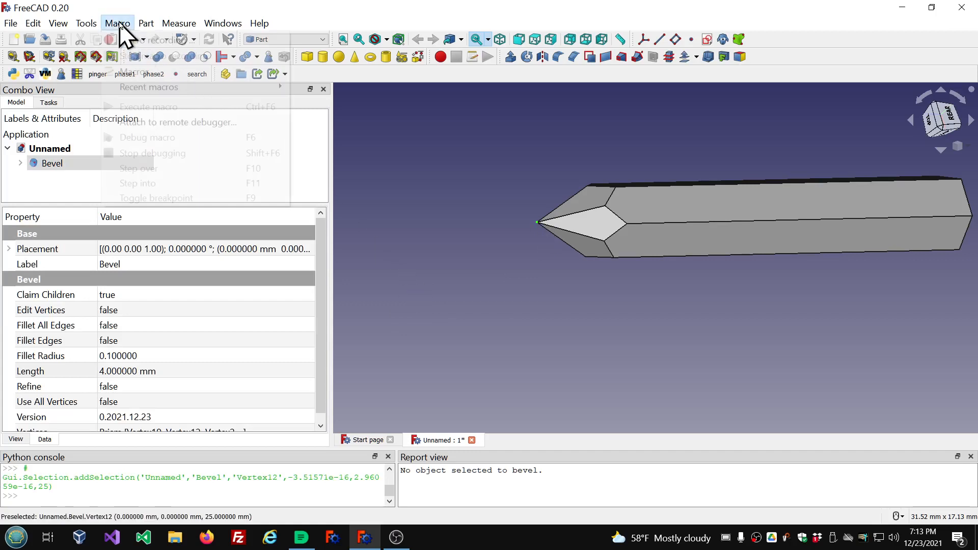
{"action": "left_click", "coordinate": [149, 87]}
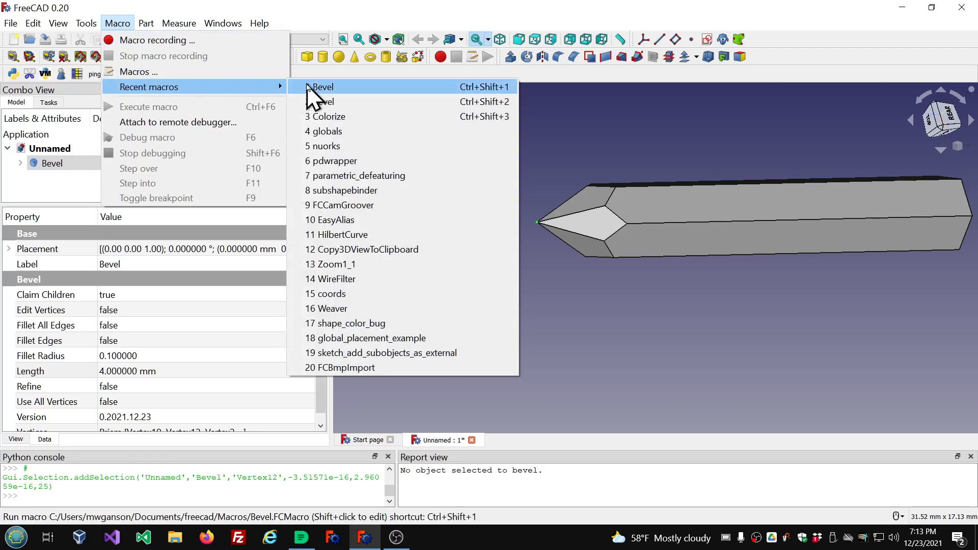
{"action": "left_click", "coordinate": [322, 86]}
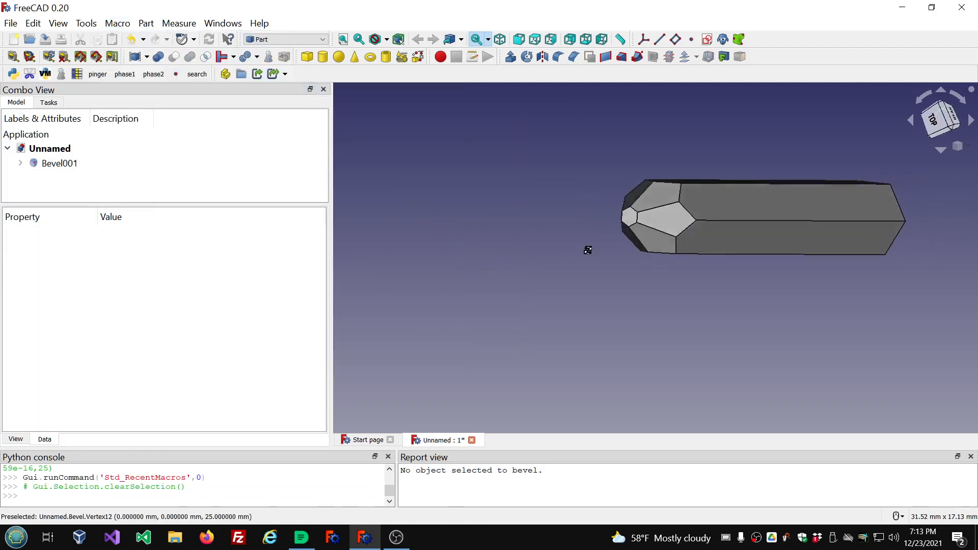
{"action": "left_click", "coordinate": [59, 163]}
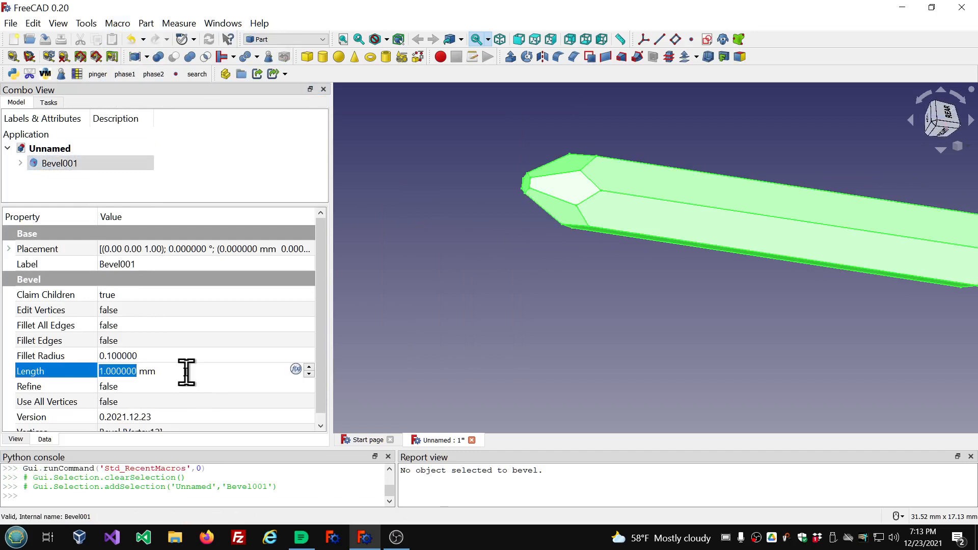
{"action": "type", "text": ".25"}
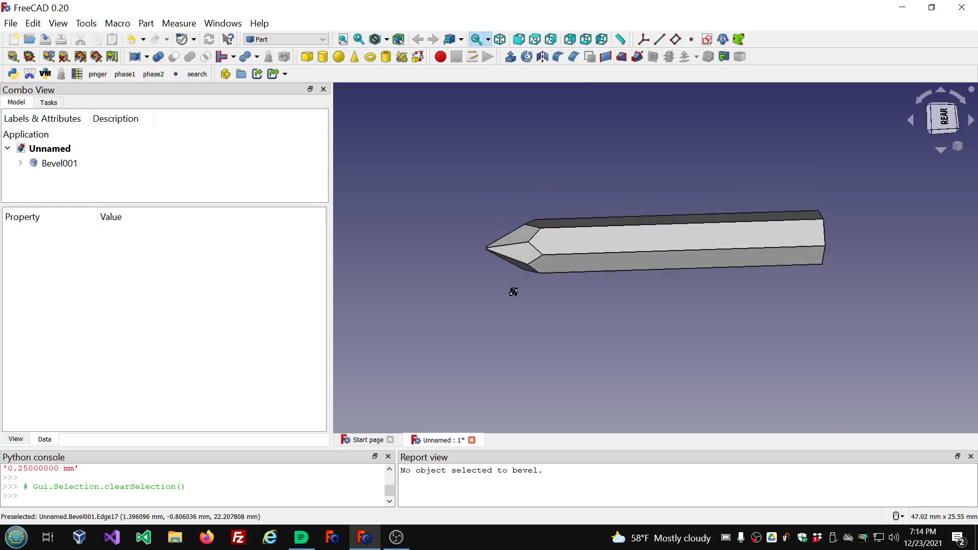
{"action": "left_click", "coordinate": [59, 163]}
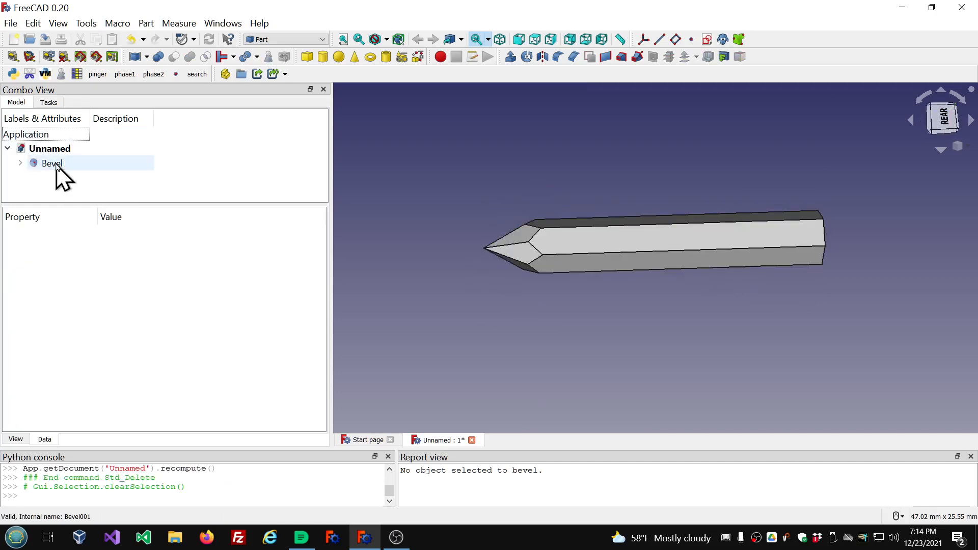
Delete the remaining Bevel object and switch to the Part Design workbench
{"action": "left_click", "coordinate": [52, 163]}
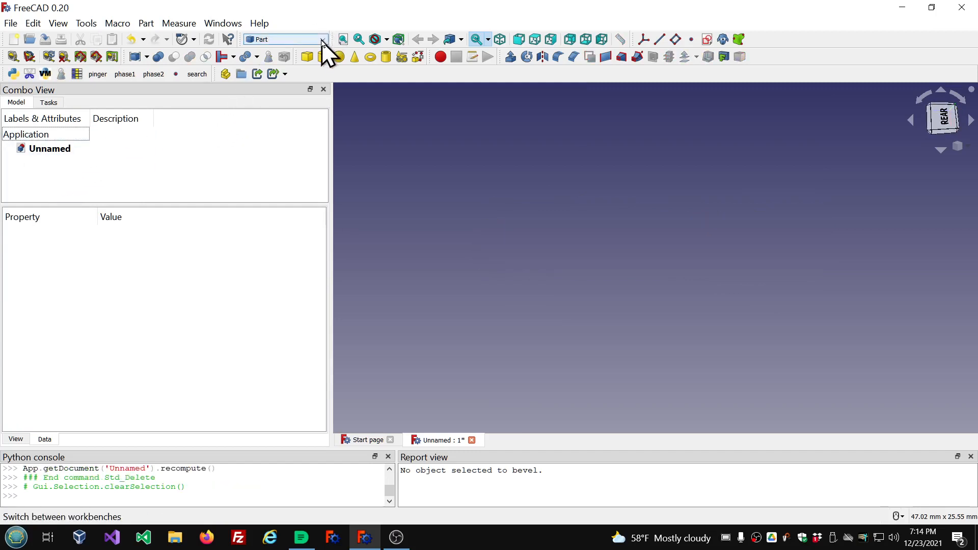
{"action": "left_click", "coordinate": [321, 38]}
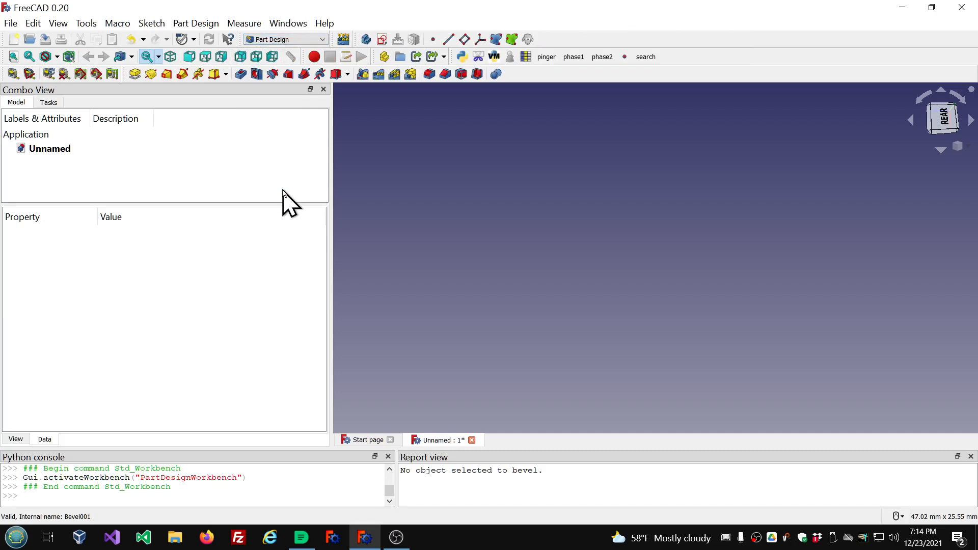
{"action": "mouse_move", "coordinate": [384, 44]}
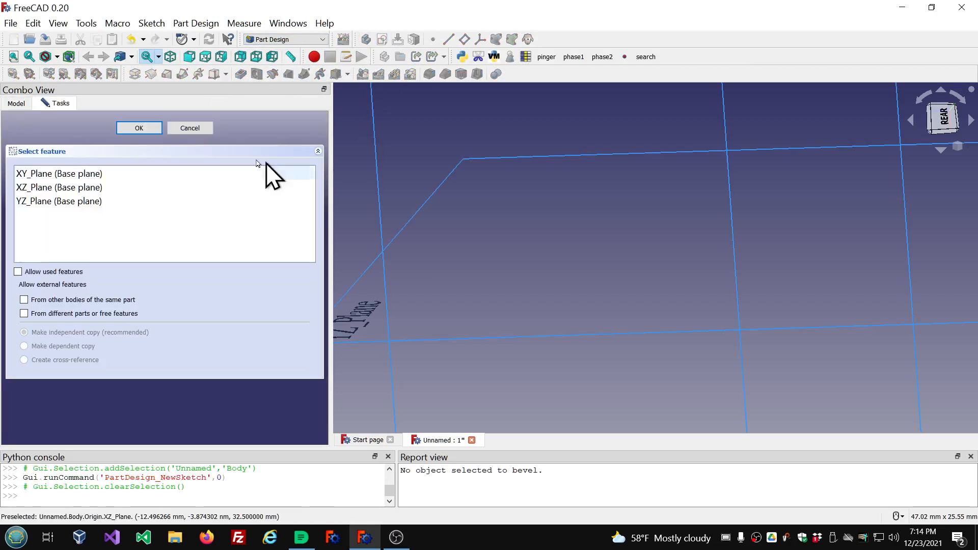
Sketch a closed irregular polyline outline on the XY plane and close the sketch
{"action": "left_click", "coordinate": [59, 173]}
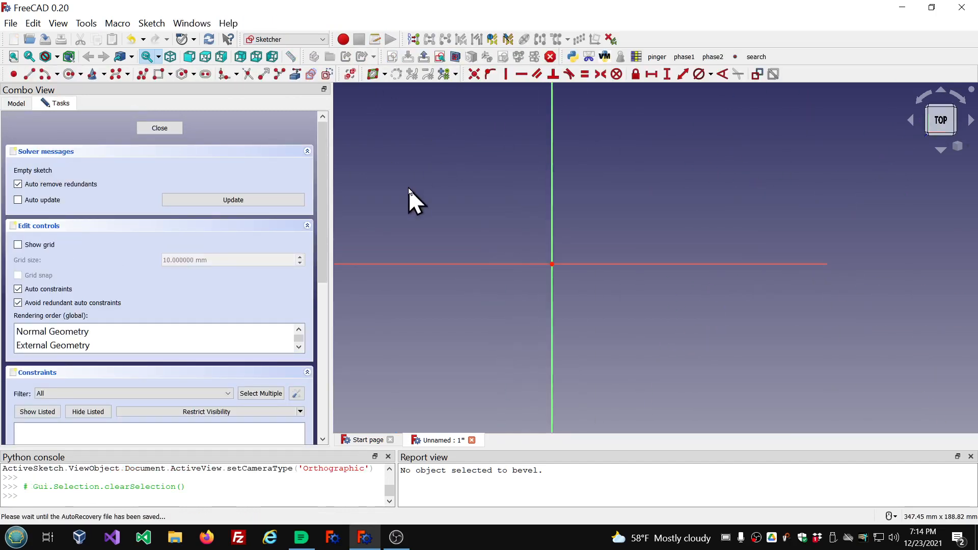
{"action": "mouse_move", "coordinate": [145, 74]}
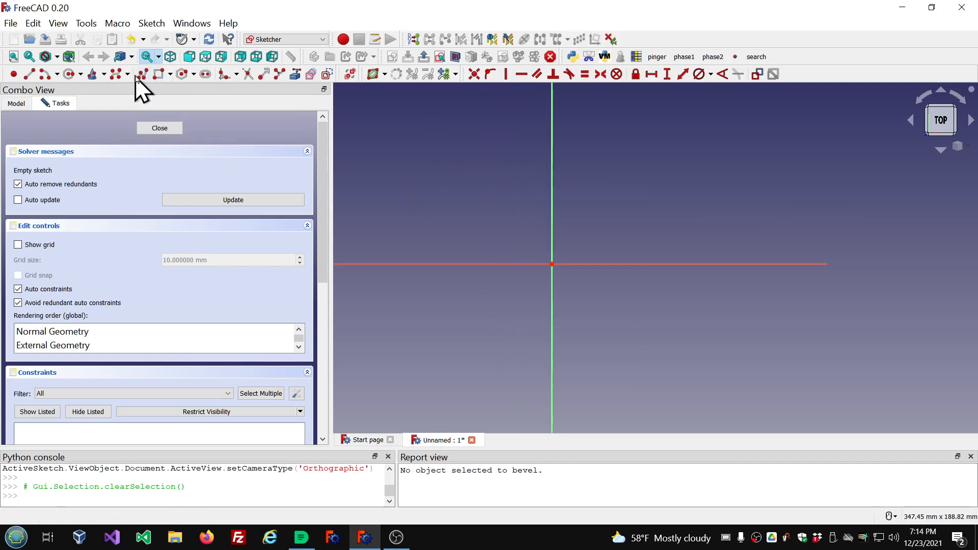
{"action": "left_click", "coordinate": [132, 73]}
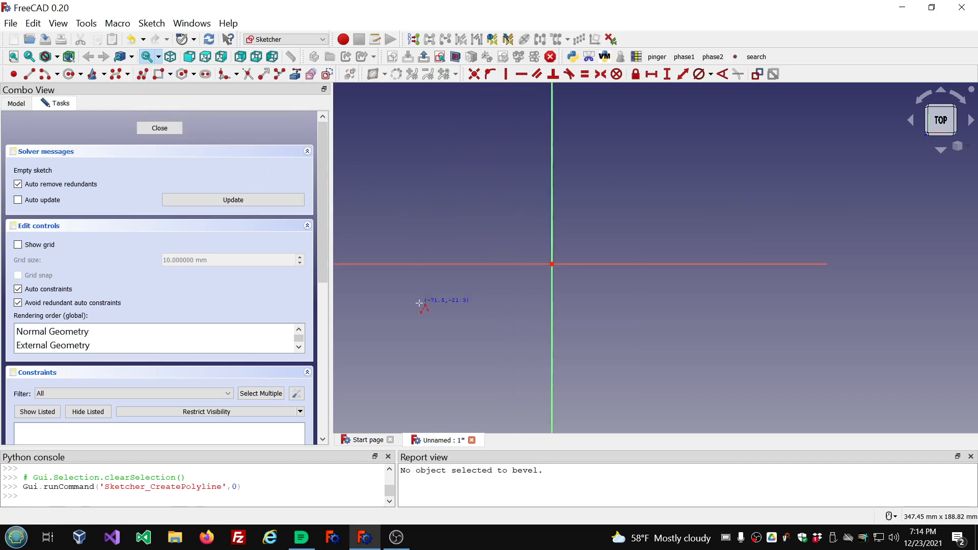
{"action": "left_click", "coordinate": [505, 174]}
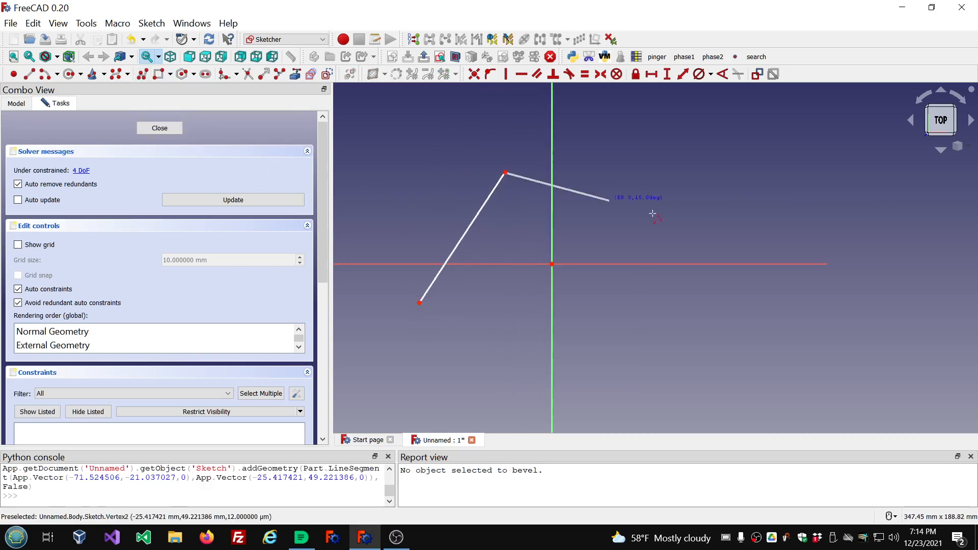
{"action": "mouse_move", "coordinate": [654, 160]}
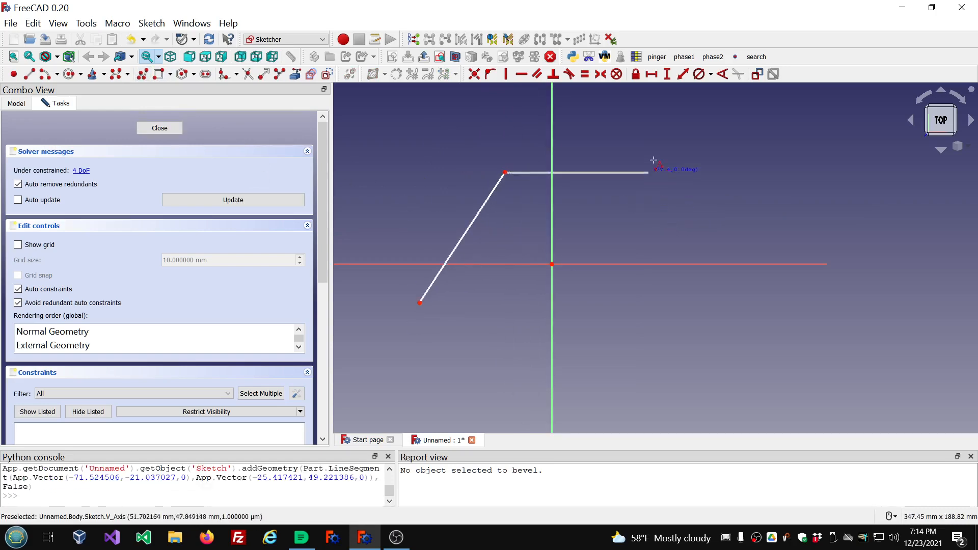
{"action": "left_click", "coordinate": [755, 306]}
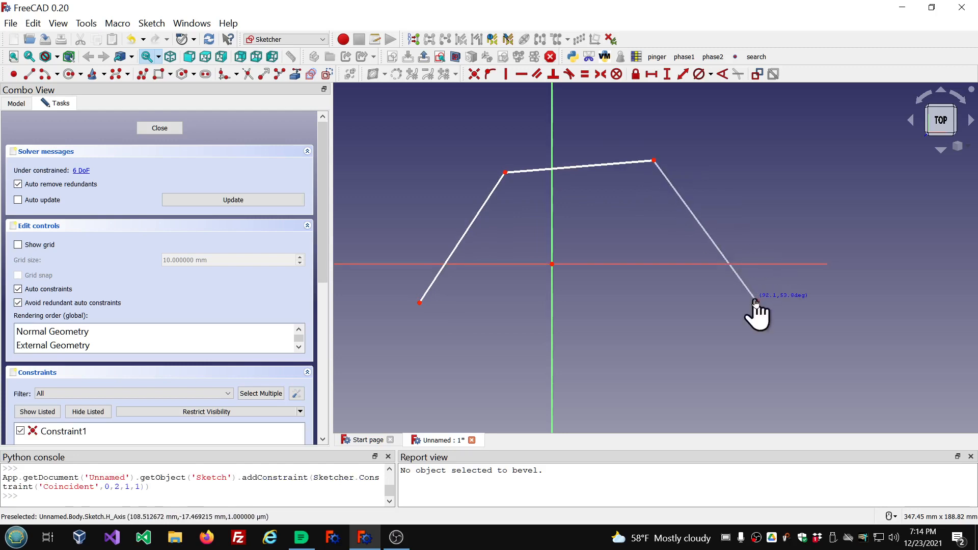
{"action": "left_click", "coordinate": [754, 299]}
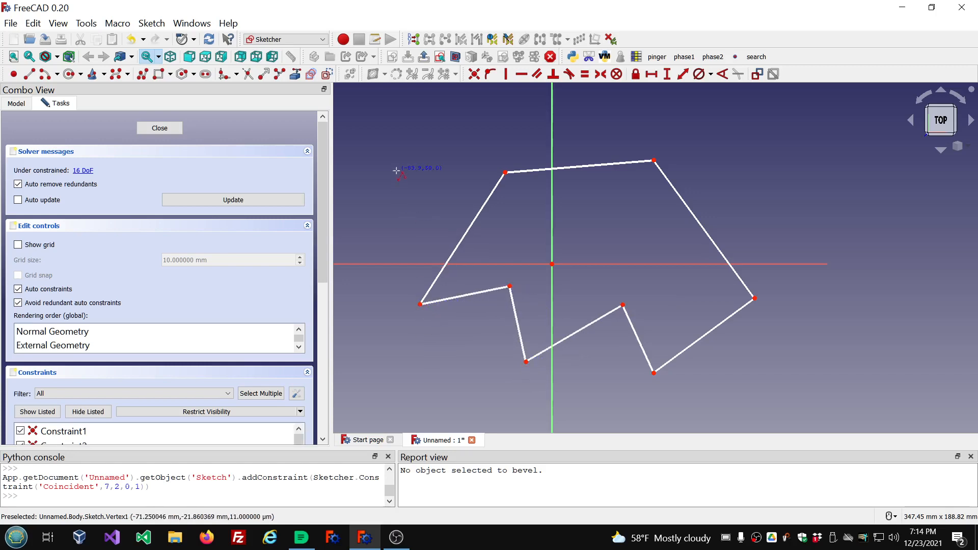
{"action": "left_click", "coordinate": [159, 129]}
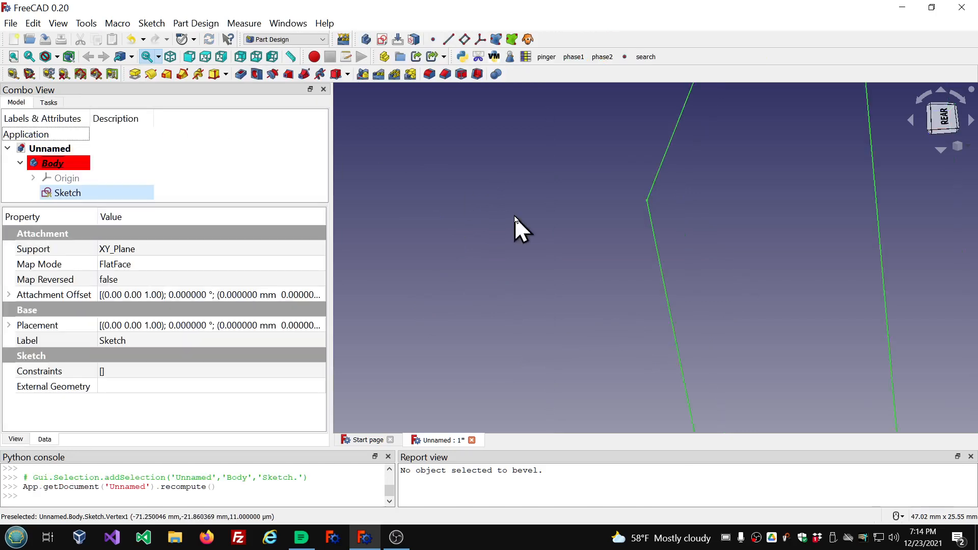
Confirm the Pad at 10 mm length, extruding the polygon sketch into a plate
{"action": "scroll", "scroll_direction": "down", "scroll_amount": 3}
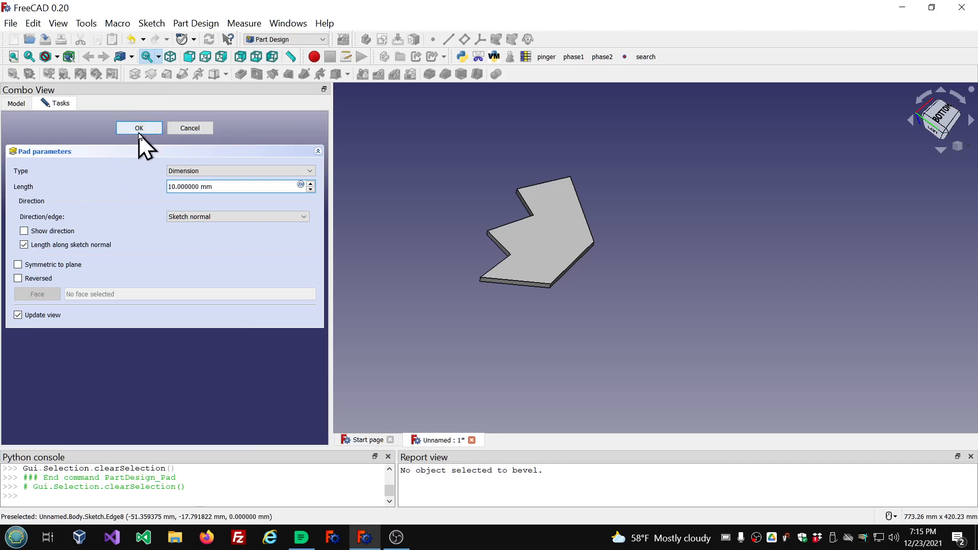
{"action": "left_click", "coordinate": [139, 128]}
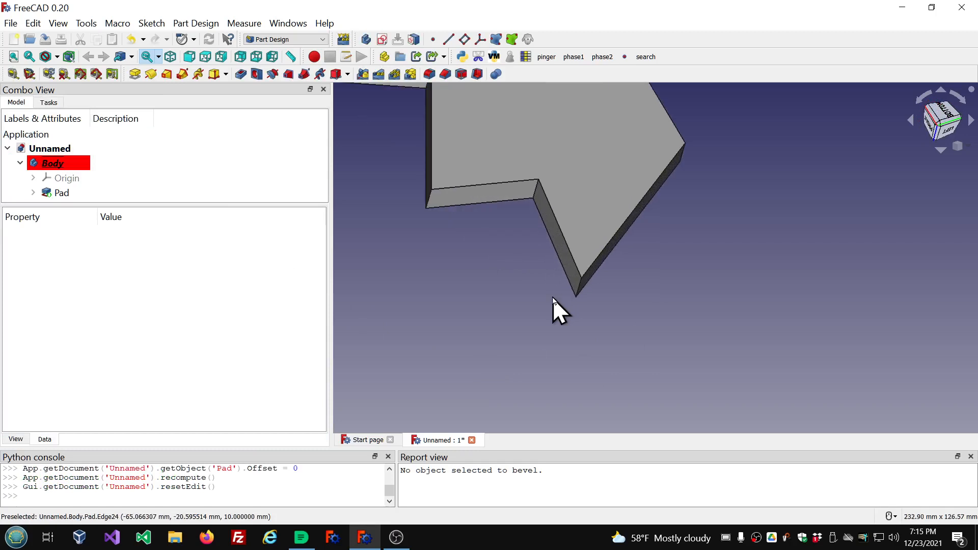
{"action": "mouse_move", "coordinate": [582, 277]}
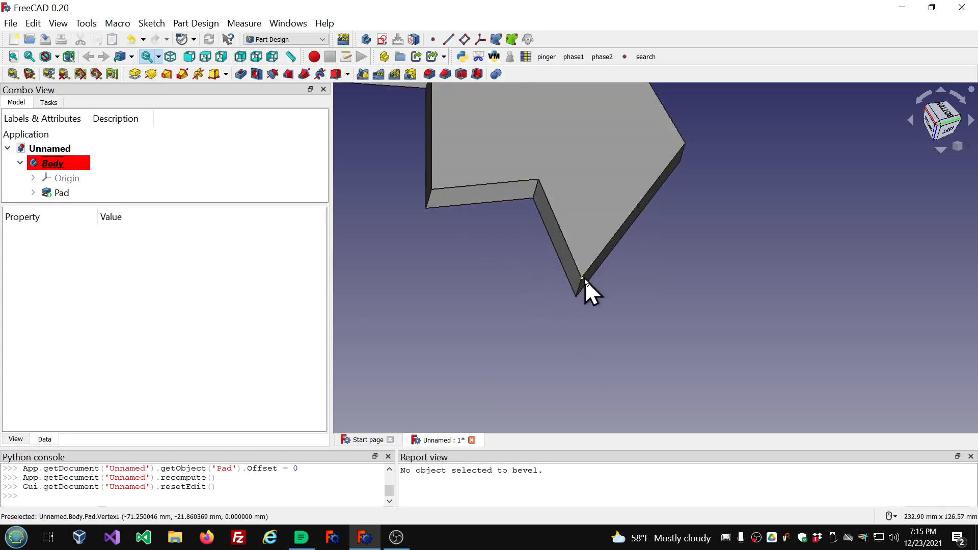
Pick a lower corner vertex on the Pad and fit the whole plate in the view
{"action": "left_click", "coordinate": [581, 277]}
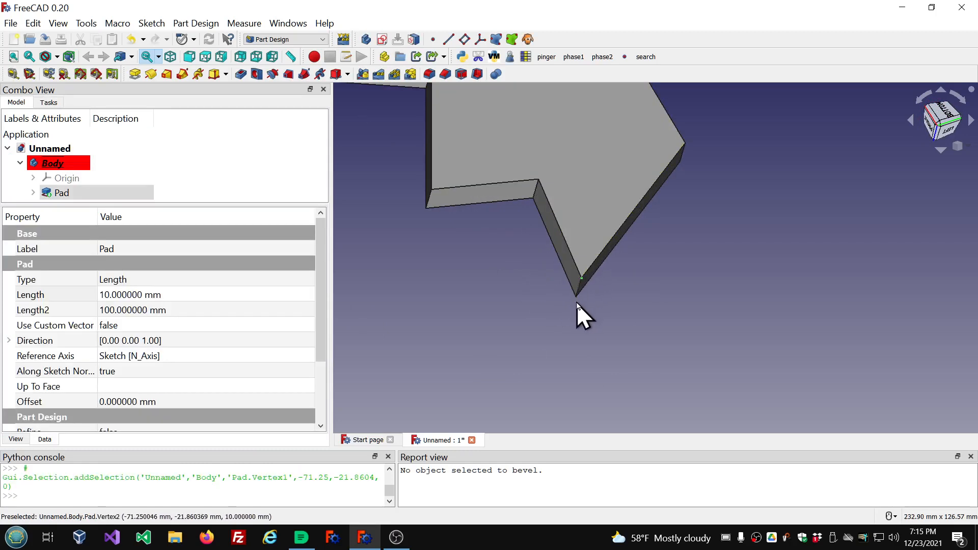
{"action": "mouse_move", "coordinate": [440, 200]}
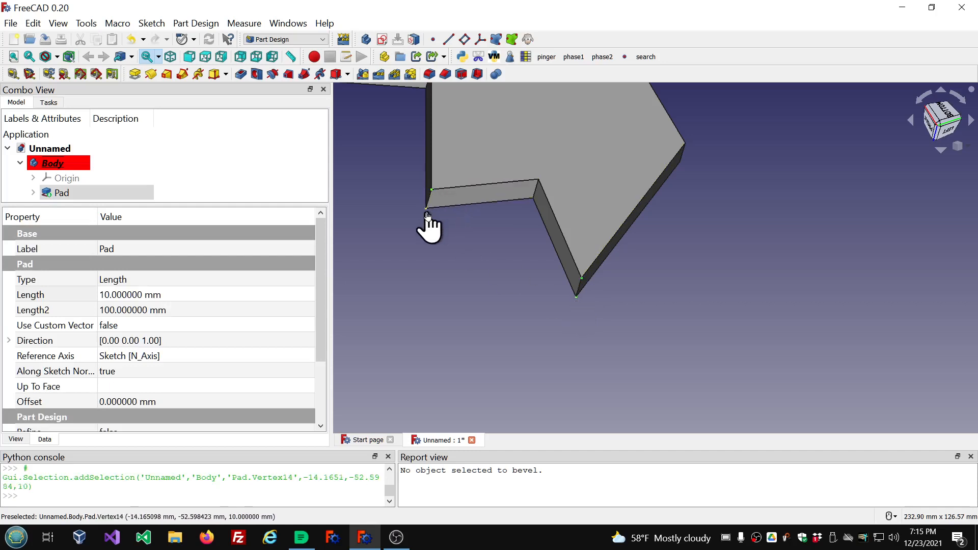
{"action": "mouse_move", "coordinate": [530, 206]}
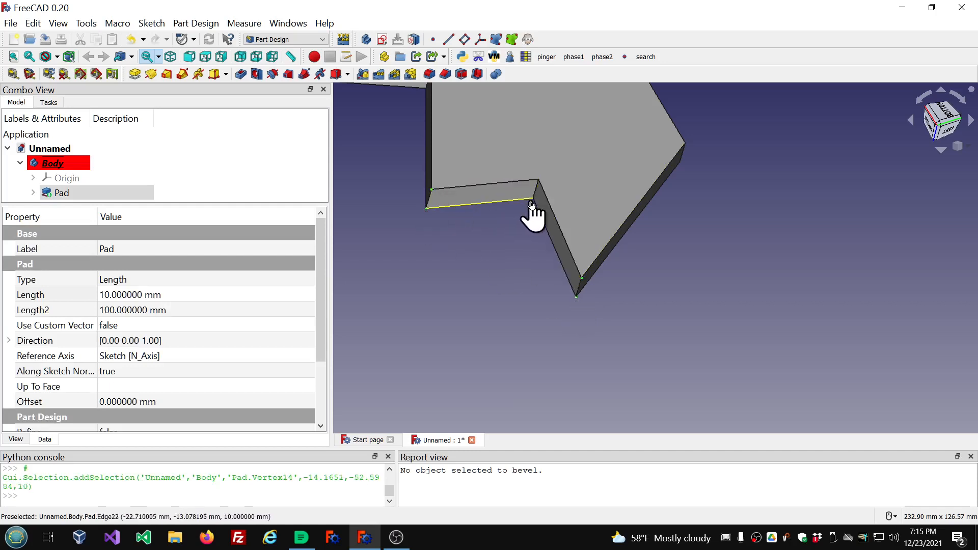
{"action": "scroll", "scroll_direction": "down", "scroll_amount": 3}
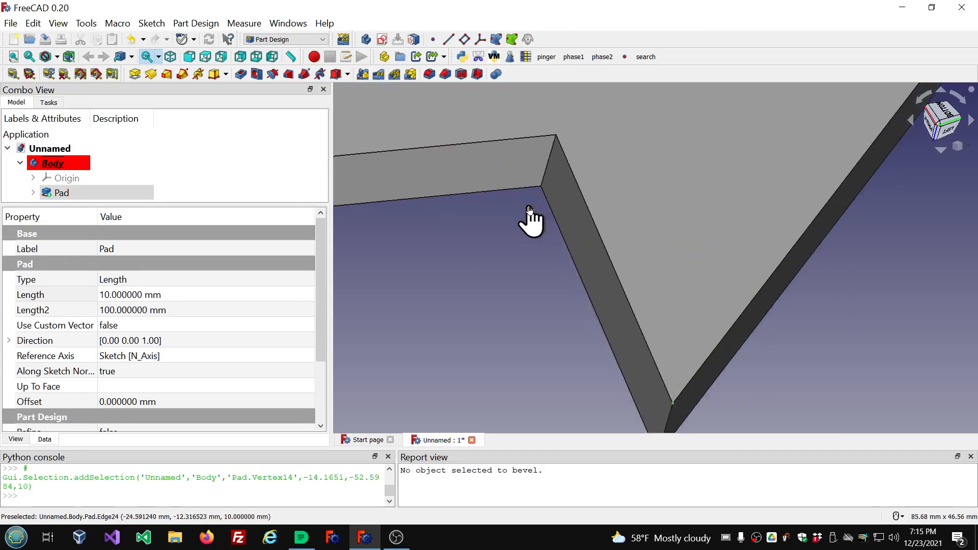
{"action": "mouse_move", "coordinate": [557, 149]}
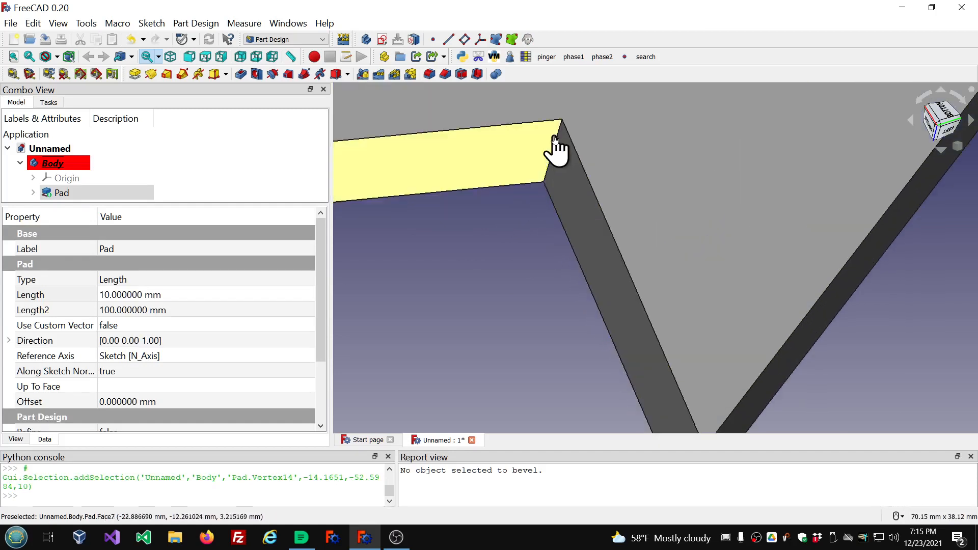
{"action": "mouse_move", "coordinate": [564, 136]}
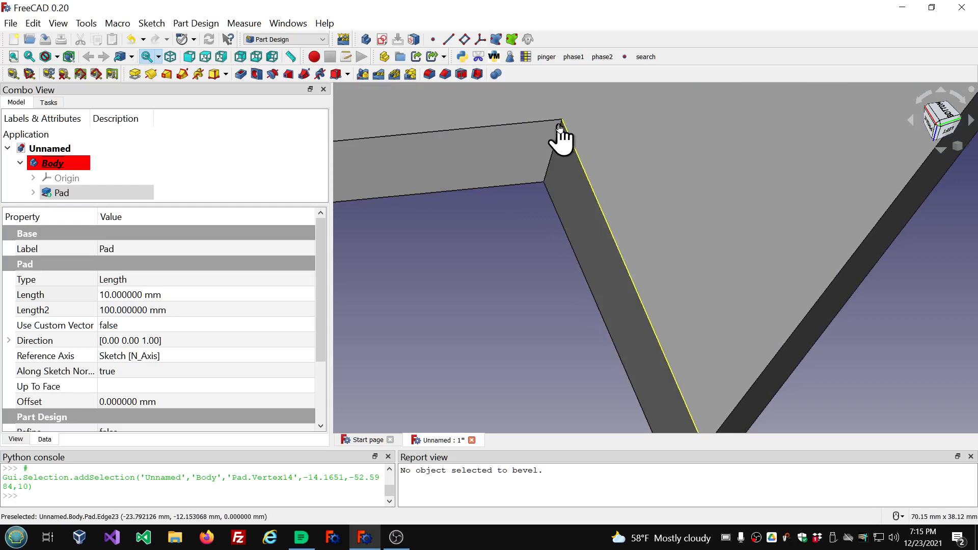
{"action": "mouse_move", "coordinate": [558, 128]}
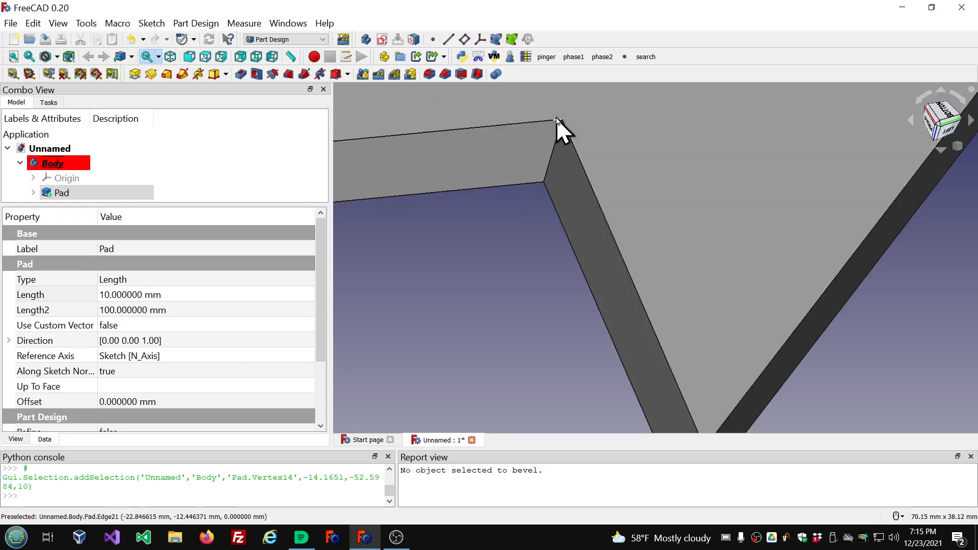
{"action": "mouse_move", "coordinate": [548, 200]}
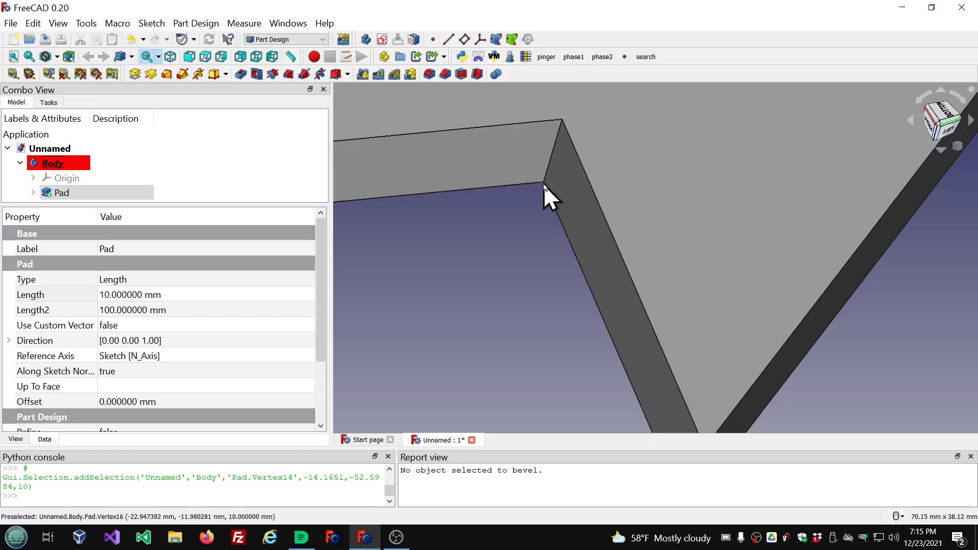
{"action": "mouse_move", "coordinate": [564, 121]}
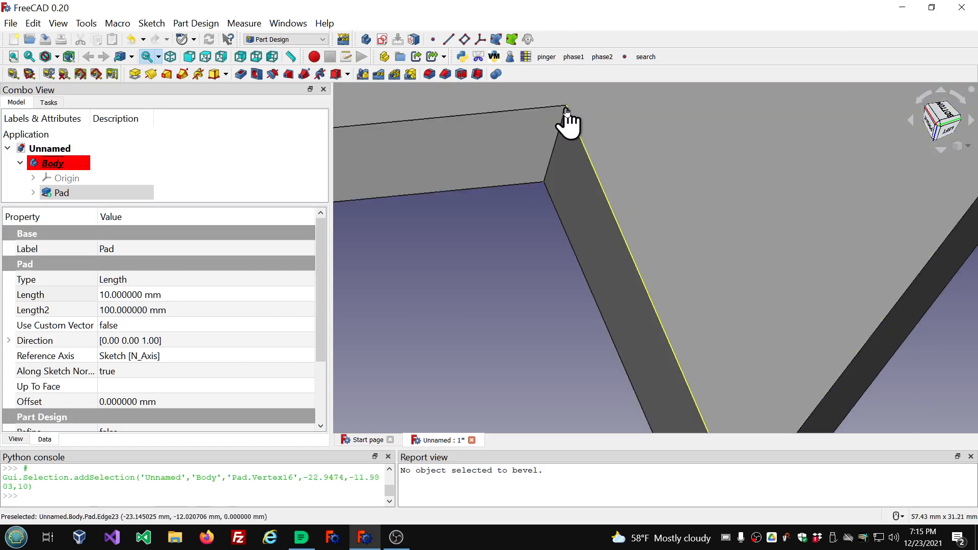
{"action": "mouse_move", "coordinate": [568, 115]}
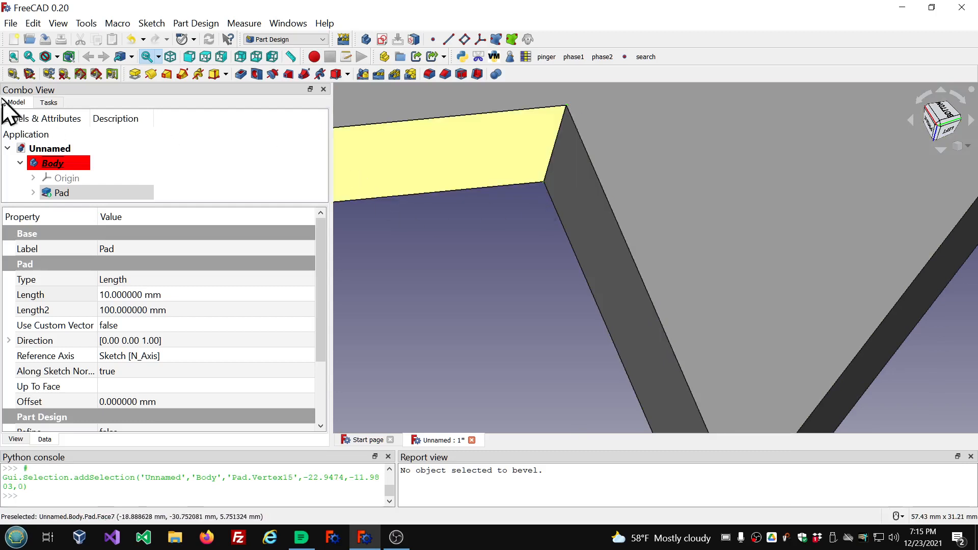
{"action": "mouse_move", "coordinate": [14, 57]}
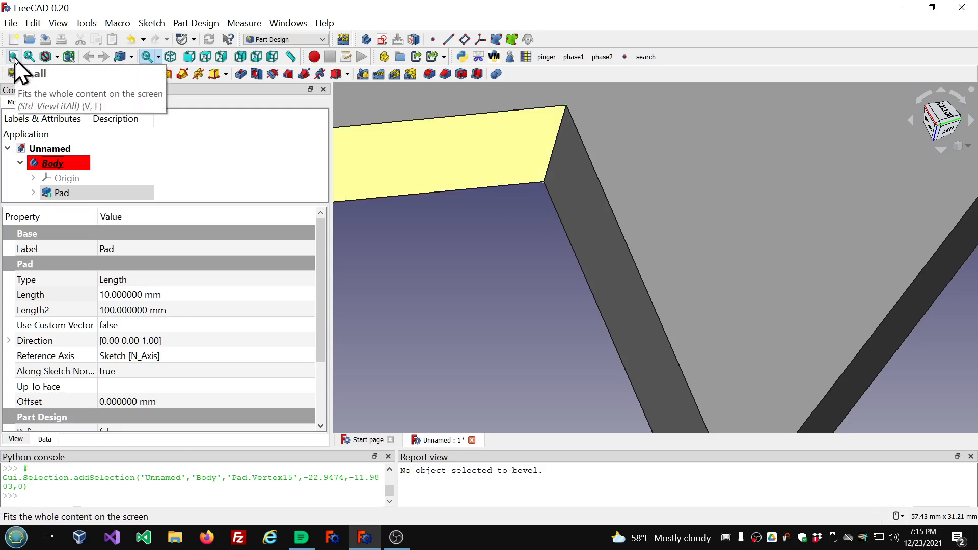
{"action": "left_click", "coordinate": [14, 57]}
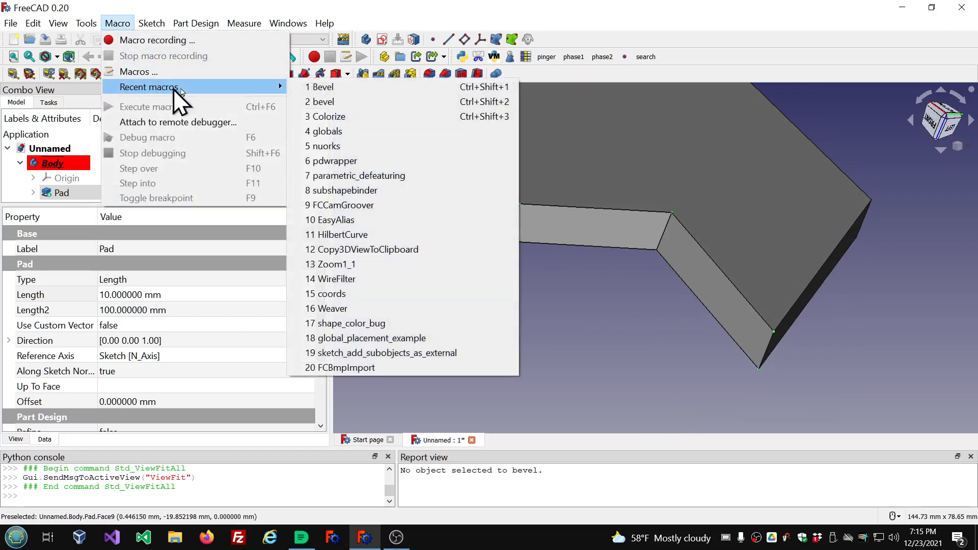
Run the recent Bevel macro on the Pad, giving the plate 1 mm bevelled corner edges
{"action": "left_click", "coordinate": [321, 87]}
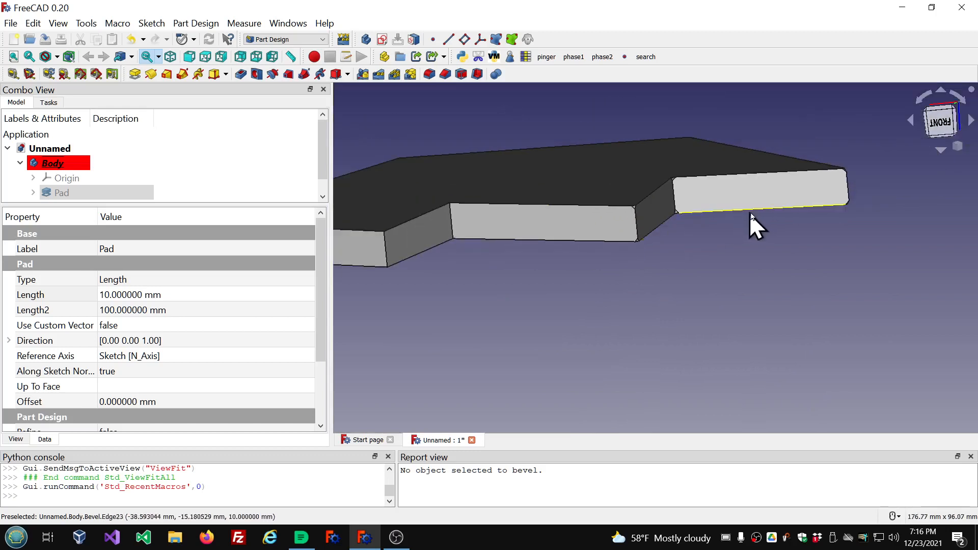
{"action": "mouse_move", "coordinate": [623, 224]}
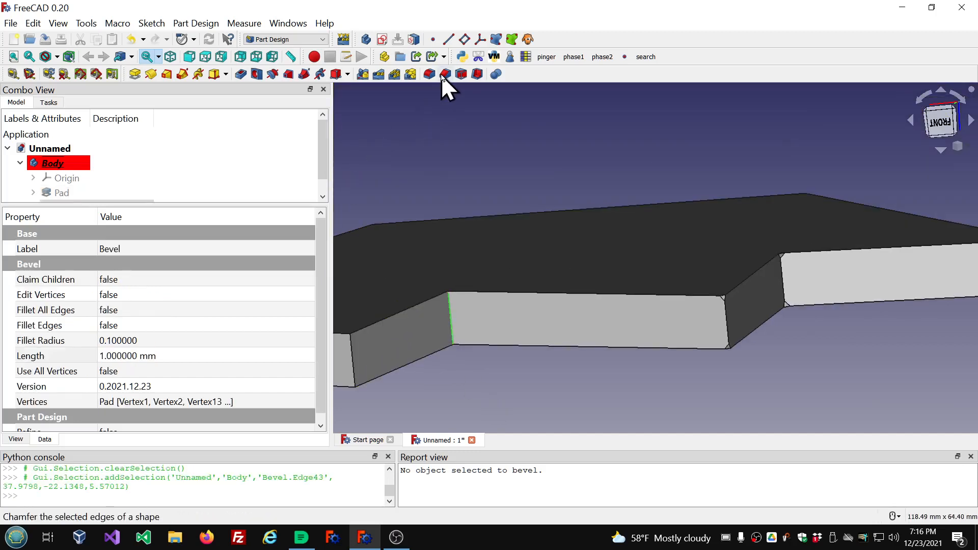
{"action": "mouse_move", "coordinate": [412, 327]}
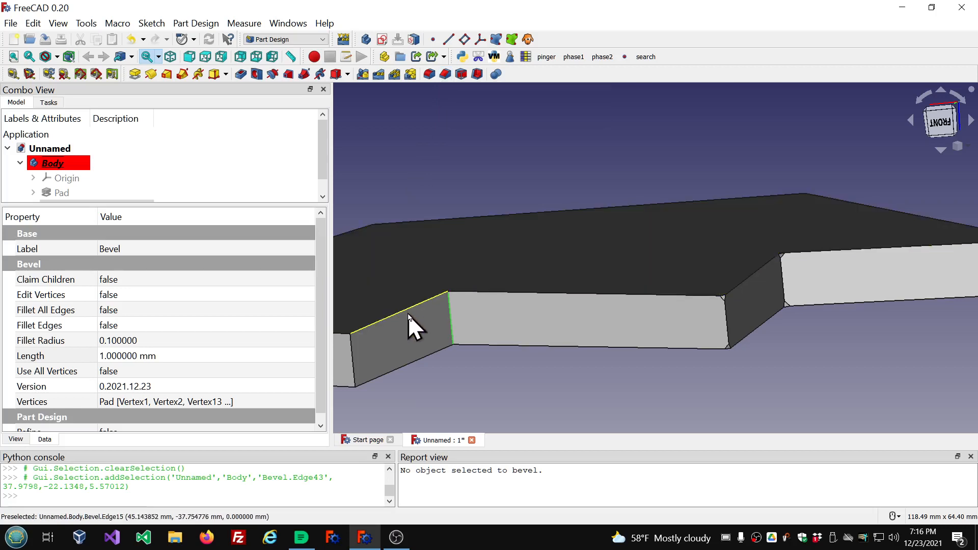
{"action": "mouse_move", "coordinate": [449, 337]}
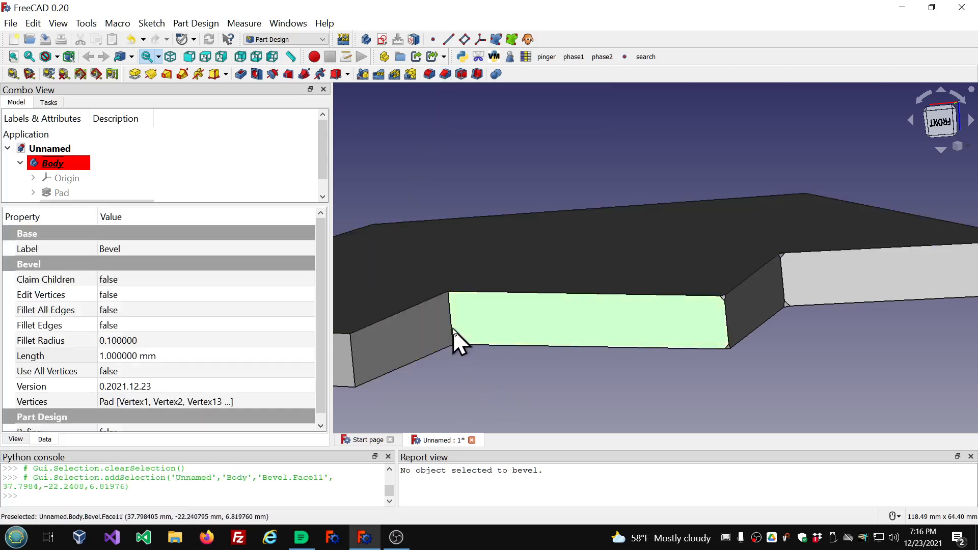
{"action": "mouse_move", "coordinate": [455, 330]}
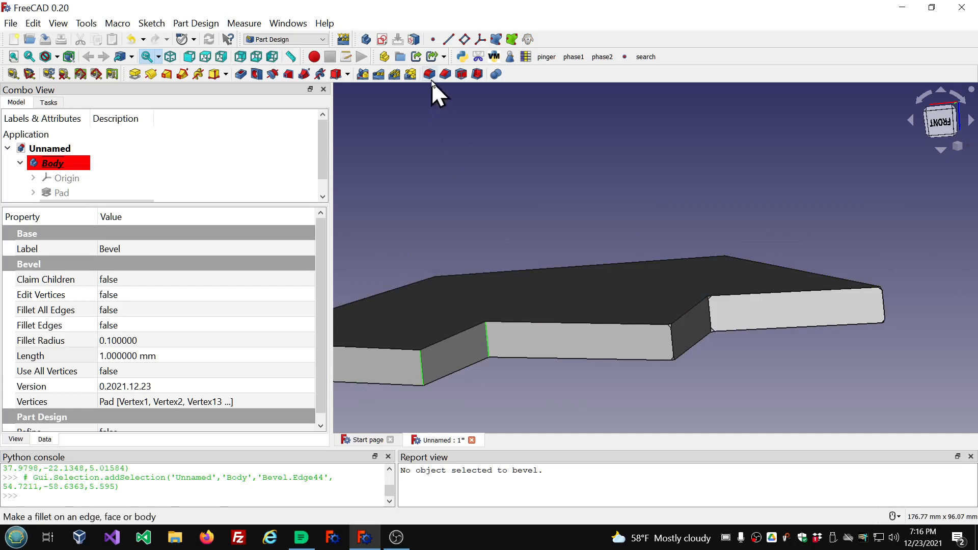
{"action": "left_click", "coordinate": [429, 73]}
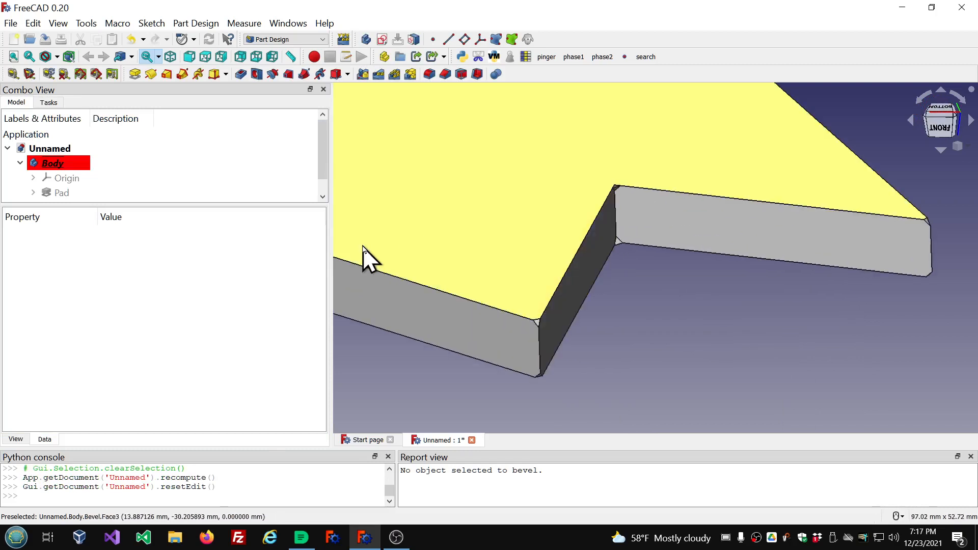
Toggle the Bevel's Refine property on, off and back on while comparing the chamfered corners
{"action": "left_click", "coordinate": [66, 194]}
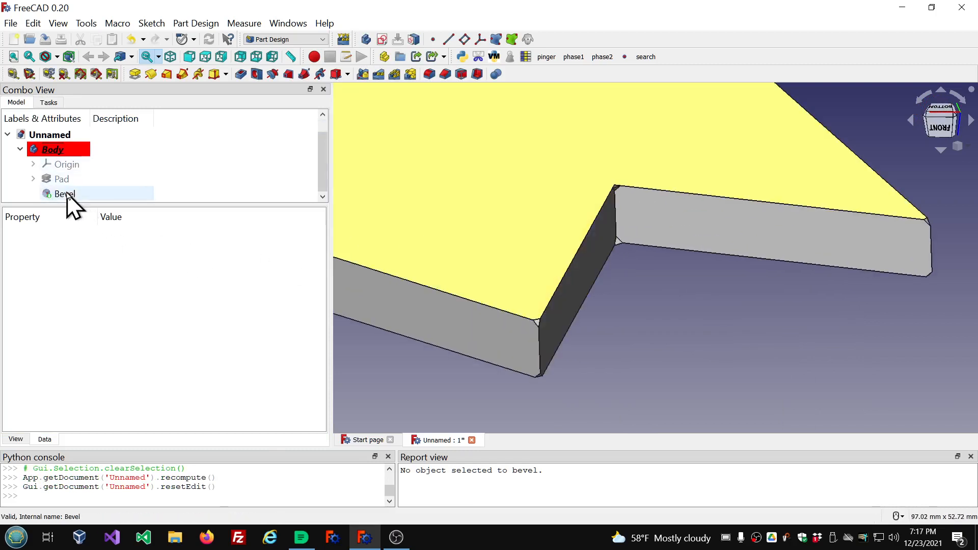
{"action": "left_click", "coordinate": [64, 193]}
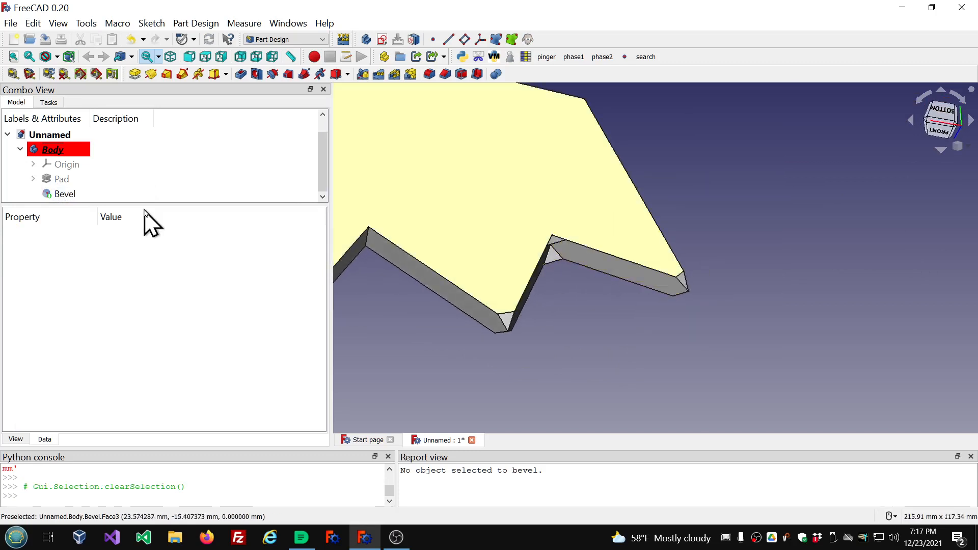
{"action": "left_click", "coordinate": [64, 193]}
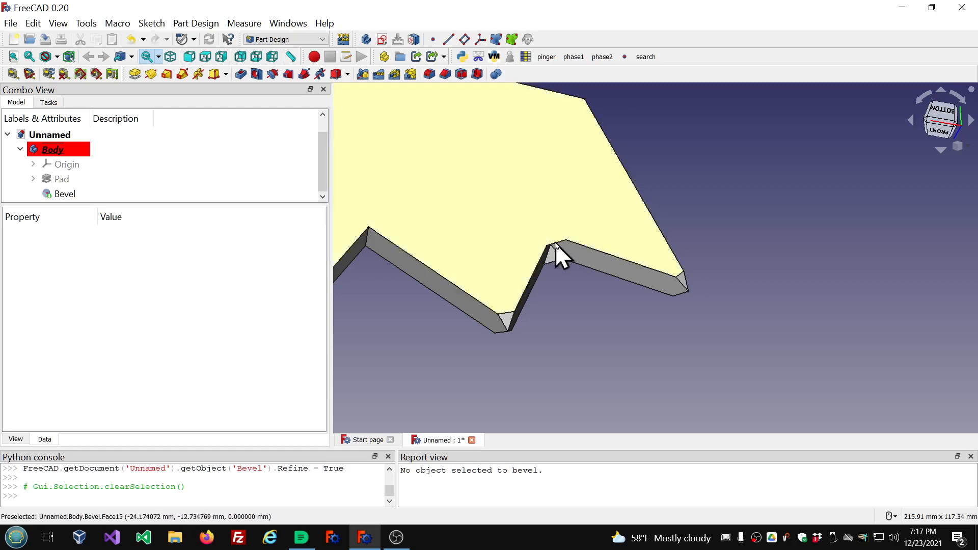
{"action": "left_click", "coordinate": [64, 193]}
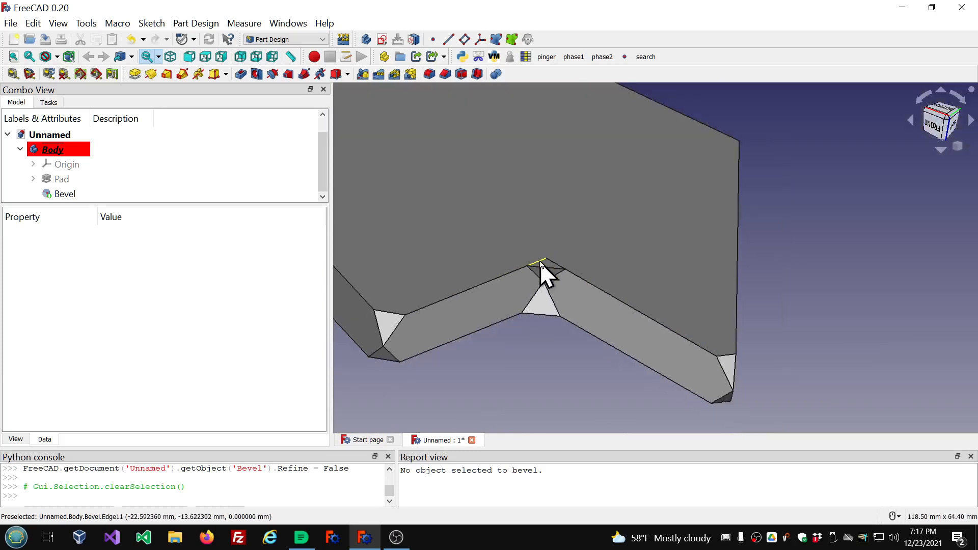
{"action": "left_click", "coordinate": [64, 193]}
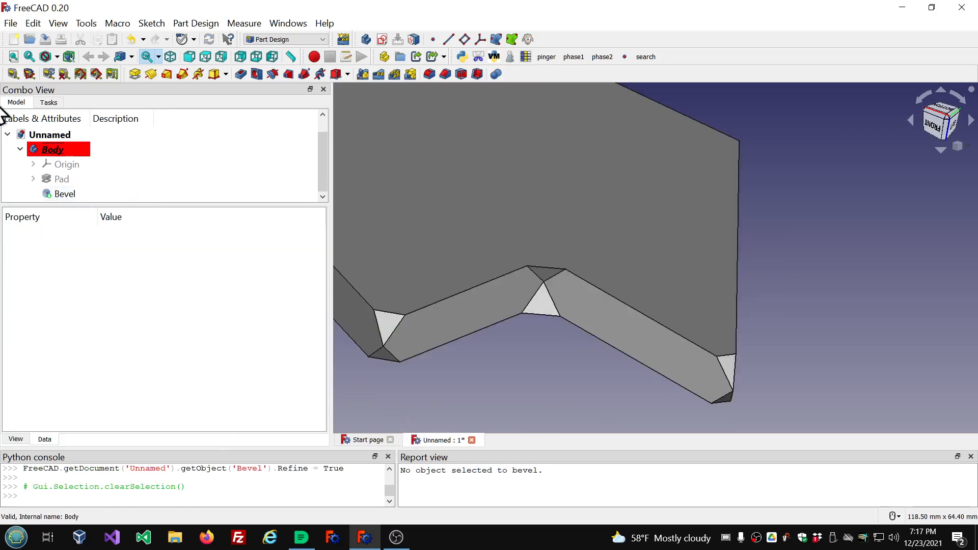
{"action": "left_click", "coordinate": [64, 193]}
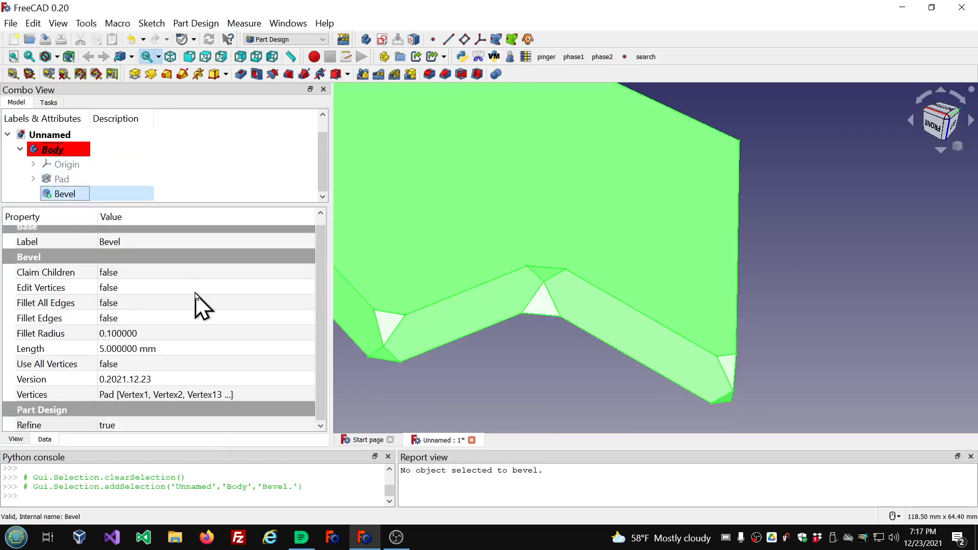
{"action": "mouse_move", "coordinate": [40, 289]}
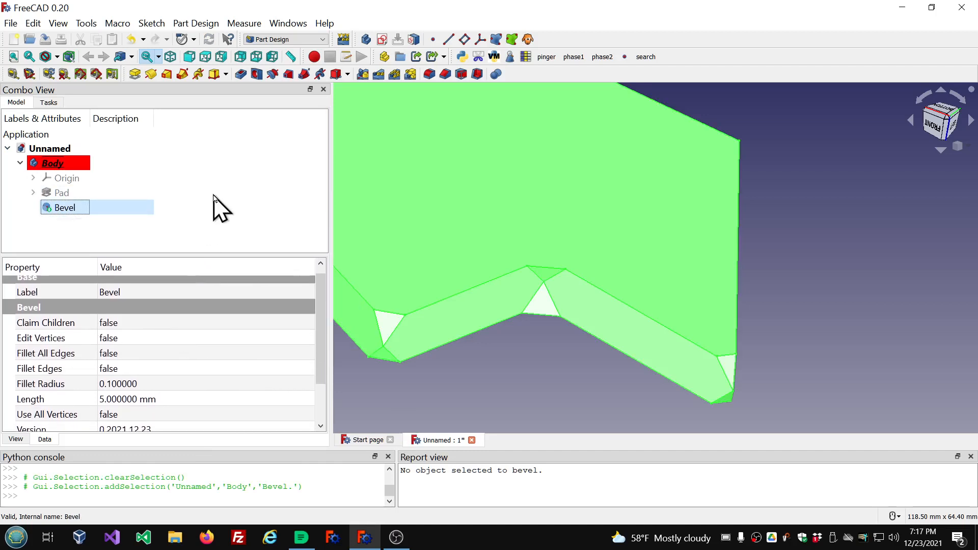
{"action": "mouse_move", "coordinate": [184, 320]}
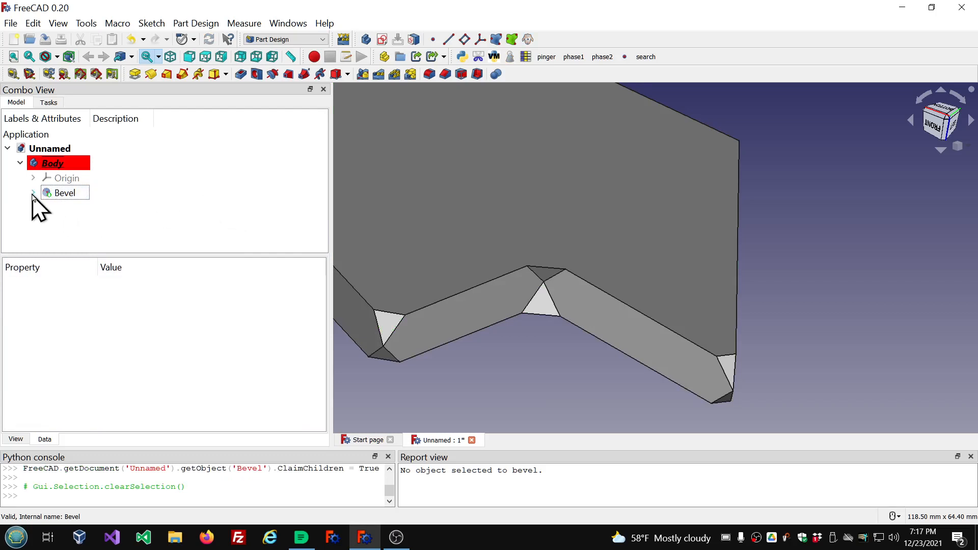
{"action": "left_click", "coordinate": [33, 193]}
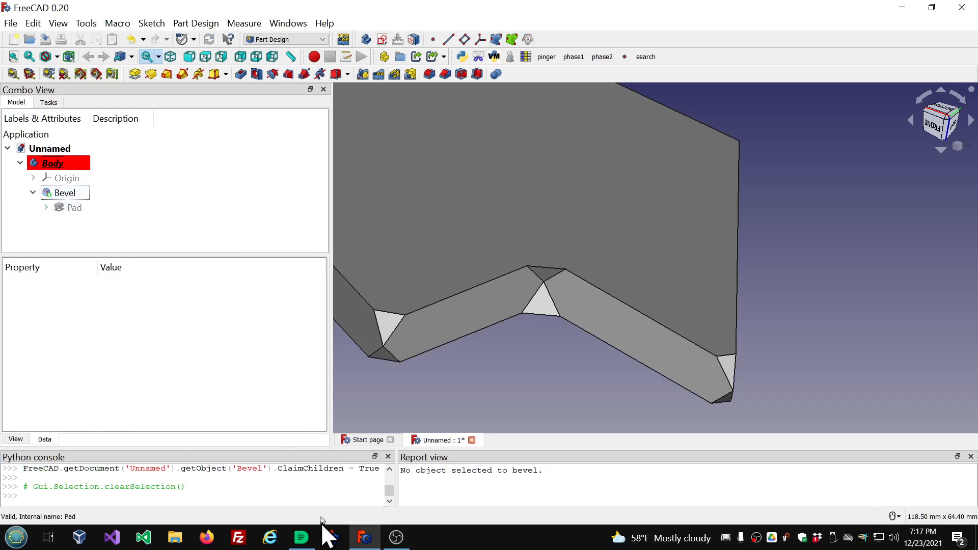
{"action": "mouse_move", "coordinate": [725, 541]}
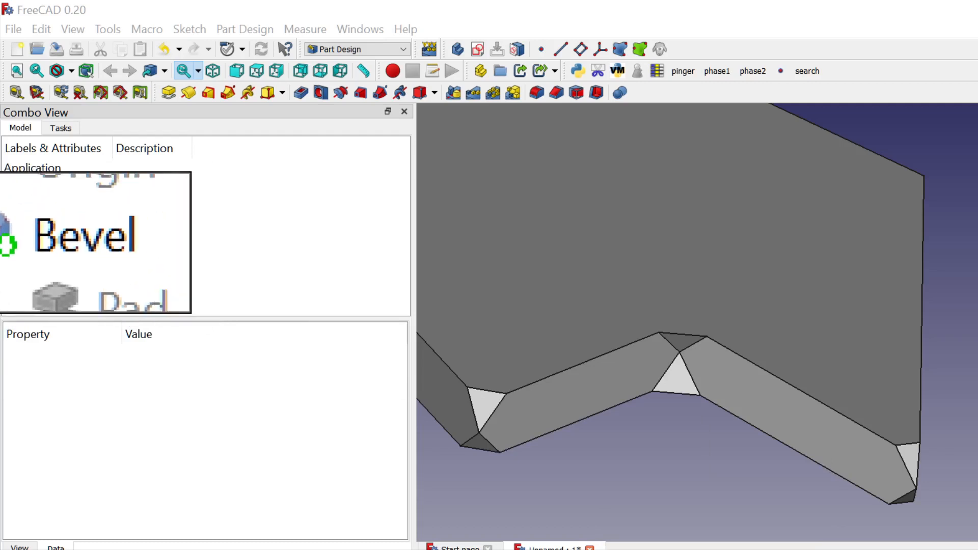
{"action": "left_click", "coordinate": [62, 192]}
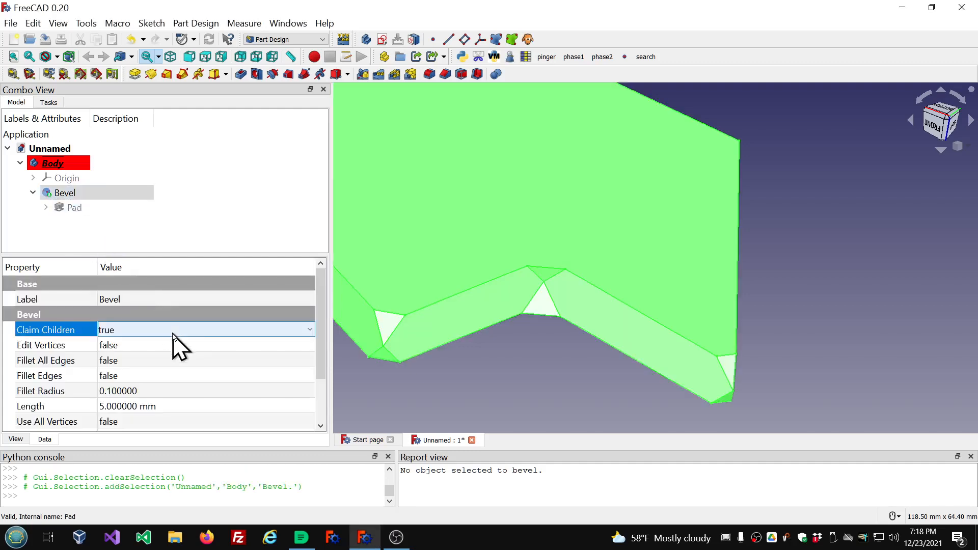
{"action": "left_click", "coordinate": [405, 384]}
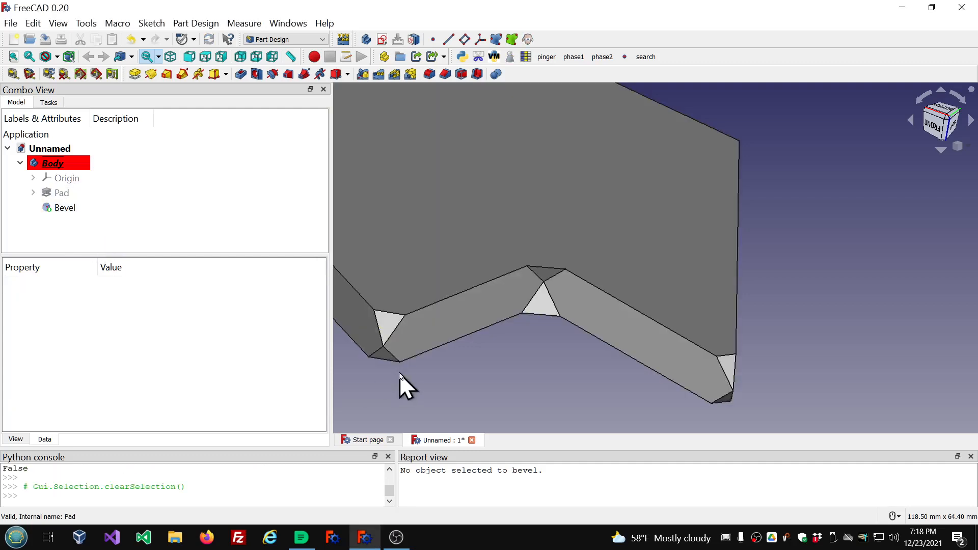
{"action": "left_click", "coordinate": [64, 208]}
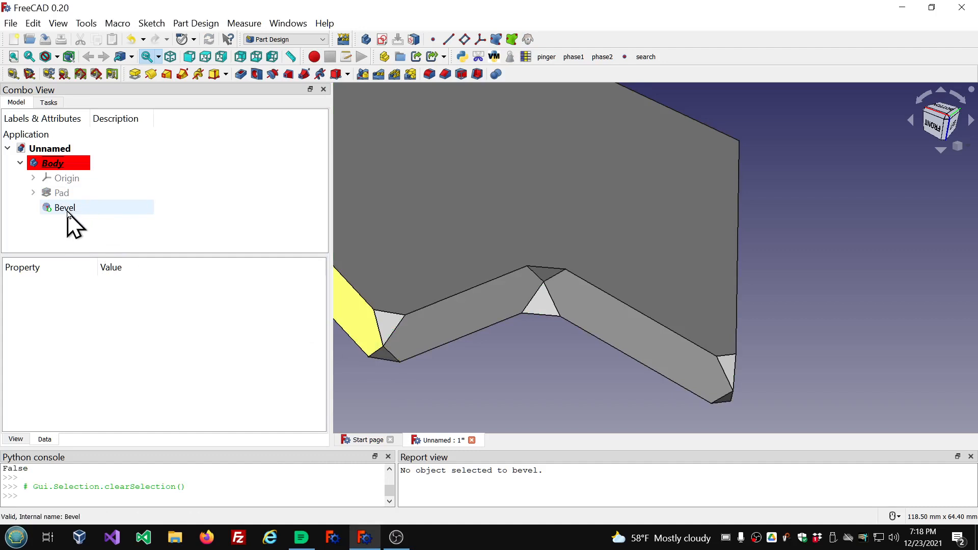
{"action": "left_click", "coordinate": [65, 207]}
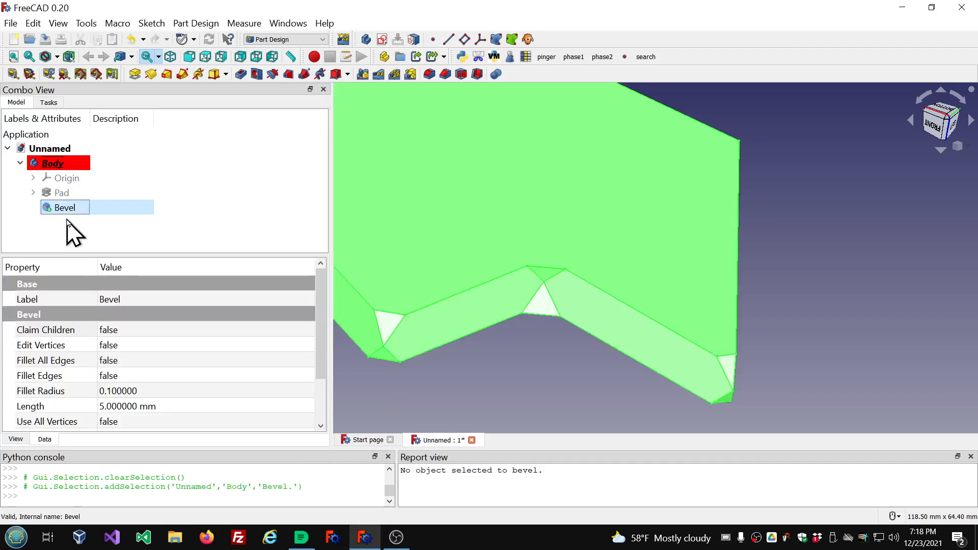
{"action": "mouse_move", "coordinate": [118, 221]}
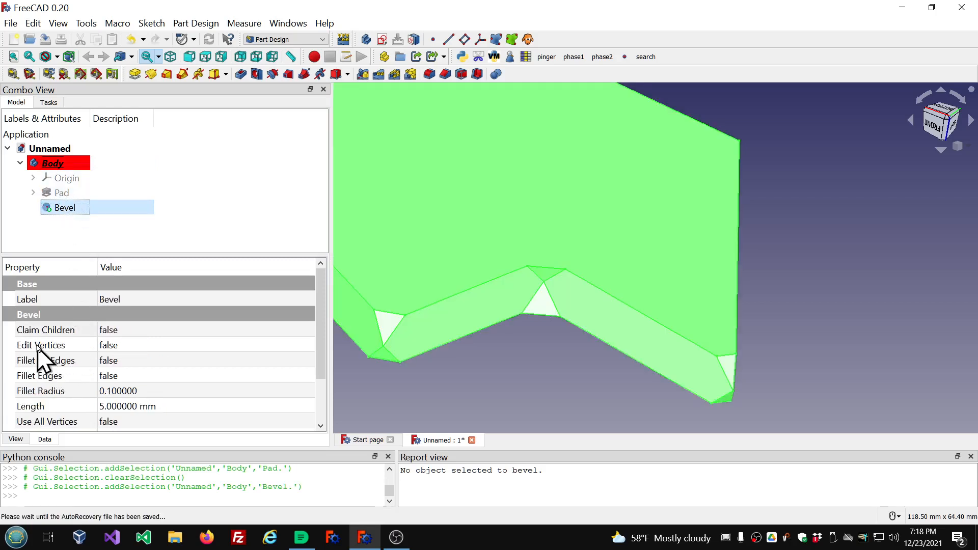
{"action": "mouse_move", "coordinate": [155, 359]}
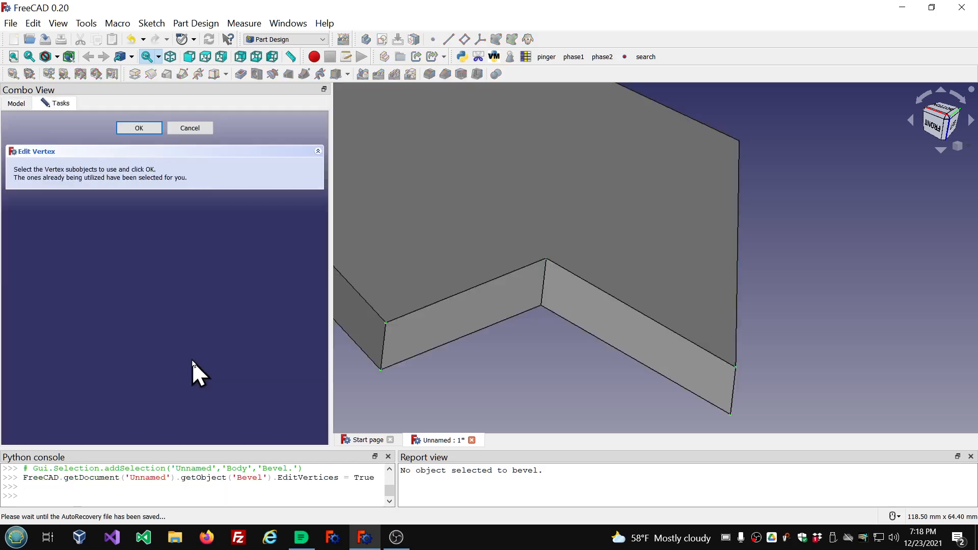
{"action": "mouse_move", "coordinate": [183, 164]}
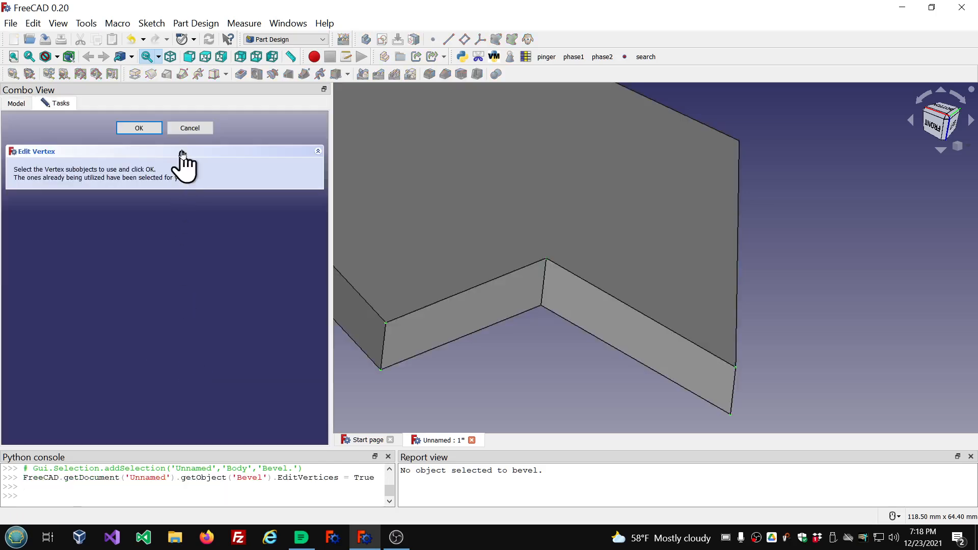
Dismiss the Edit Vertex panel and select the Bevel feature to show its Data properties
{"action": "left_click", "coordinate": [139, 128]}
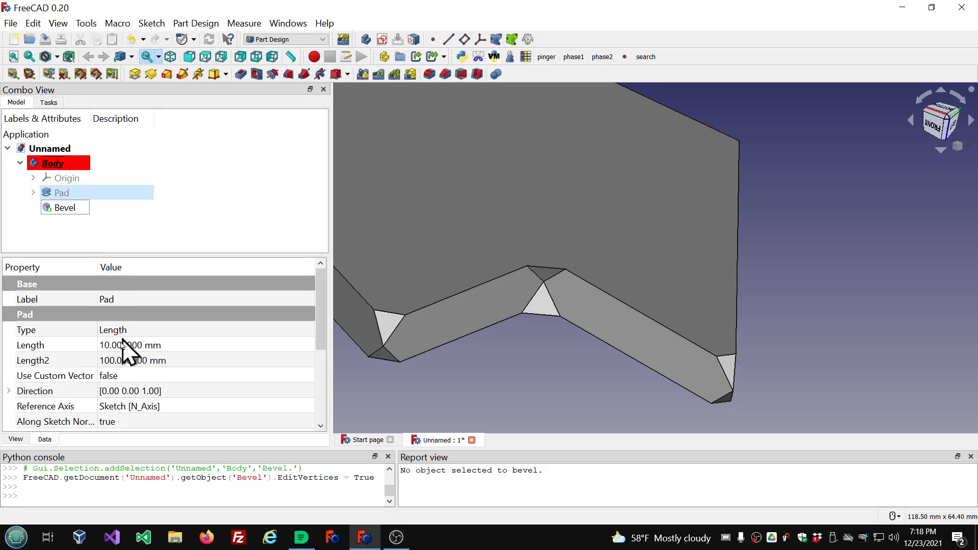
{"action": "left_click", "coordinate": [65, 207]}
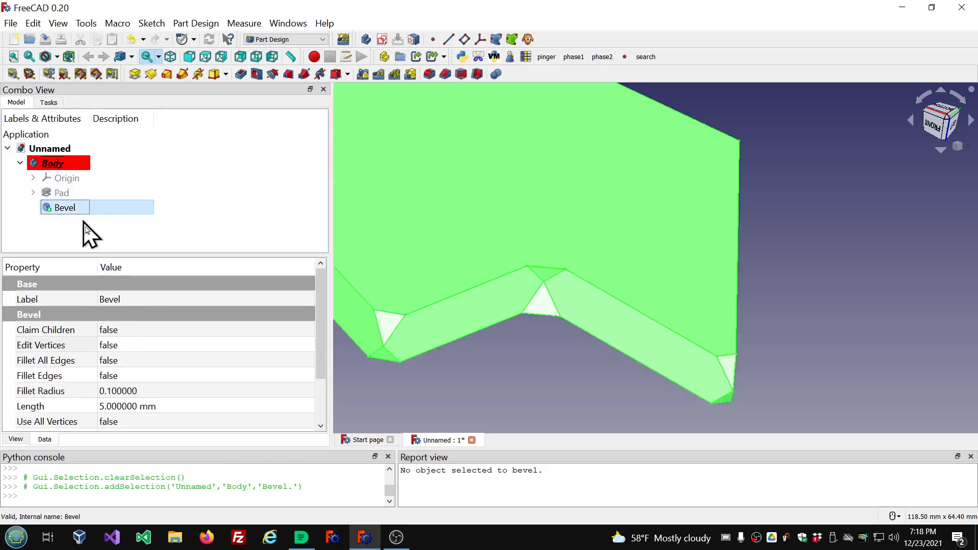
{"action": "scroll", "scroll_direction": "down", "scroll_amount": 3}
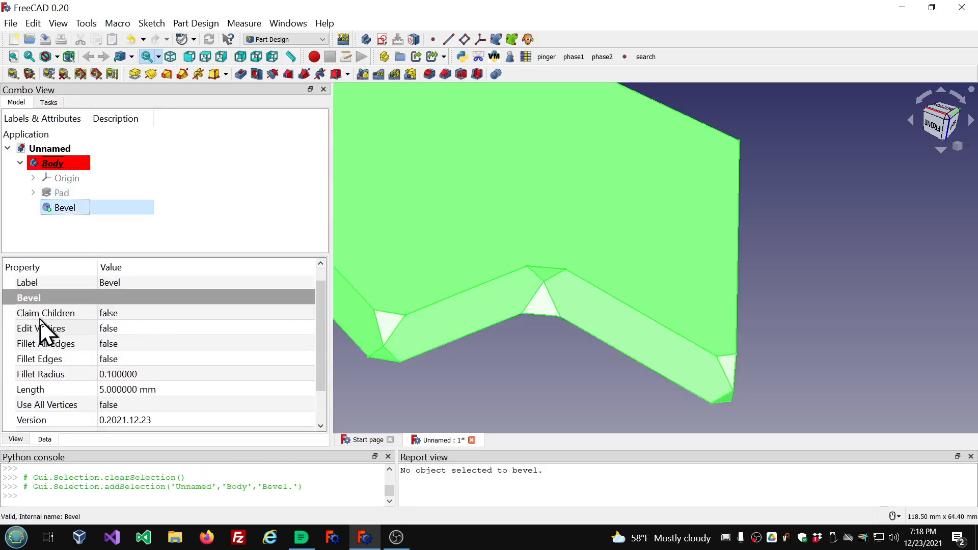
{"action": "mouse_move", "coordinate": [132, 330]}
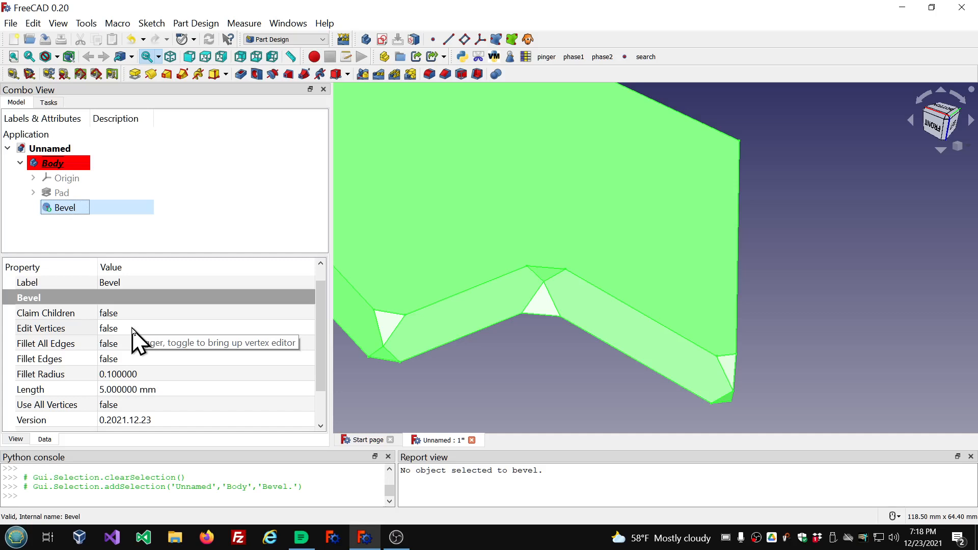
{"action": "mouse_move", "coordinate": [138, 337]}
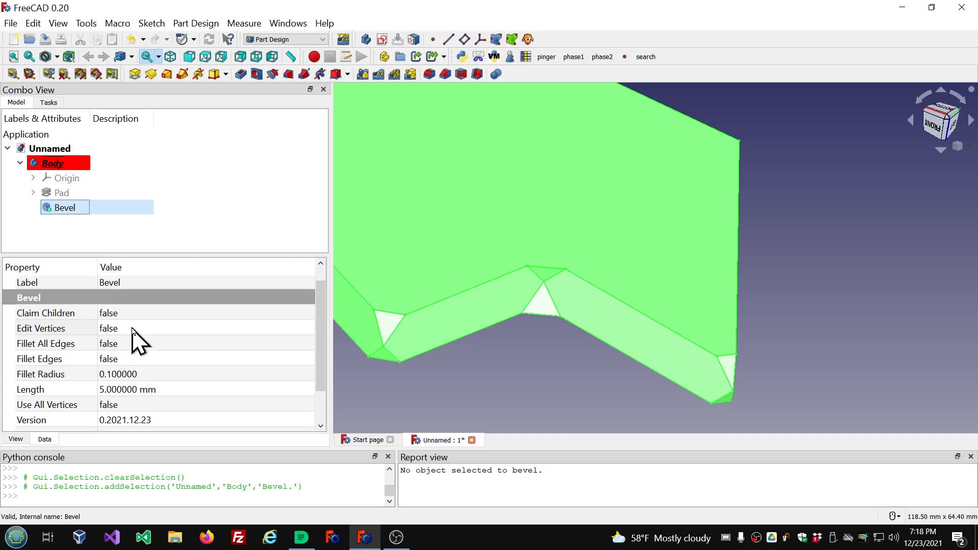
Start editing the Bevel's Edit Vertices property, currently false
{"action": "left_click", "coordinate": [41, 328]}
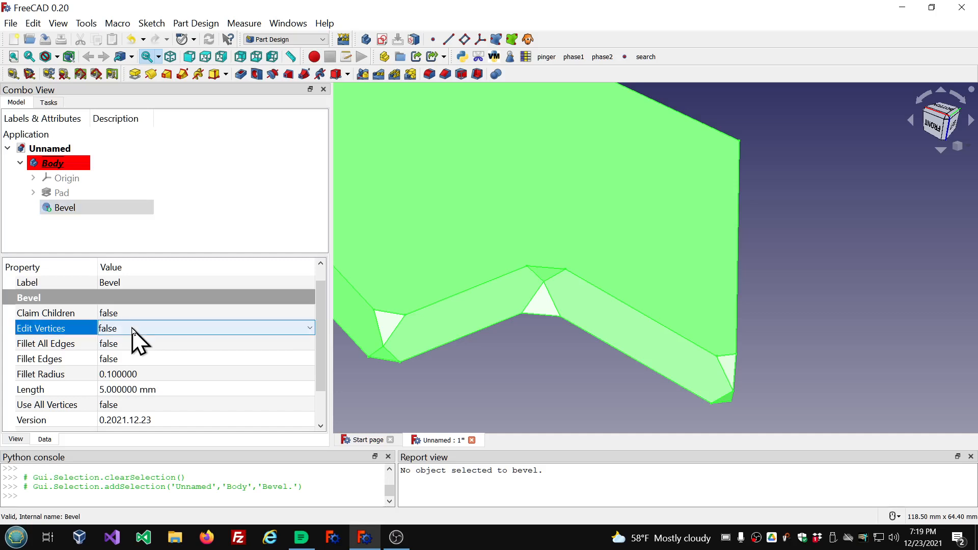
Set Edit Vertices true, clear the old corner selection, pick new Pad vertices and confirm
{"action": "left_click", "coordinate": [306, 328]}
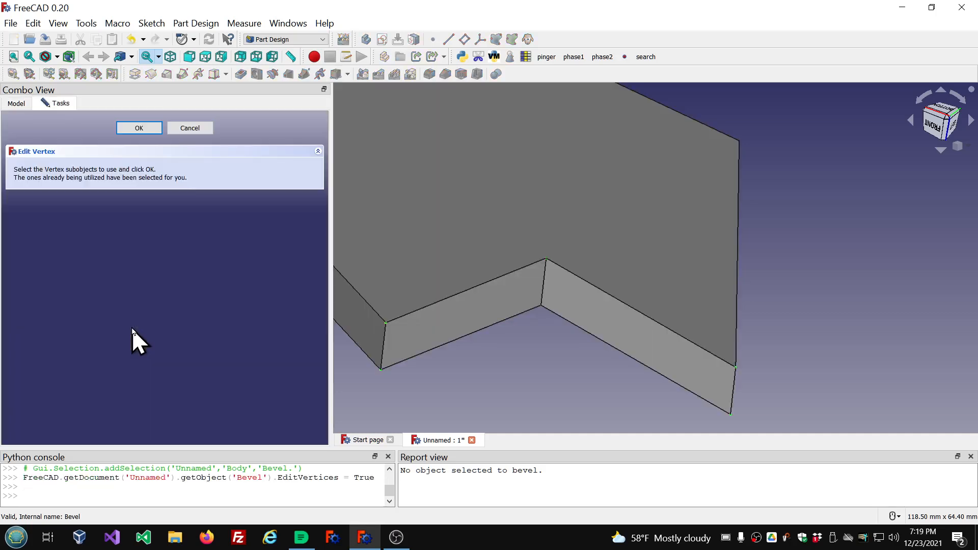
{"action": "mouse_move", "coordinate": [534, 394]}
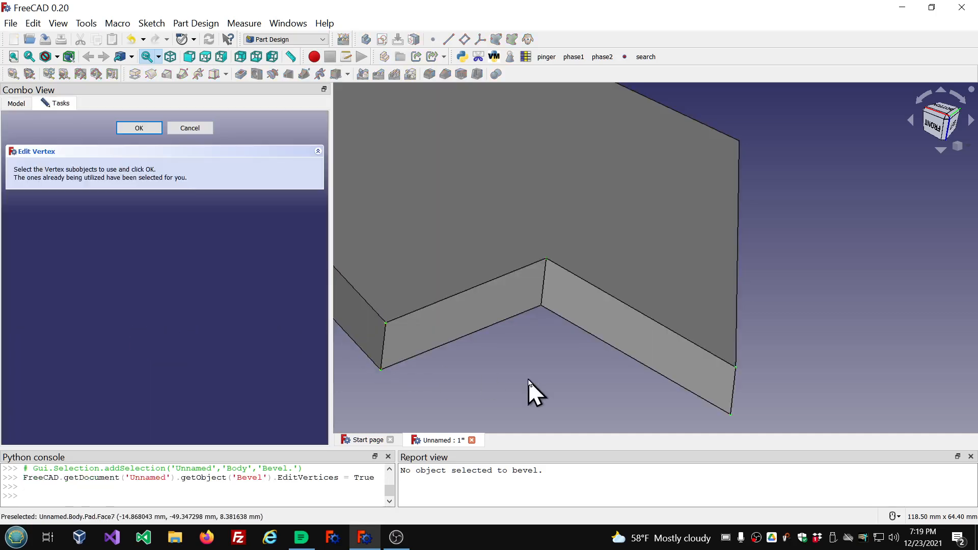
{"action": "mouse_move", "coordinate": [379, 288]}
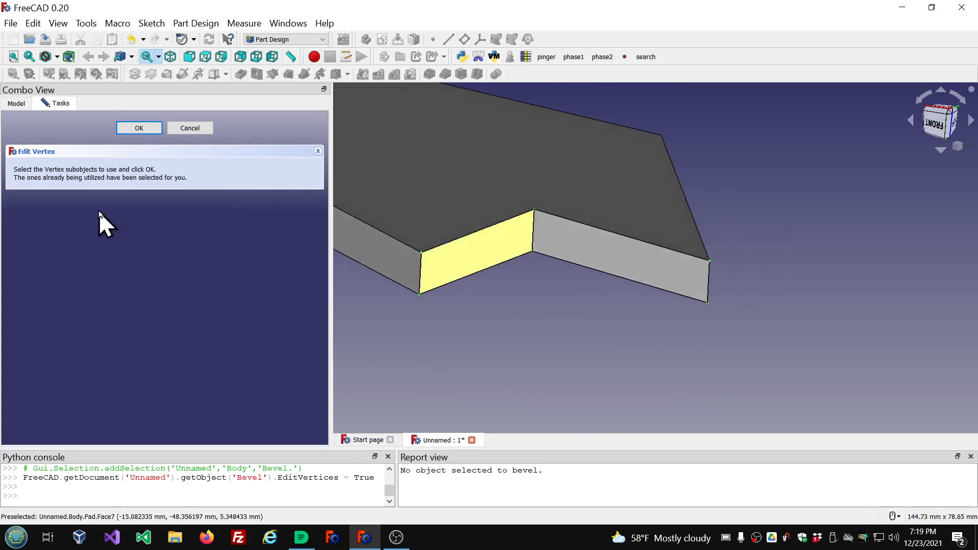
{"action": "mouse_move", "coordinate": [63, 206]}
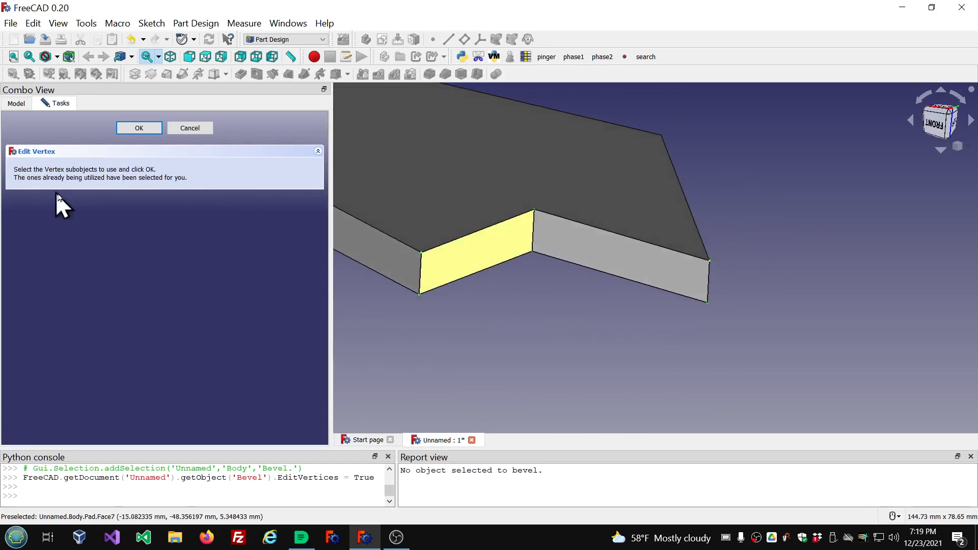
{"action": "left_click", "coordinate": [587, 350]}
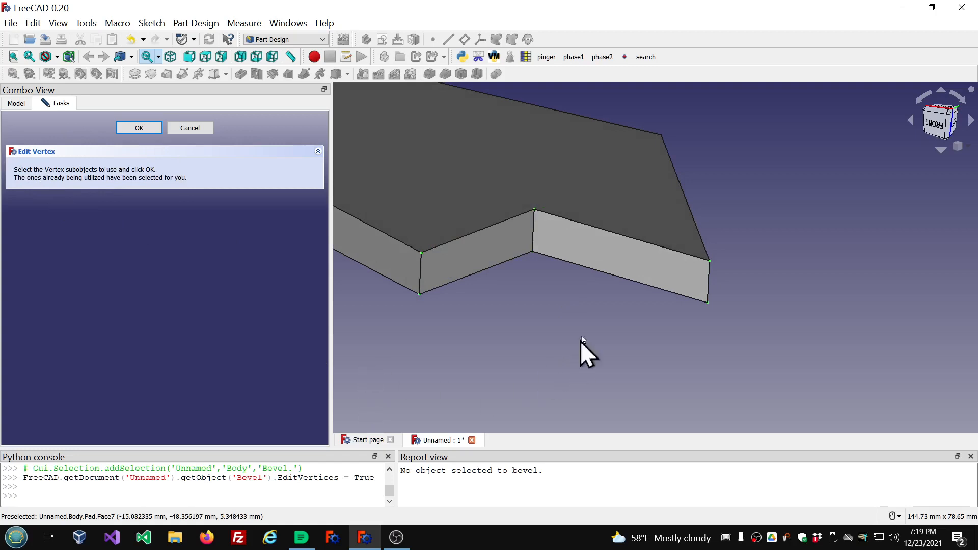
{"action": "mouse_move", "coordinate": [576, 314]}
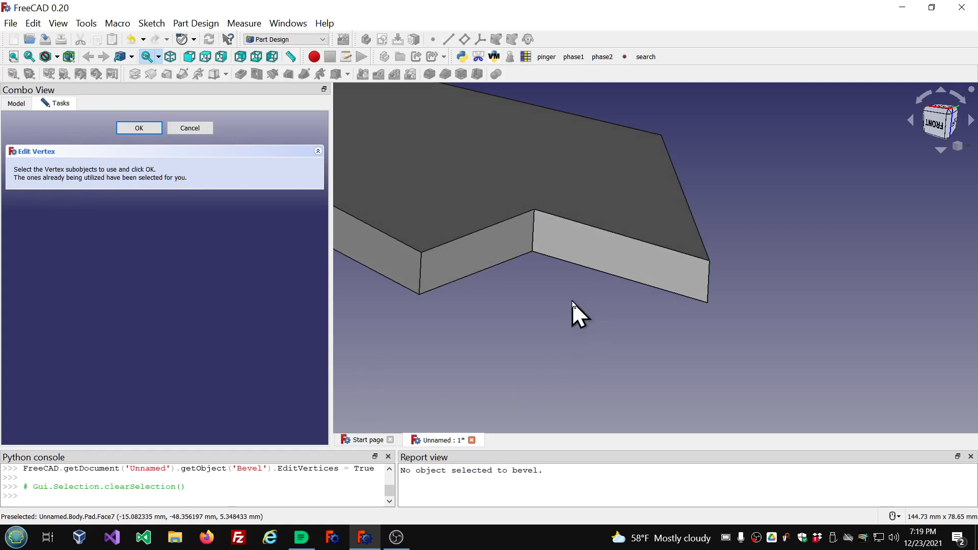
{"action": "mouse_move", "coordinate": [443, 315]}
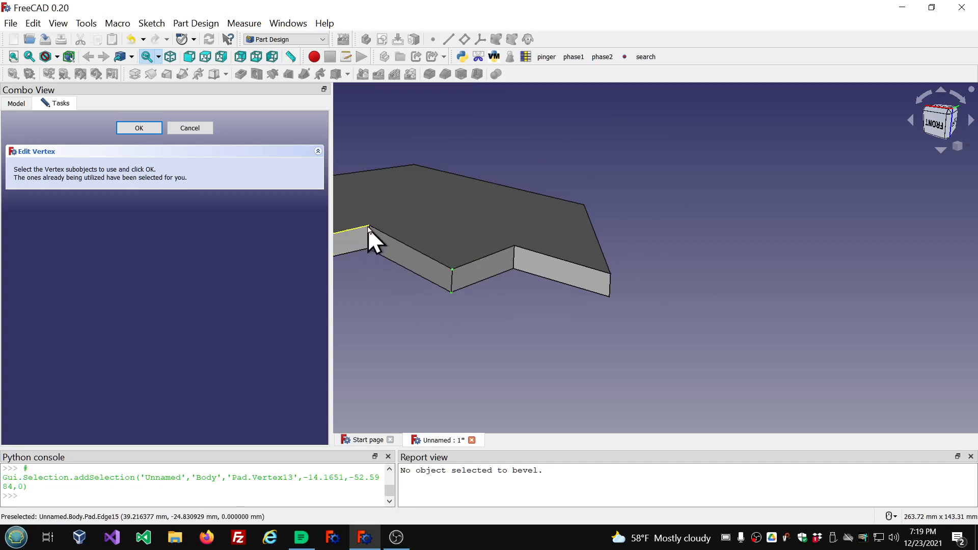
{"action": "mouse_move", "coordinate": [611, 218]}
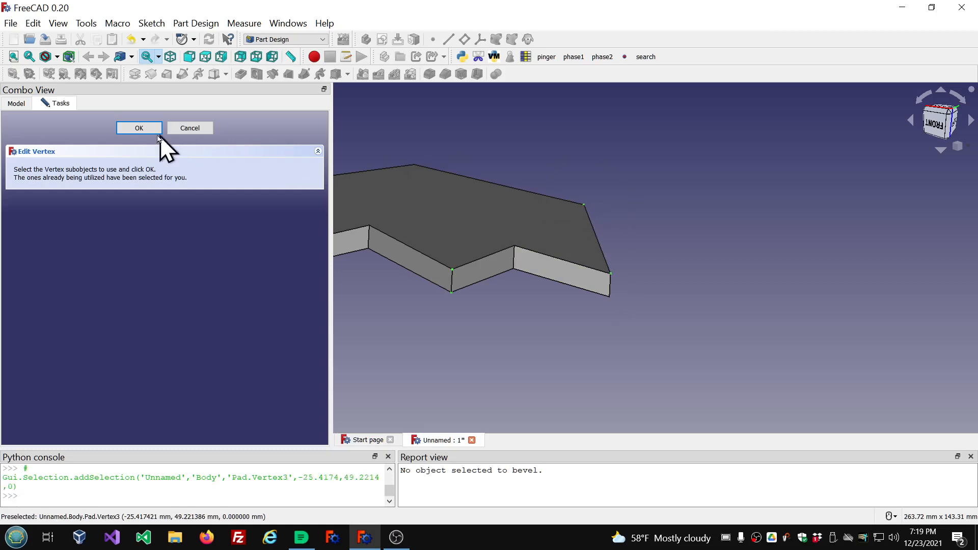
{"action": "left_click", "coordinate": [138, 128]}
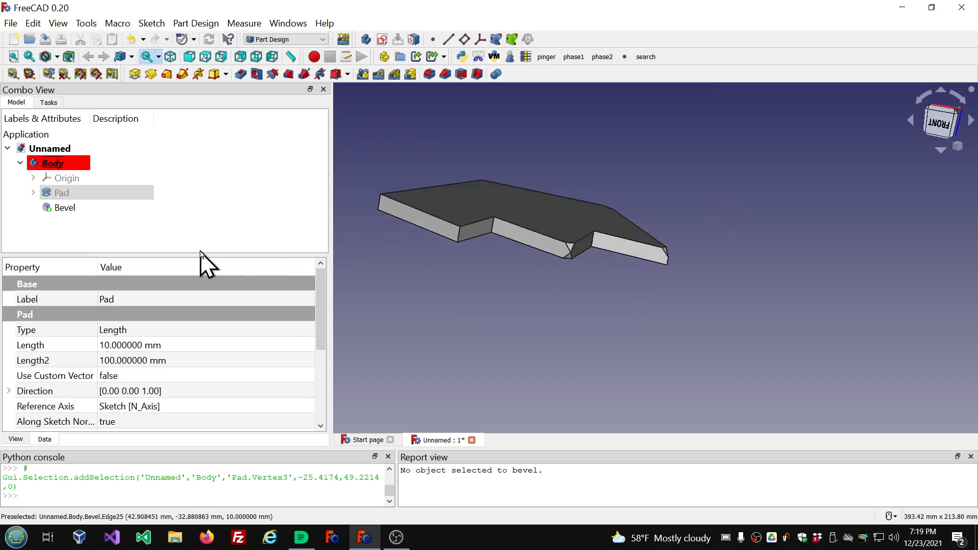
Select the Bevel and scroll to its Vertices property listing Pad Vertex14, Vertex13, Vertex1
{"action": "left_click", "coordinate": [65, 207]}
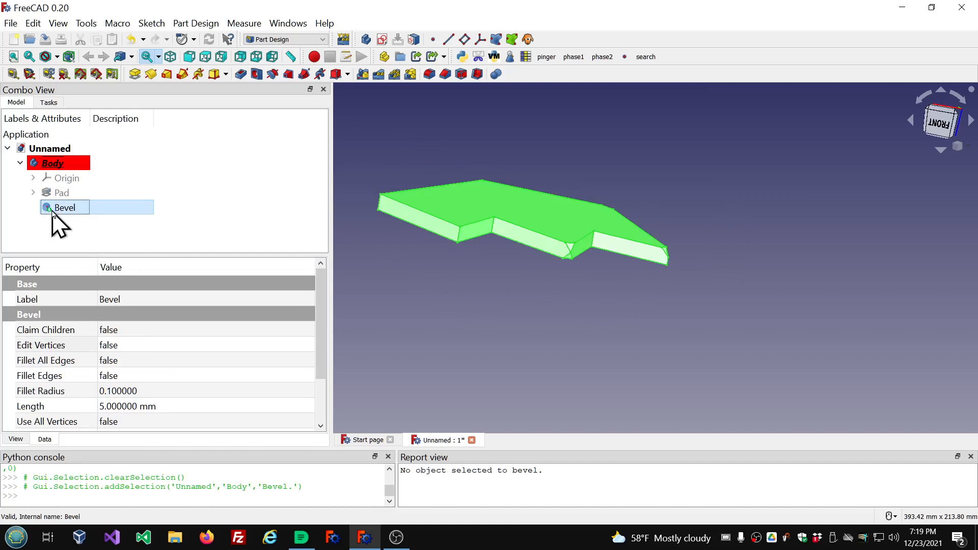
{"action": "double_click", "coordinate": [64, 207]}
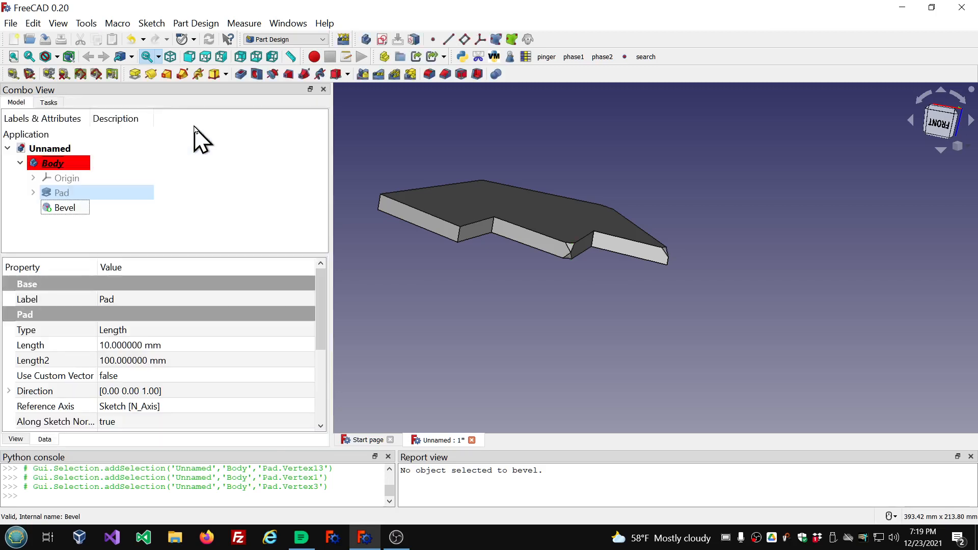
{"action": "left_click", "coordinate": [65, 207]}
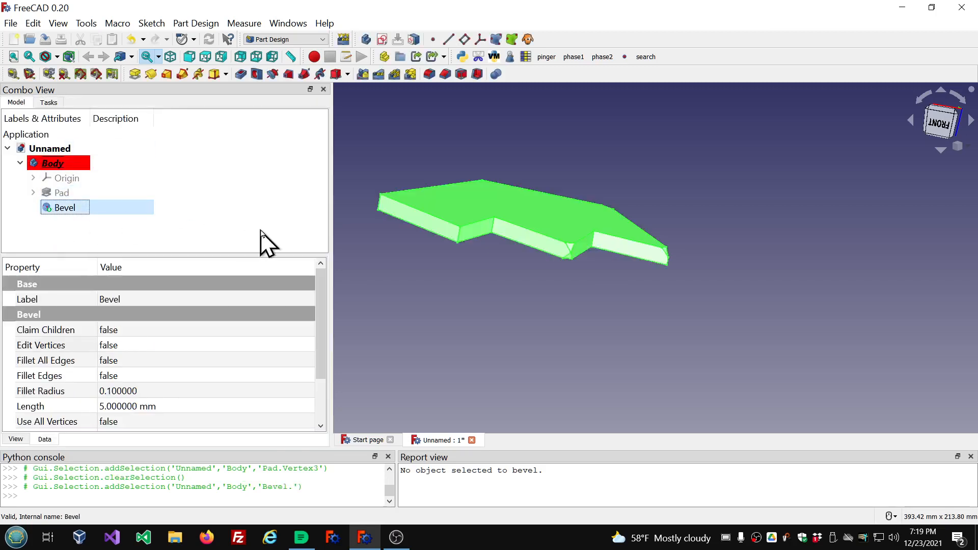
{"action": "scroll", "scroll_direction": "down", "scroll_amount": 3}
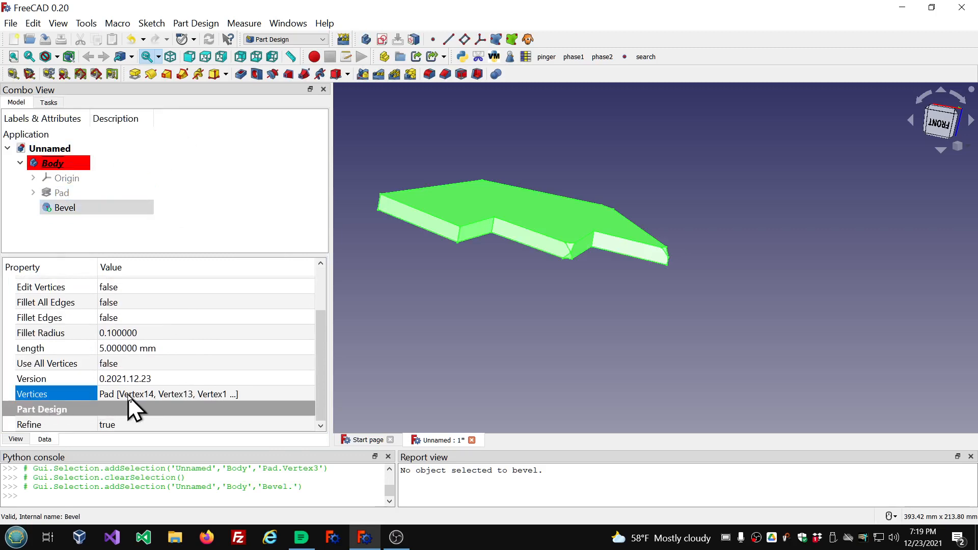
{"action": "mouse_move", "coordinate": [307, 393]}
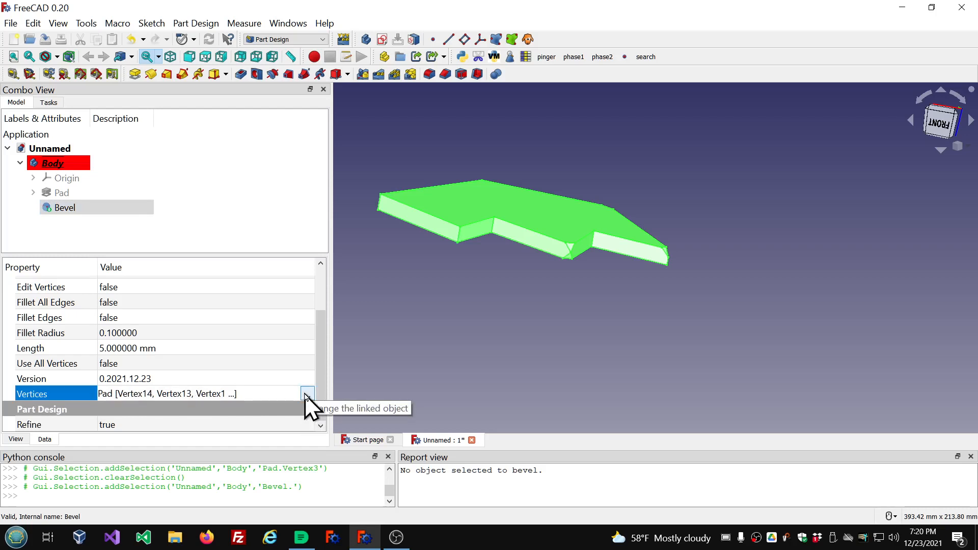
In the Link dialog, relink the Bevel's Vertices to the bare Pad with no sub-elements
{"action": "left_click", "coordinate": [305, 394]}
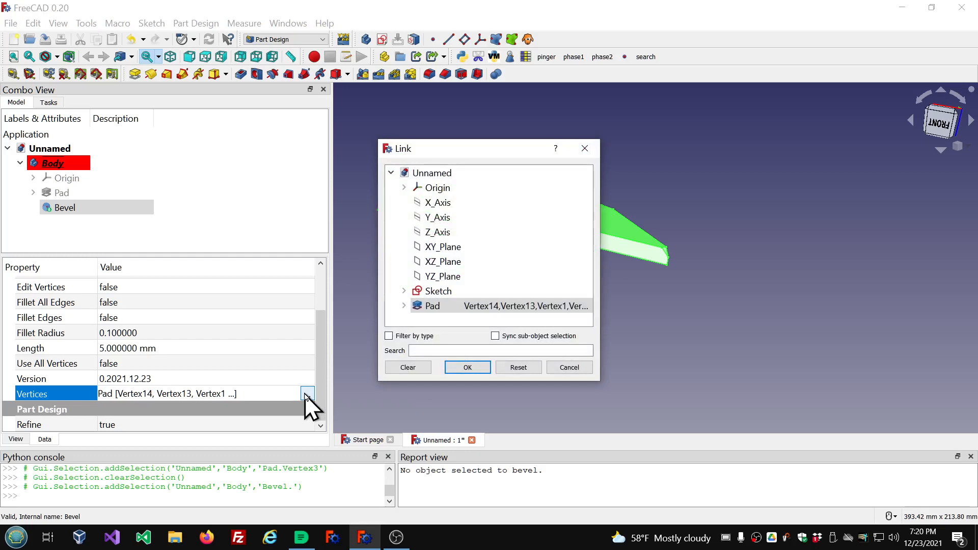
{"action": "left_click", "coordinate": [511, 306]}
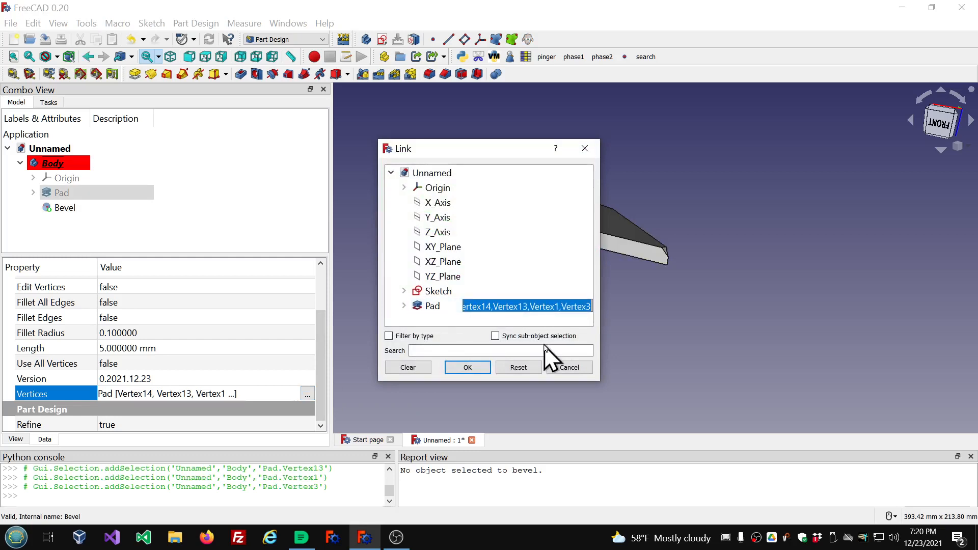
{"action": "left_click", "coordinate": [431, 306]}
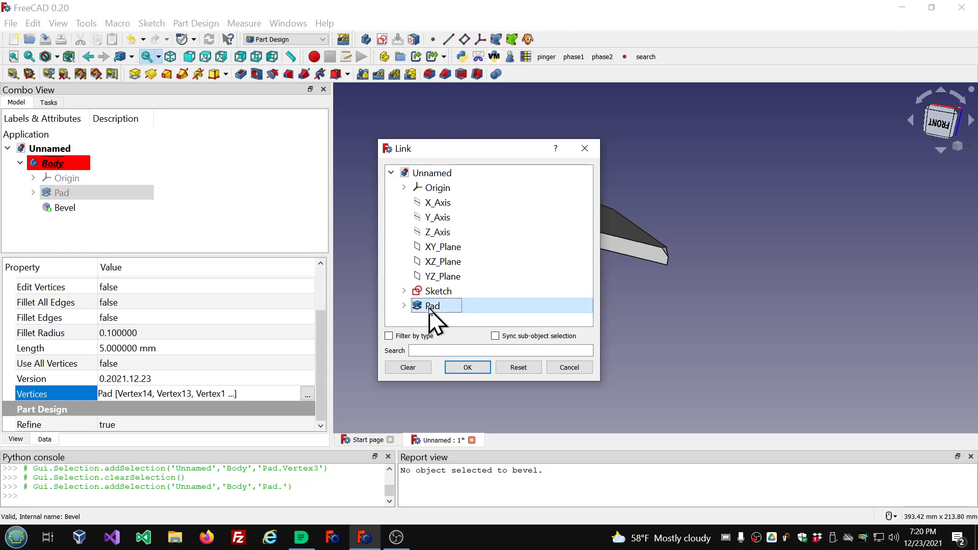
{"action": "left_click", "coordinate": [466, 368]}
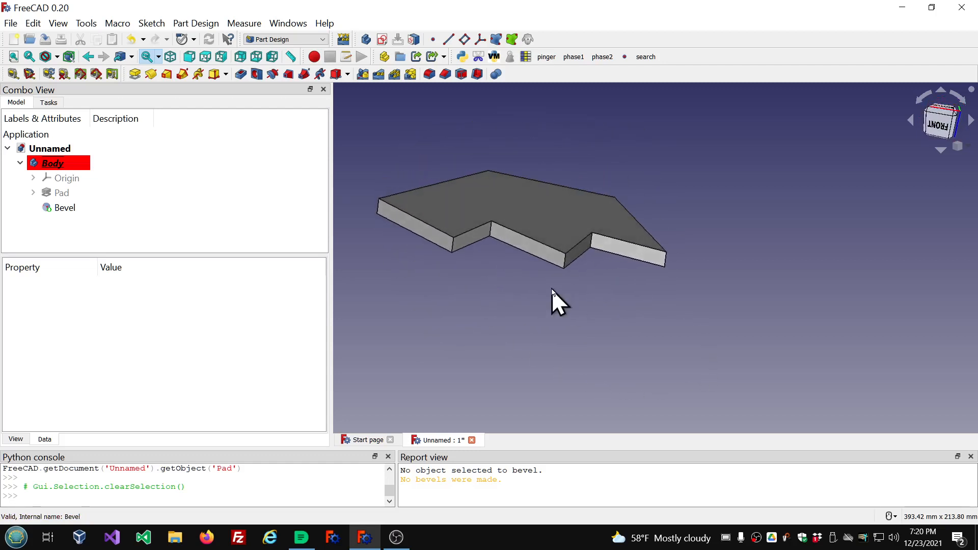
{"action": "mouse_move", "coordinate": [163, 236]}
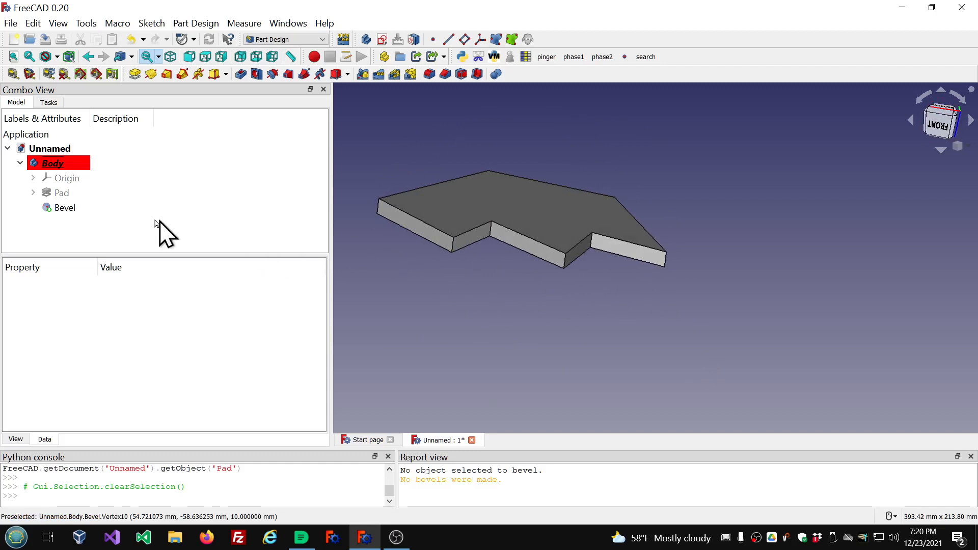
Reselect the Bevel to show its properties with Use All Vertices now true
{"action": "left_click", "coordinate": [65, 208]}
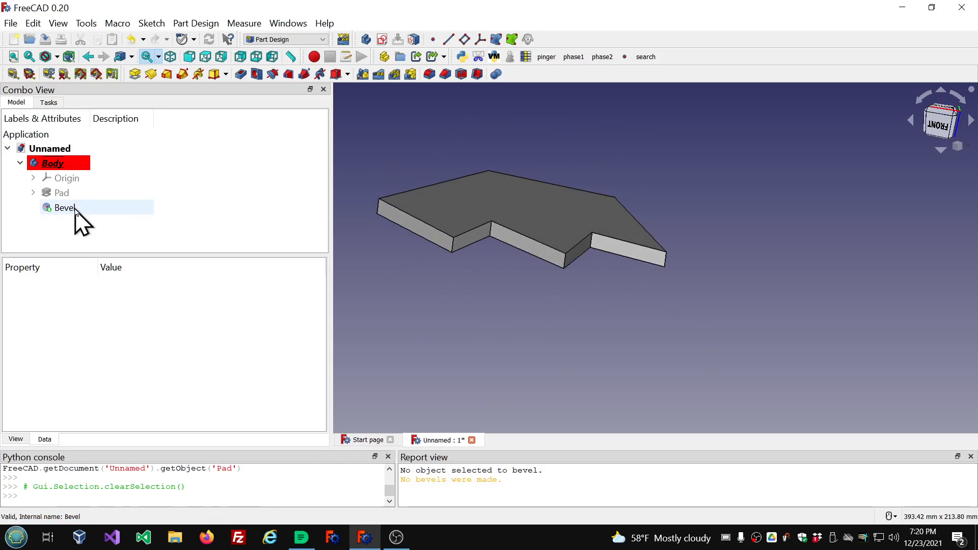
{"action": "left_click", "coordinate": [65, 207]}
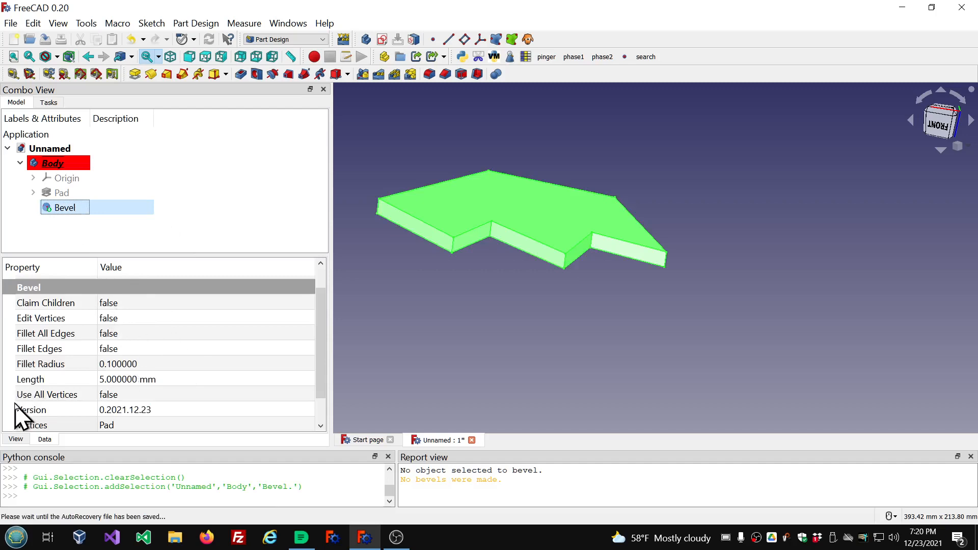
{"action": "mouse_move", "coordinate": [190, 414]}
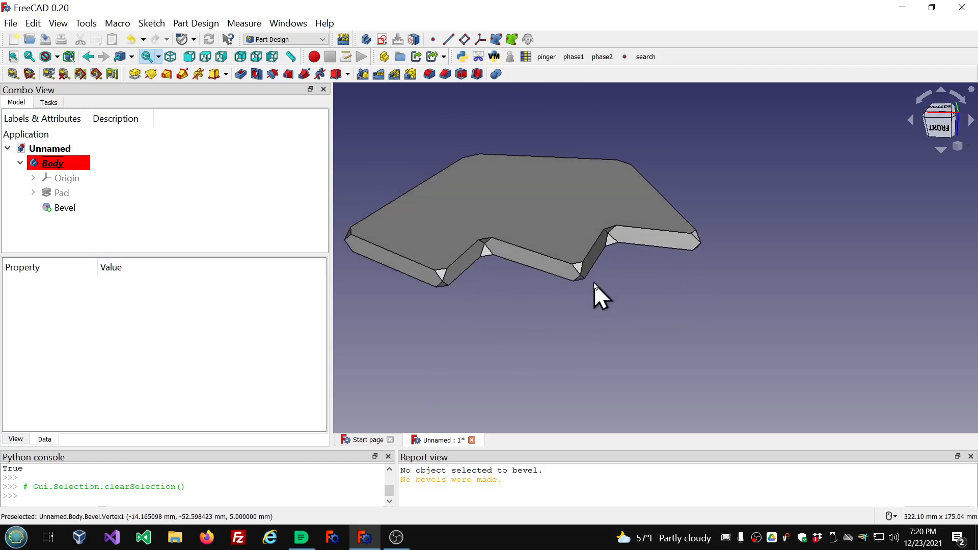
{"action": "mouse_move", "coordinate": [564, 277]}
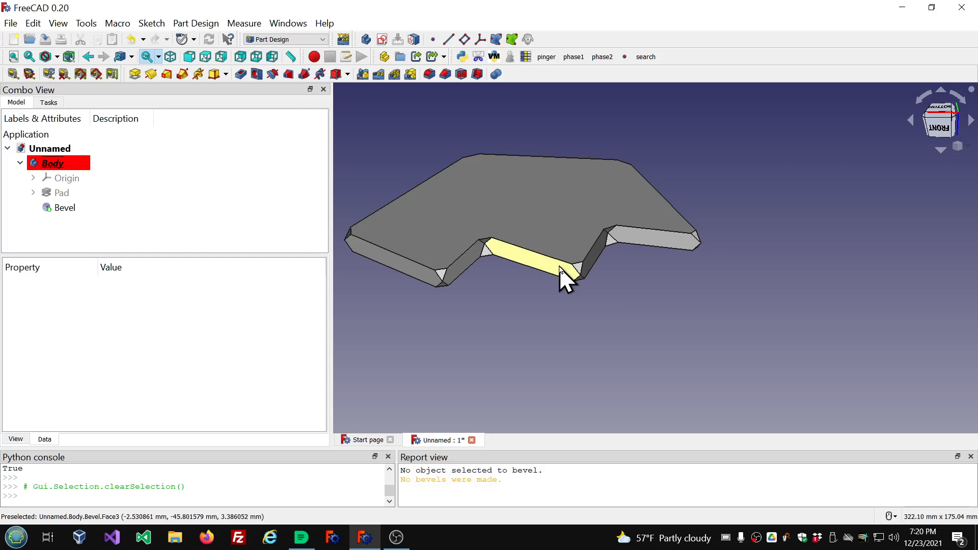
{"action": "left_click", "coordinate": [64, 208]}
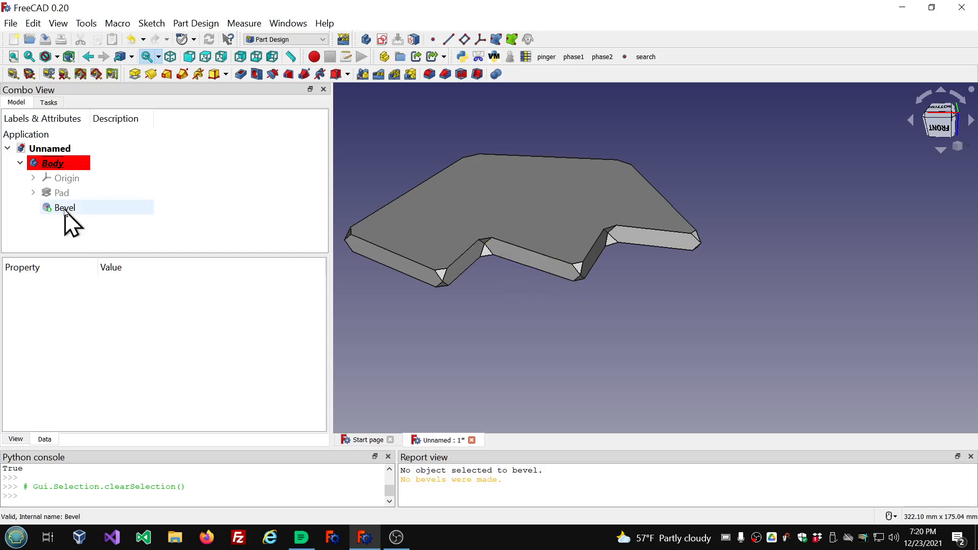
{"action": "left_click", "coordinate": [65, 207]}
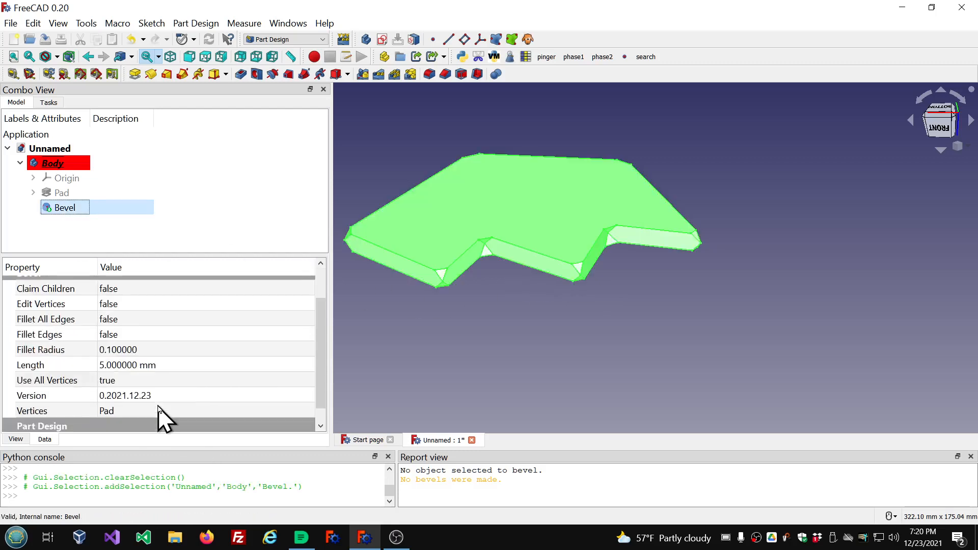
{"action": "mouse_move", "coordinate": [156, 385]}
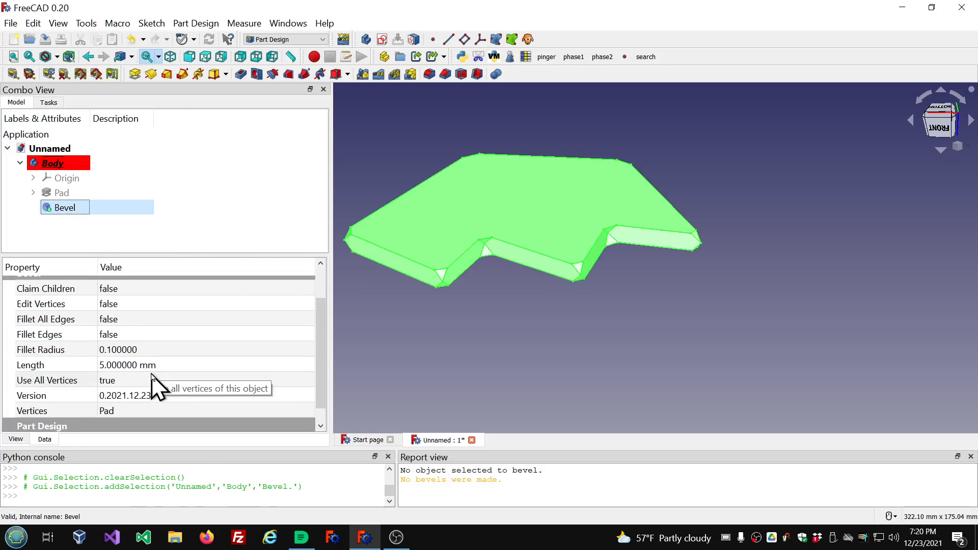
{"action": "mouse_move", "coordinate": [3, 365]}
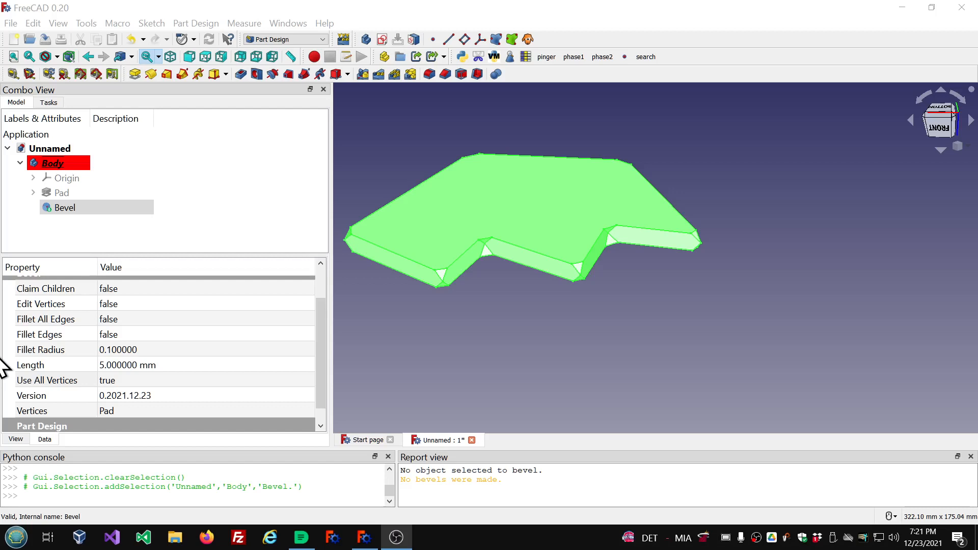
{"action": "mouse_move", "coordinate": [140, 387]}
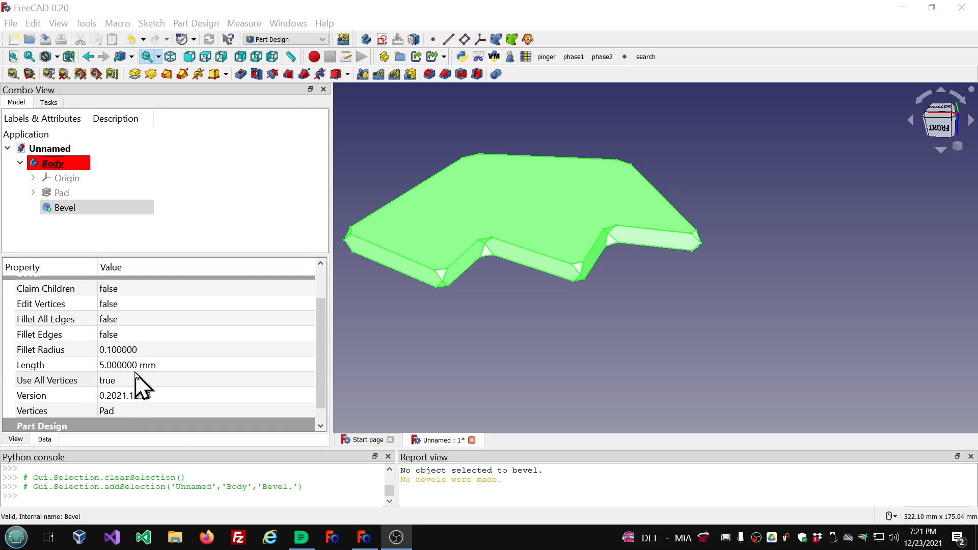
{"action": "mouse_move", "coordinate": [580, 293]}
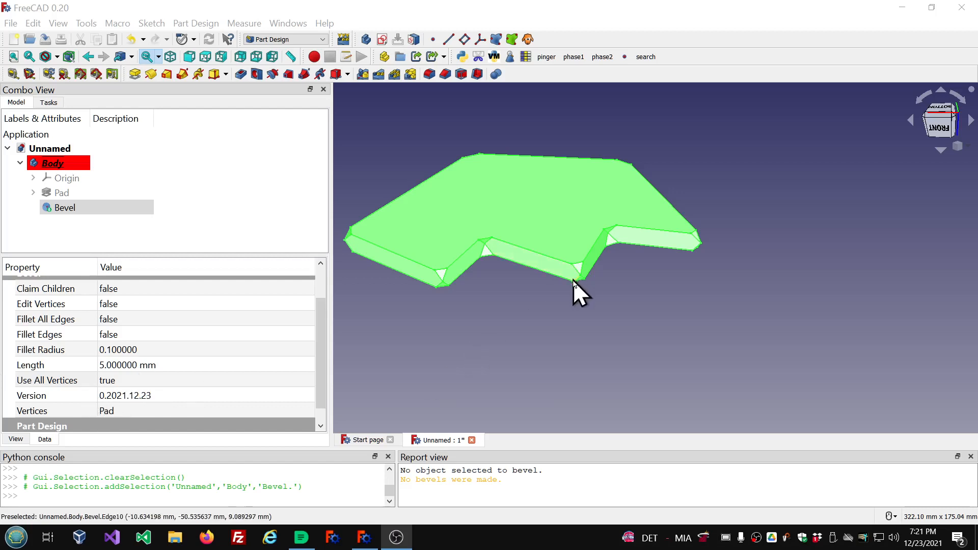
{"action": "mouse_move", "coordinate": [555, 327]}
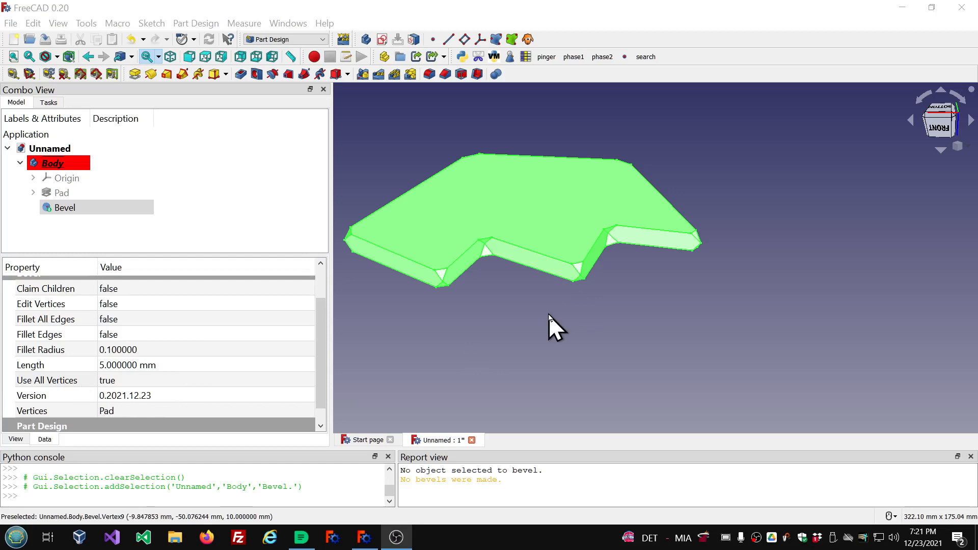
{"action": "mouse_move", "coordinate": [310, 366]}
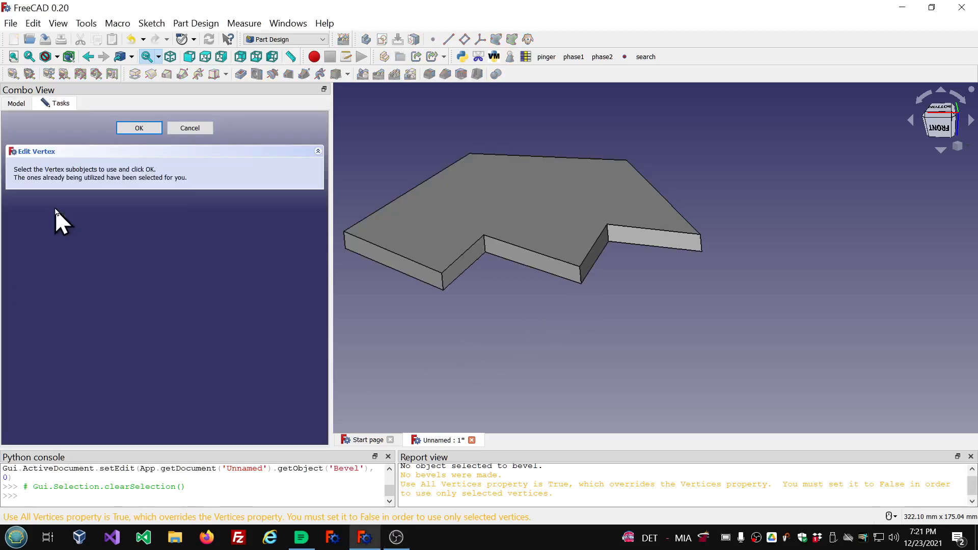
{"action": "mouse_move", "coordinate": [446, 277]}
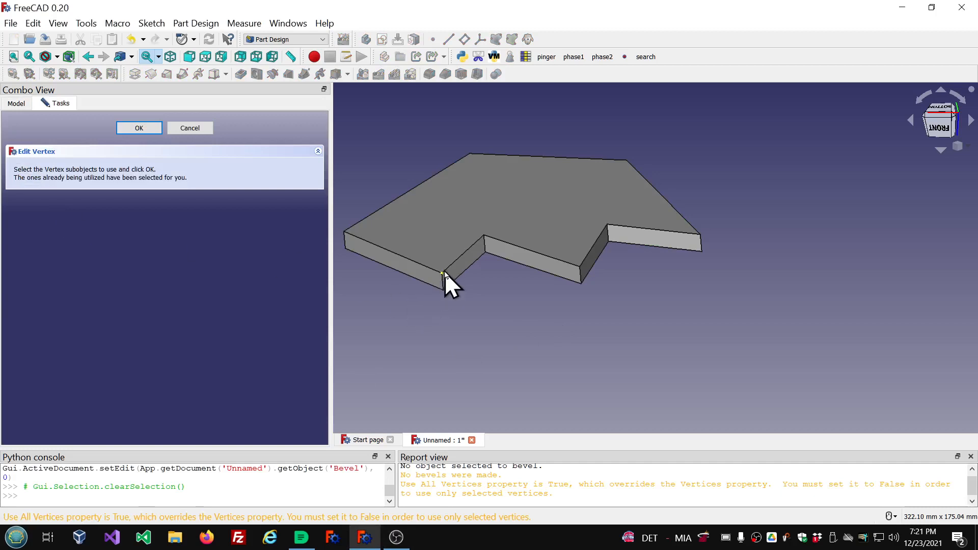
Pick the notch corner vertex in the 3D view and confirm it as the Bevel's vertices
{"action": "left_click", "coordinate": [443, 274]}
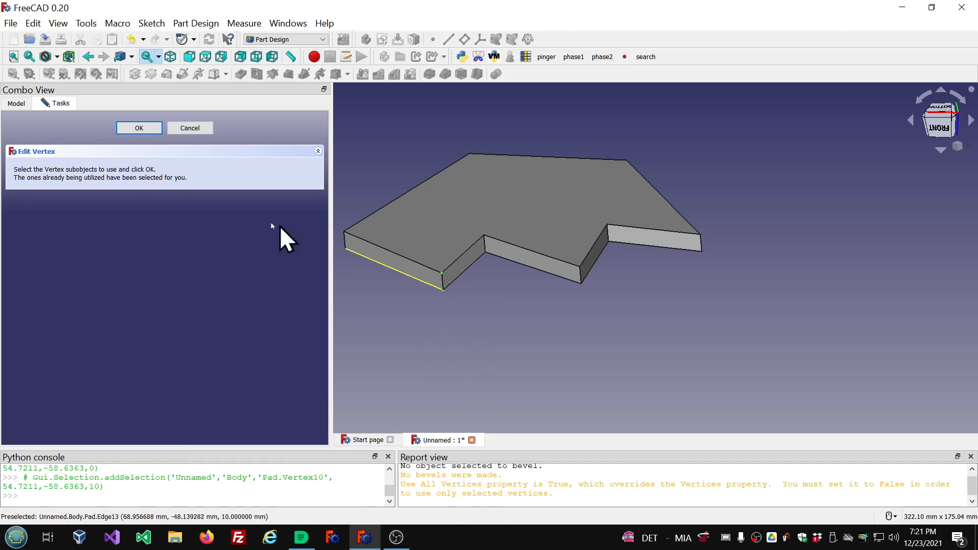
{"action": "left_click", "coordinate": [139, 128]}
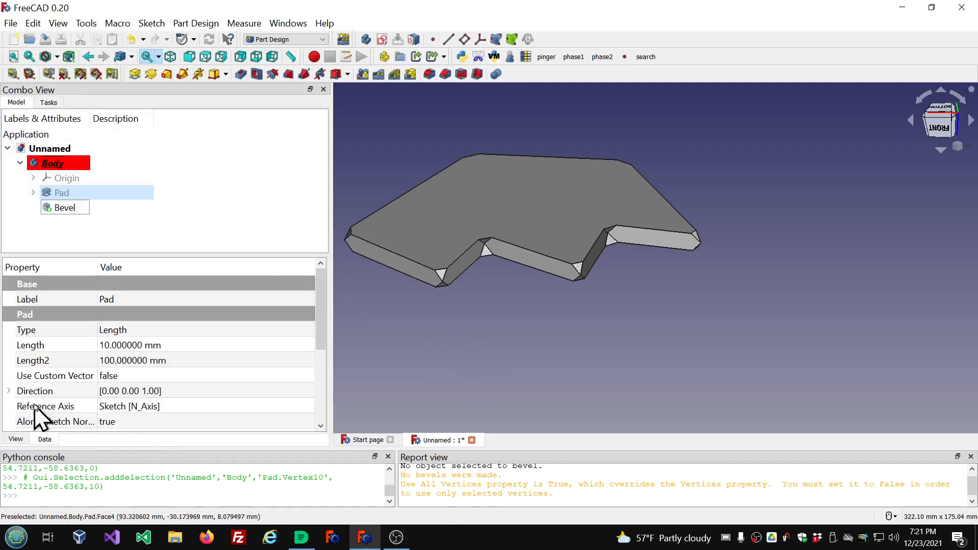
Set the Bevel's Use All Vertices to false so only the notch corner is chamfered
{"action": "left_click", "coordinate": [65, 206]}
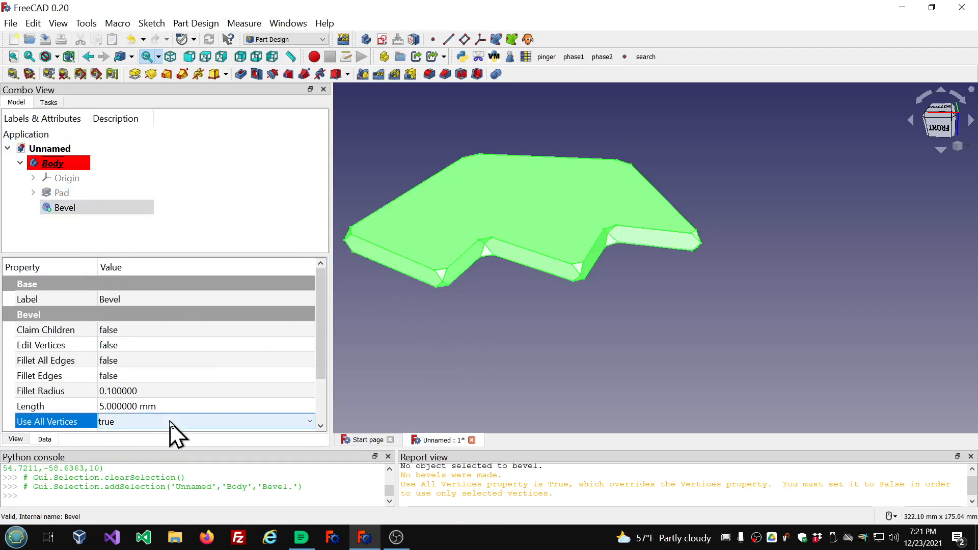
{"action": "left_click", "coordinate": [437, 324]}
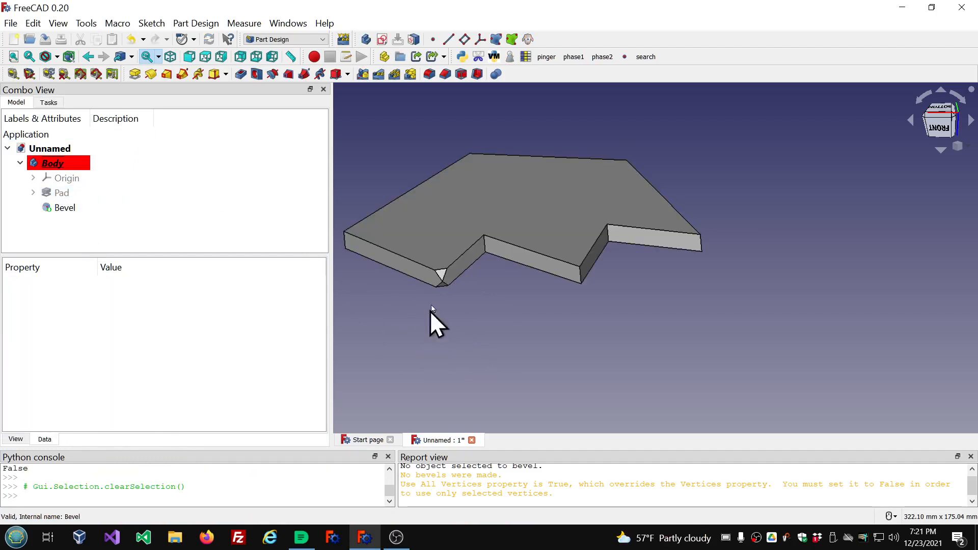
{"action": "mouse_move", "coordinate": [387, 262]}
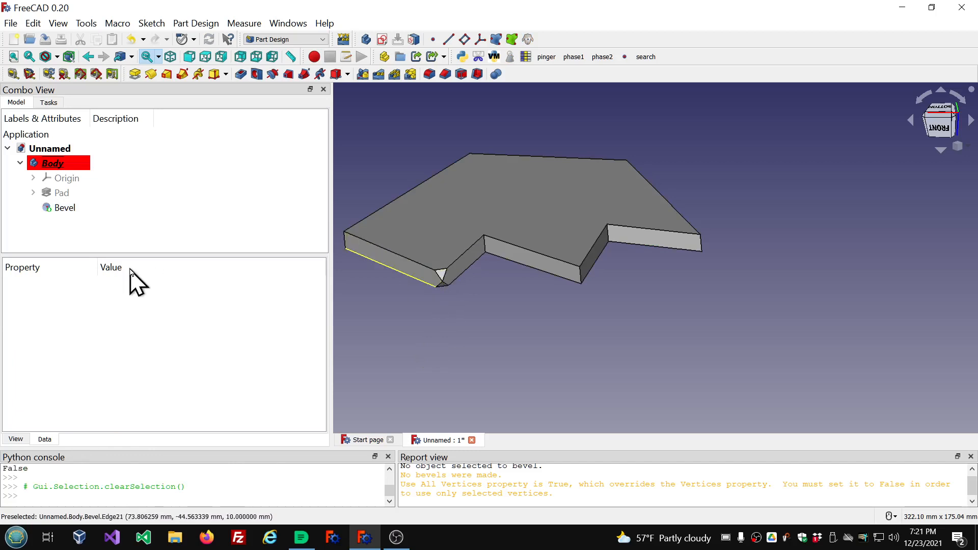
{"action": "left_click", "coordinate": [64, 206]}
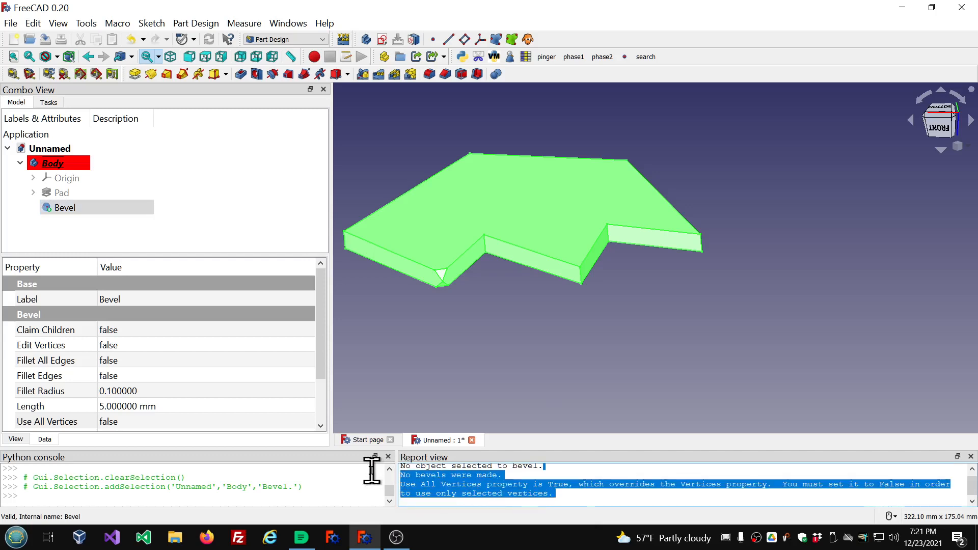
{"action": "mouse_move", "coordinate": [488, 460]}
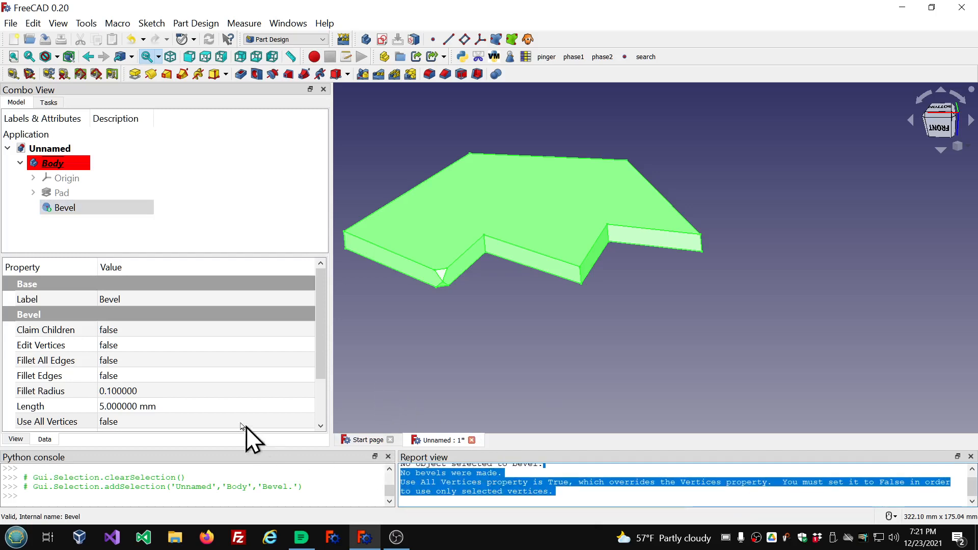
{"action": "left_click", "coordinate": [47, 421]}
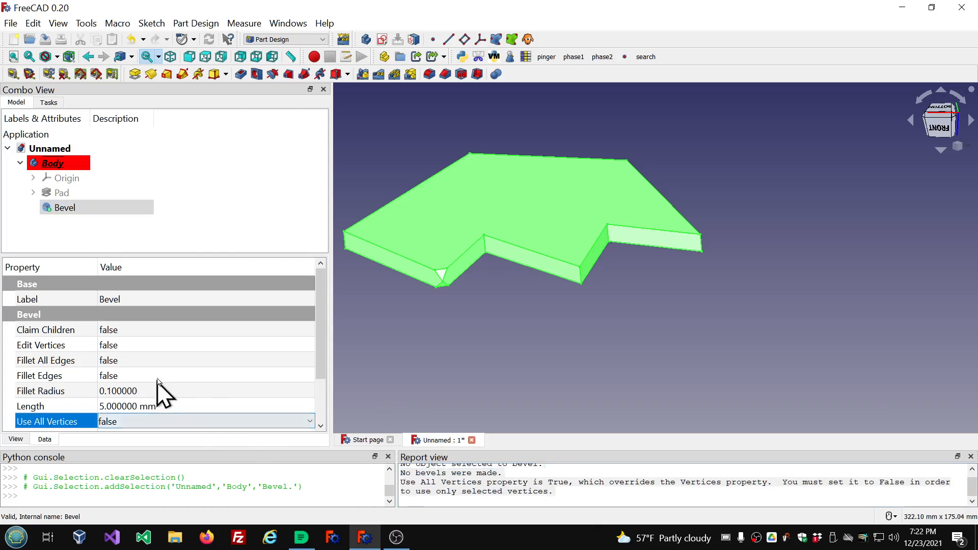
{"action": "mouse_move", "coordinate": [194, 254]}
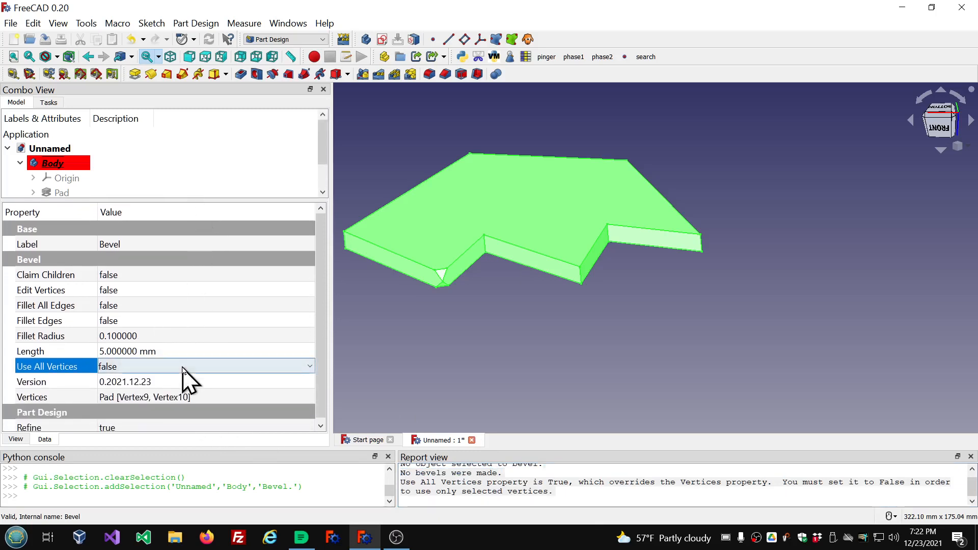
{"action": "mouse_move", "coordinate": [85, 317]}
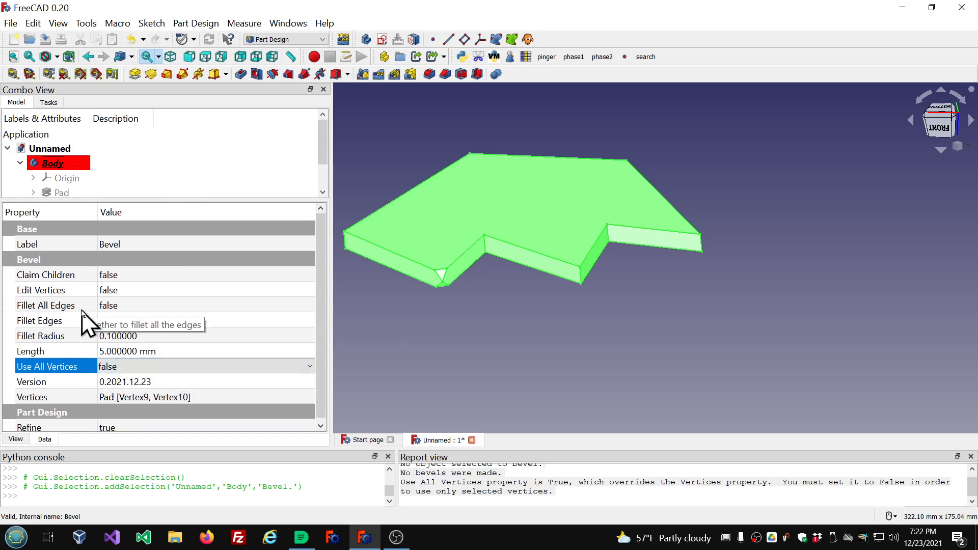
{"action": "mouse_move", "coordinate": [79, 350]}
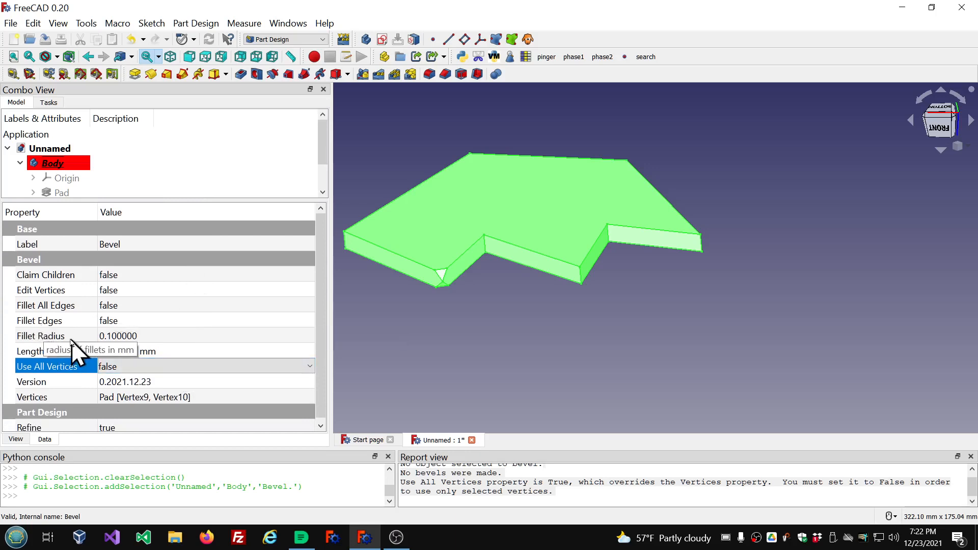
{"action": "mouse_move", "coordinate": [43, 309]}
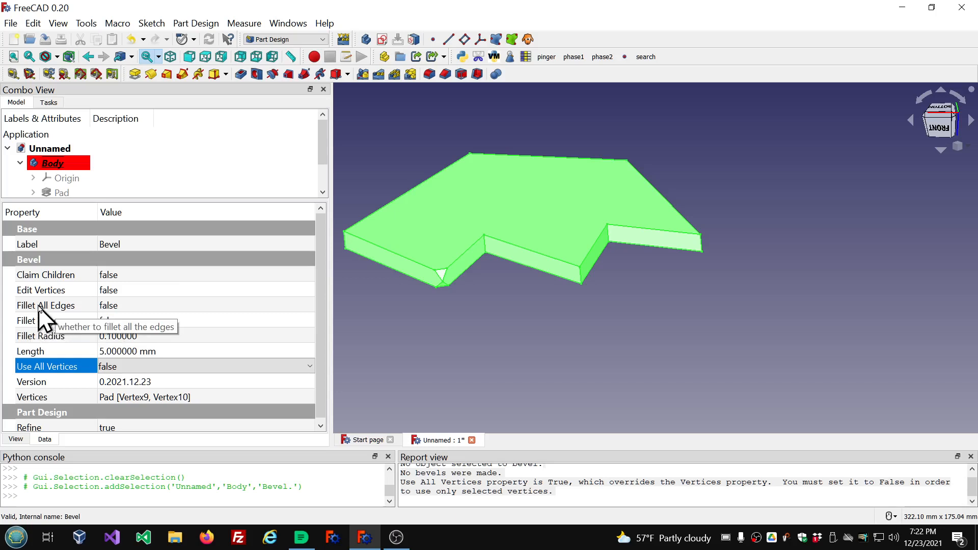
{"action": "mouse_move", "coordinate": [32, 337]}
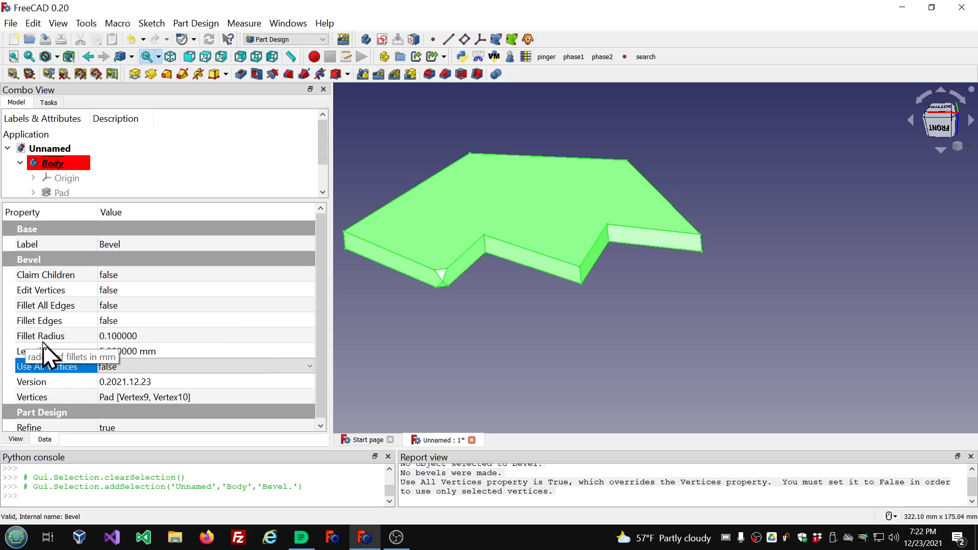
{"action": "mouse_move", "coordinate": [161, 355]}
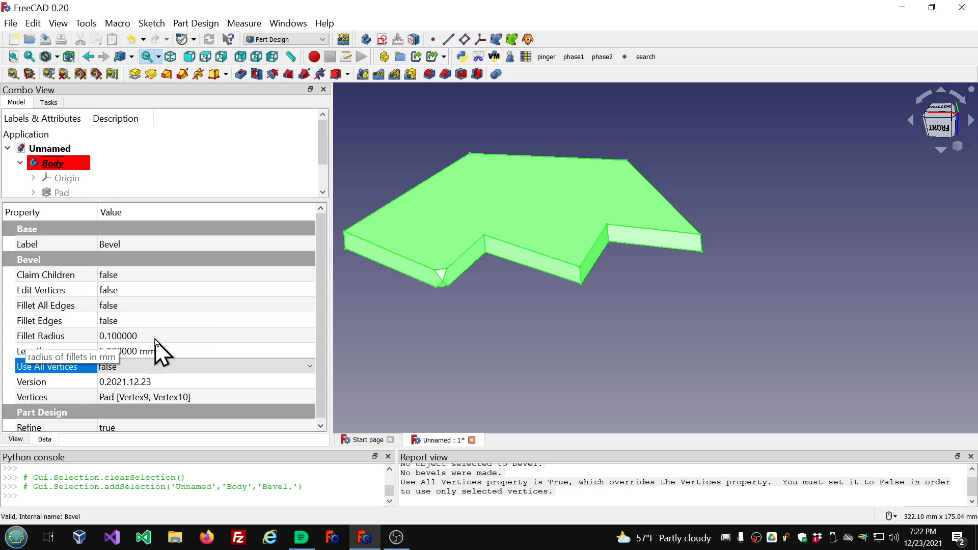
{"action": "mouse_move", "coordinate": [234, 328]}
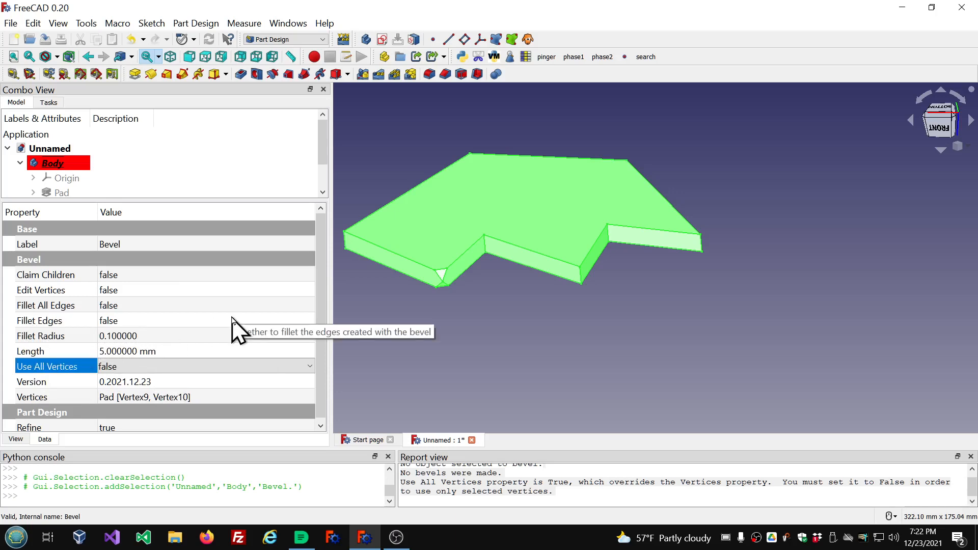
{"action": "mouse_move", "coordinate": [118, 338]}
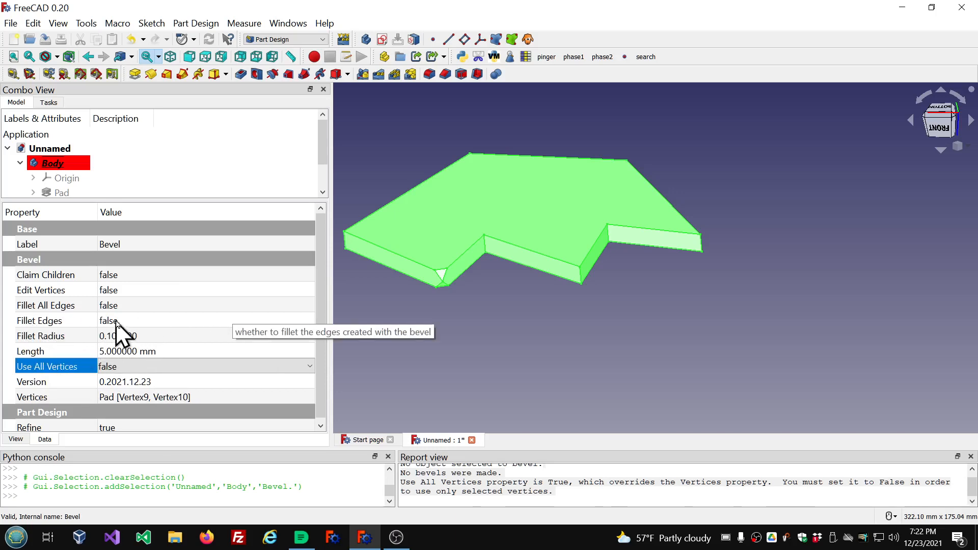
{"action": "mouse_move", "coordinate": [440, 293]}
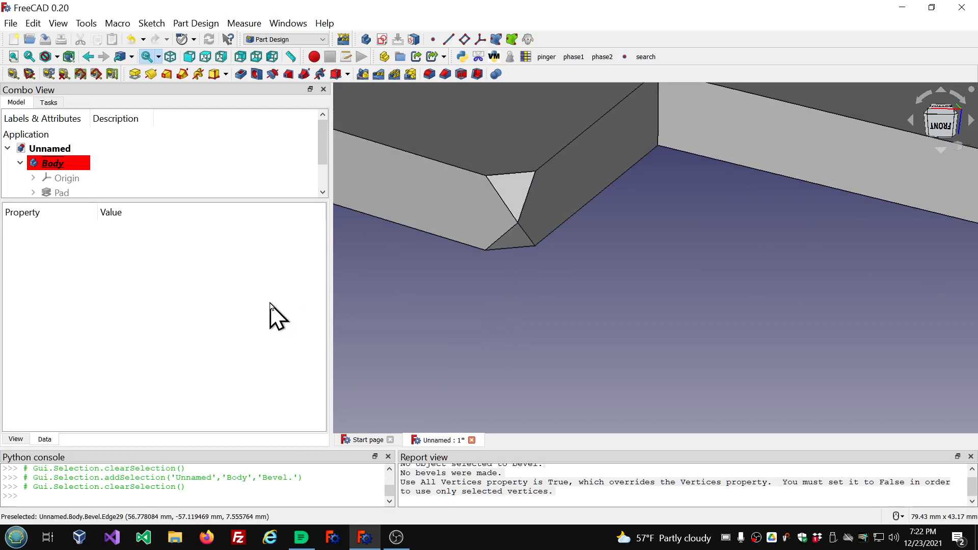
Raise the Bevel's Fillet Radius to 0.5 and inspect the rounded notch chamfer
{"action": "left_click", "coordinate": [65, 179]}
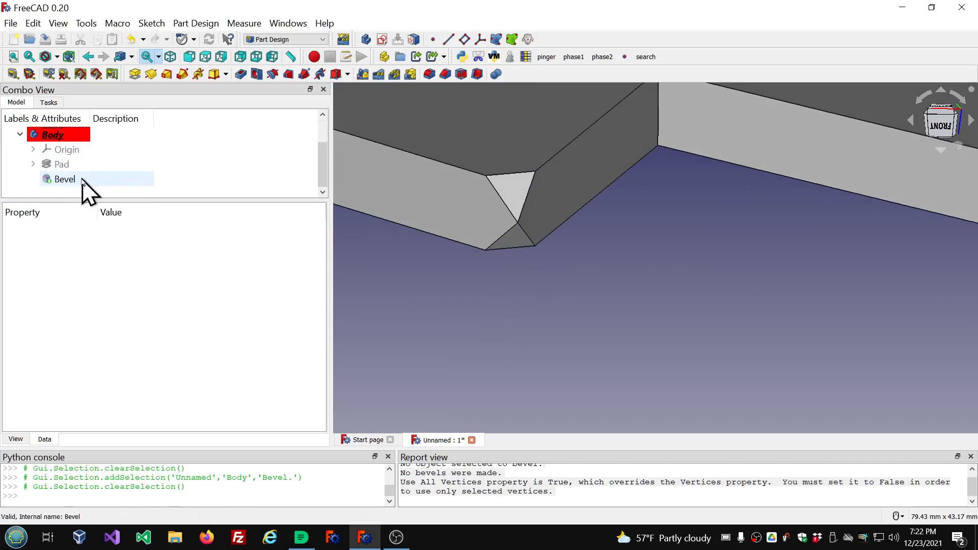
{"action": "left_click", "coordinate": [64, 180]}
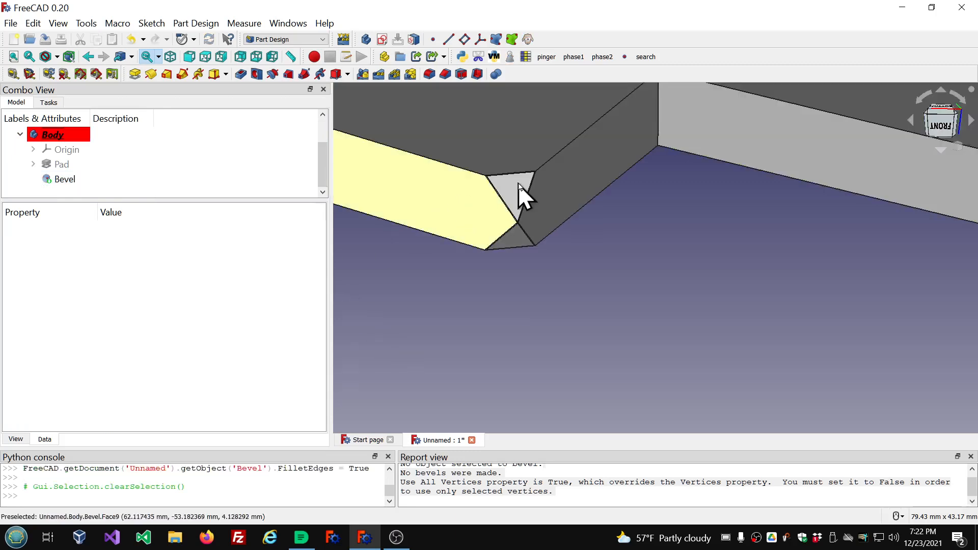
{"action": "scroll", "scroll_direction": "up", "scroll_amount": 3}
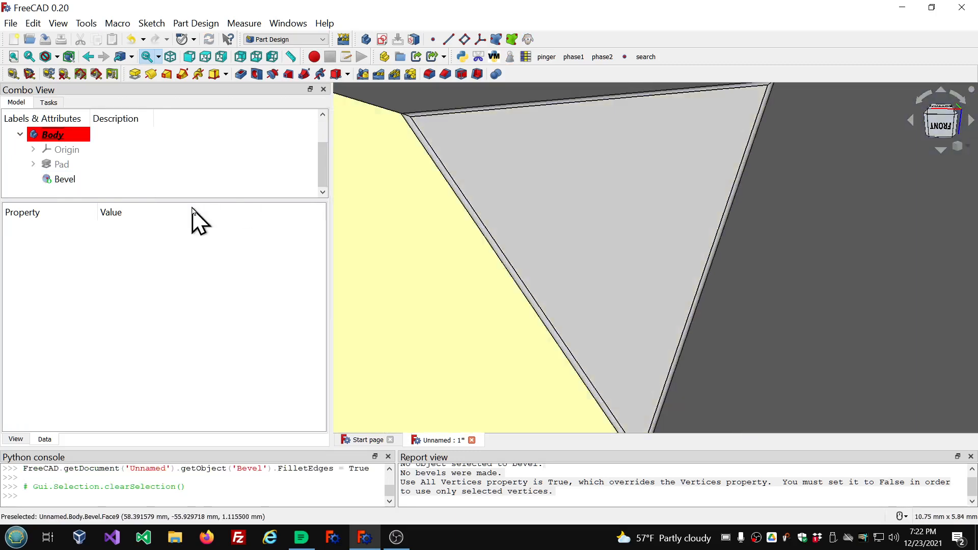
{"action": "left_click", "coordinate": [64, 179]}
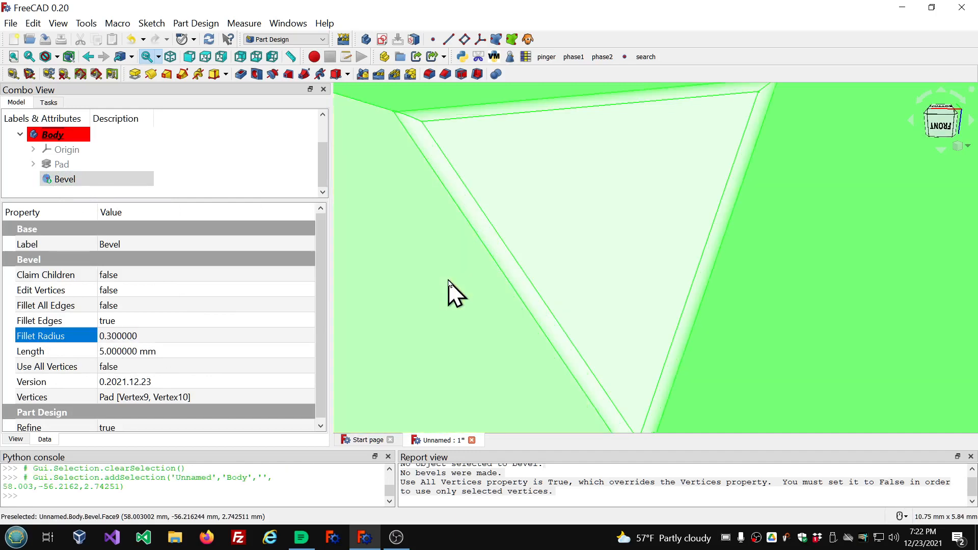
{"action": "left_click", "coordinate": [52, 134]}
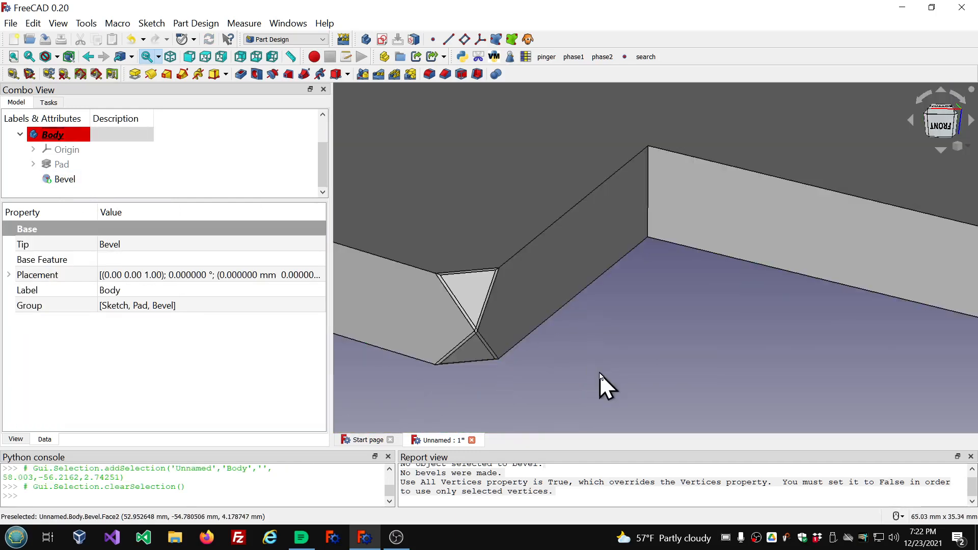
{"action": "left_click", "coordinate": [64, 180]}
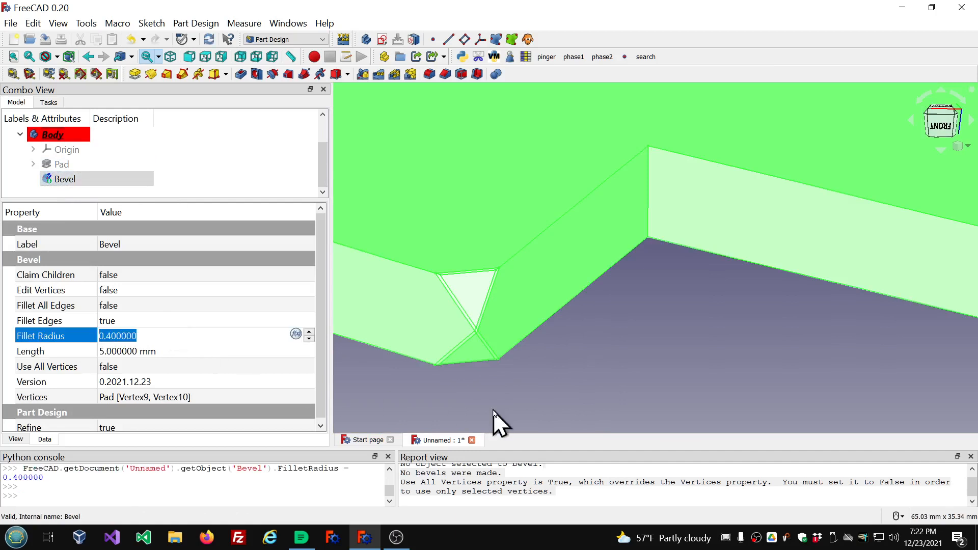
{"action": "left_click", "coordinate": [64, 179]}
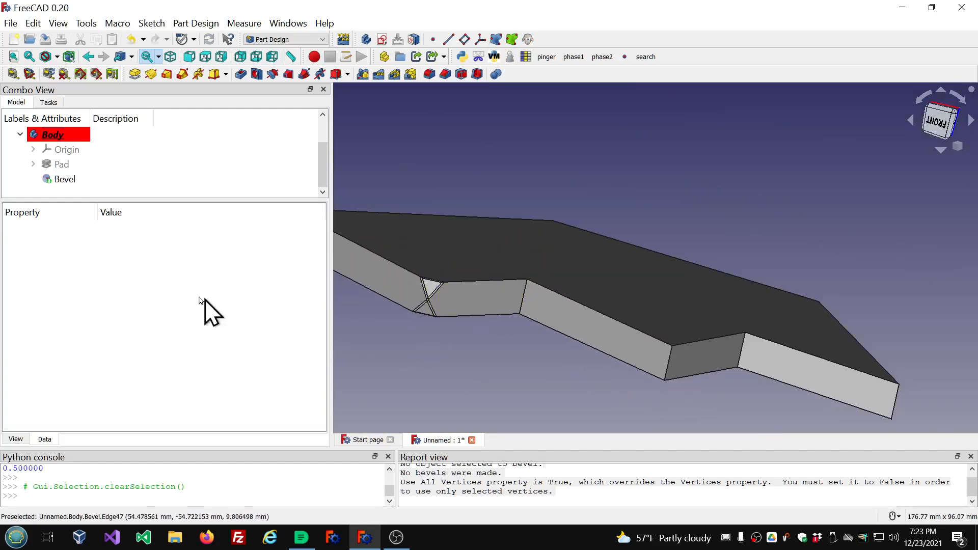
Set the Bevel's Fillet All Edges to true, rounding every plate edge
{"action": "left_click", "coordinate": [64, 179]}
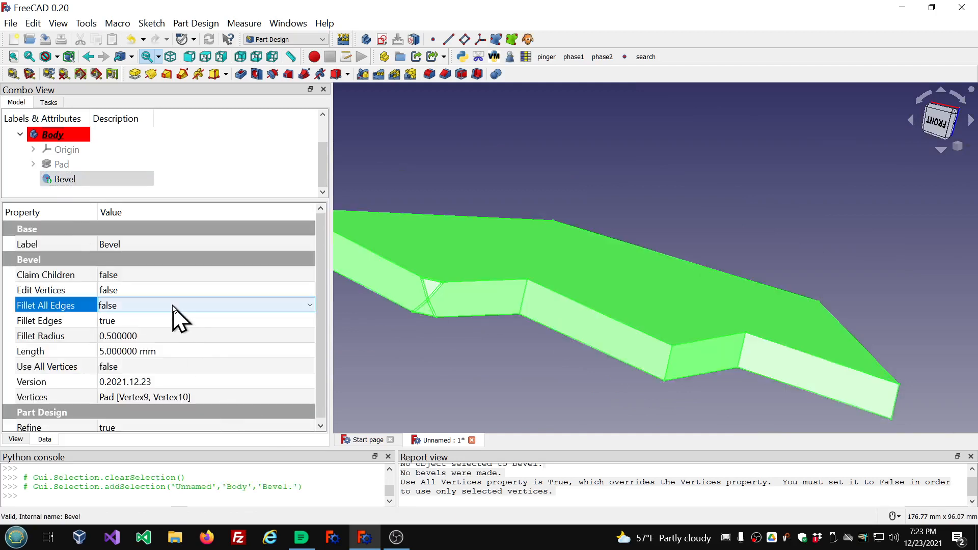
{"action": "left_click", "coordinate": [310, 305]}
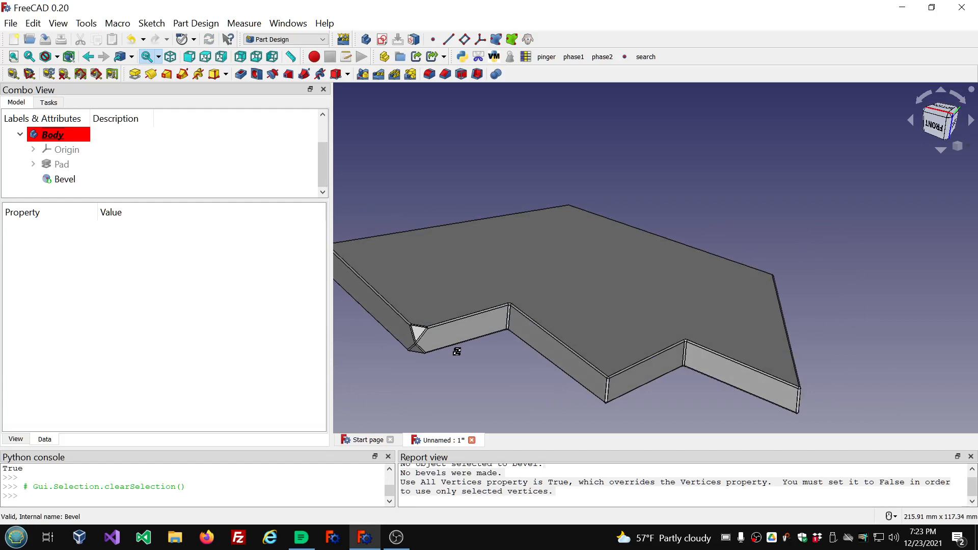
{"action": "left_click", "coordinate": [65, 179]}
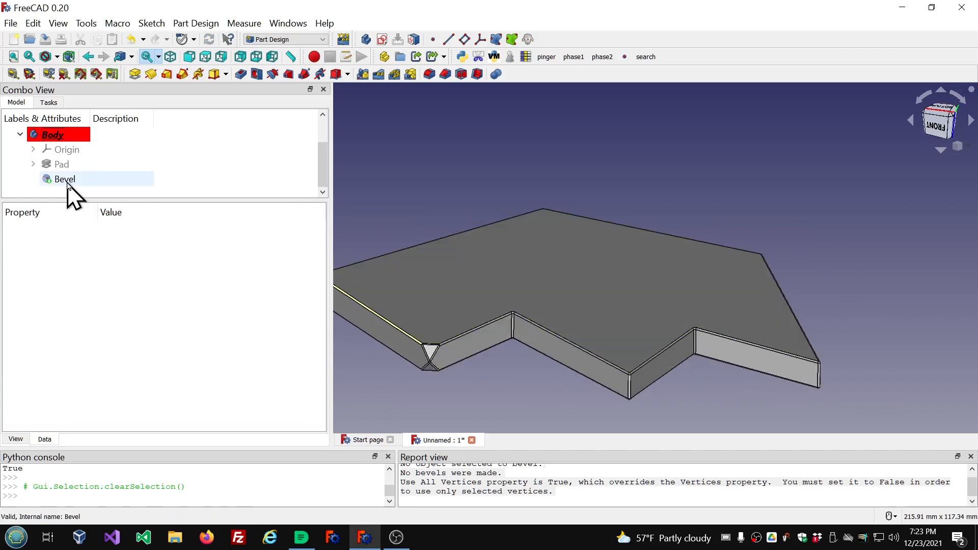
{"action": "left_click", "coordinate": [64, 179]}
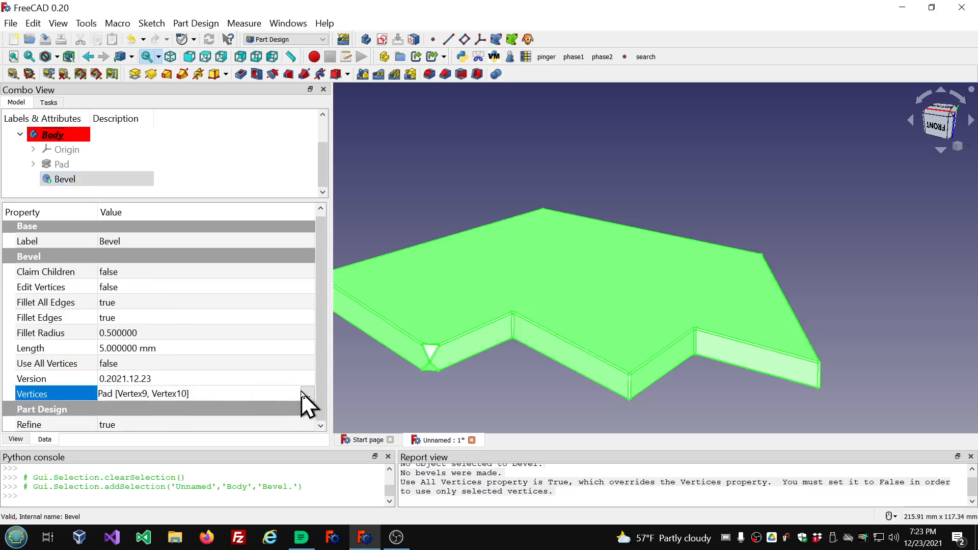
Relink the Bevel's Vertices to bare Pad, removing Vertex9,Vertex10 from the list
{"action": "left_click", "coordinate": [306, 393]}
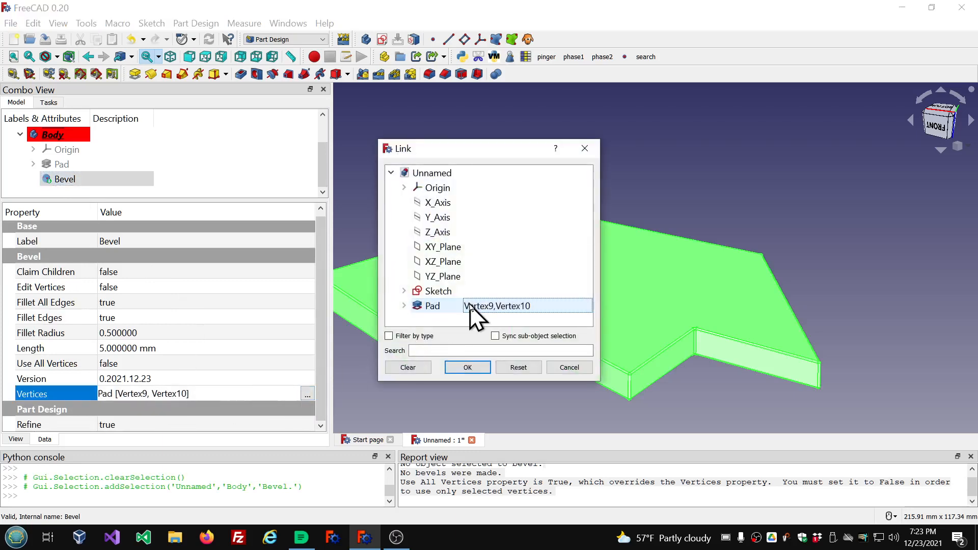
{"action": "triple_click", "coordinate": [496, 306]}
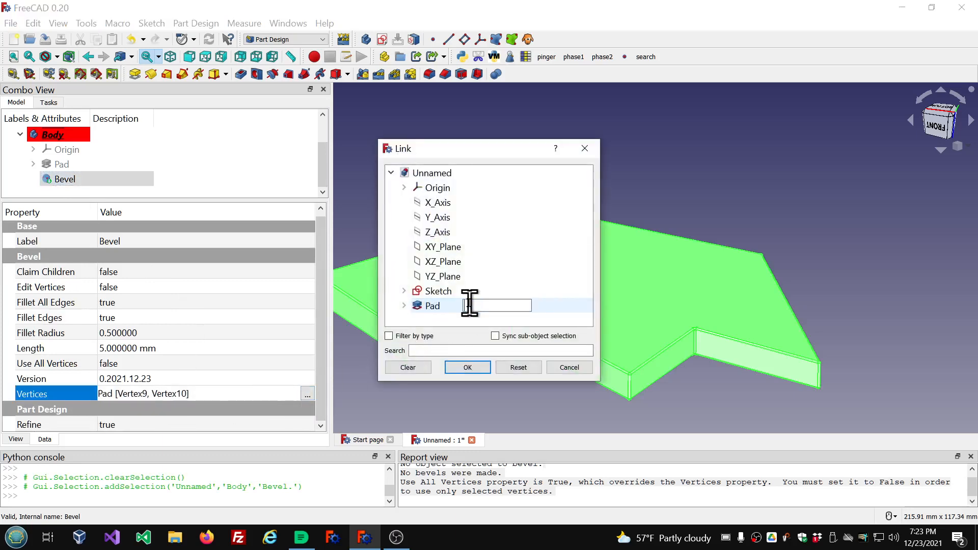
{"action": "left_click", "coordinate": [432, 306]}
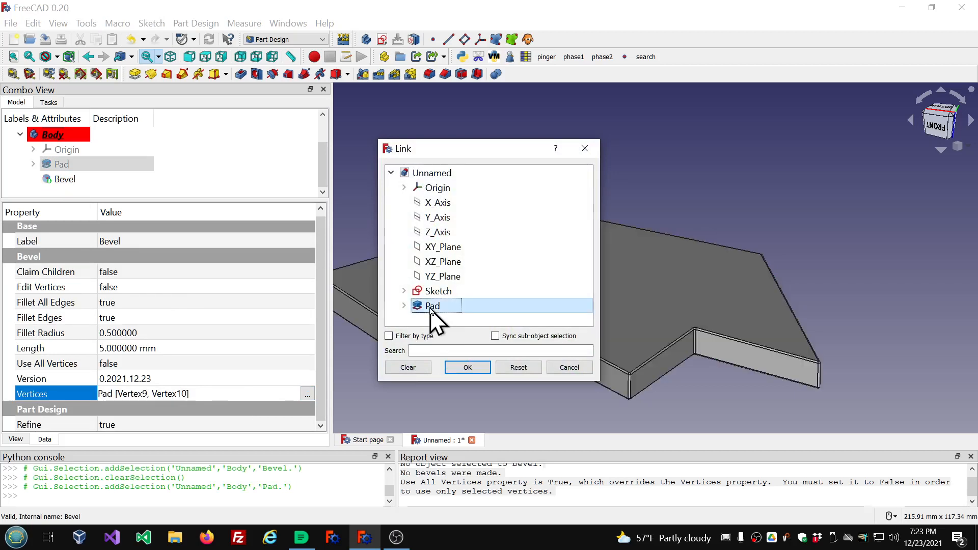
{"action": "mouse_move", "coordinate": [458, 345]}
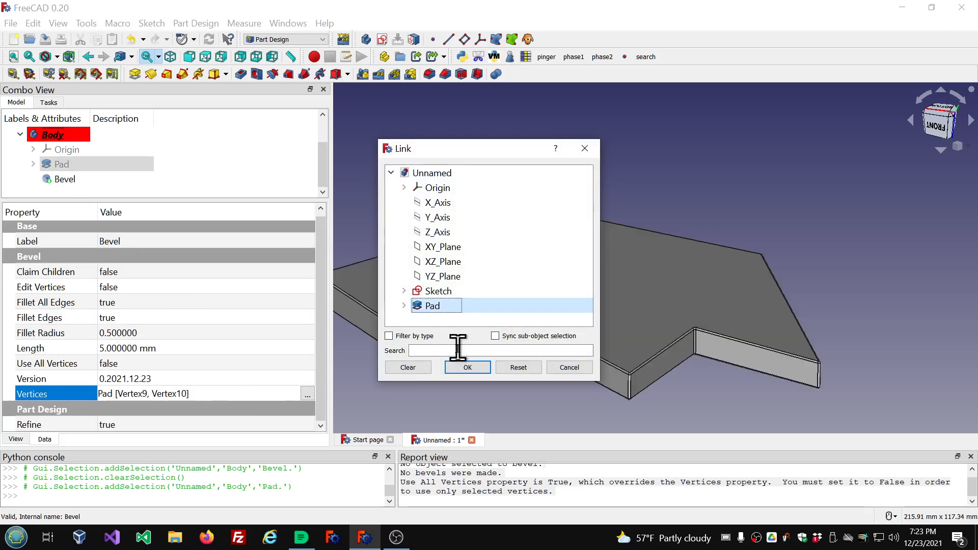
{"action": "left_click", "coordinate": [467, 367]}
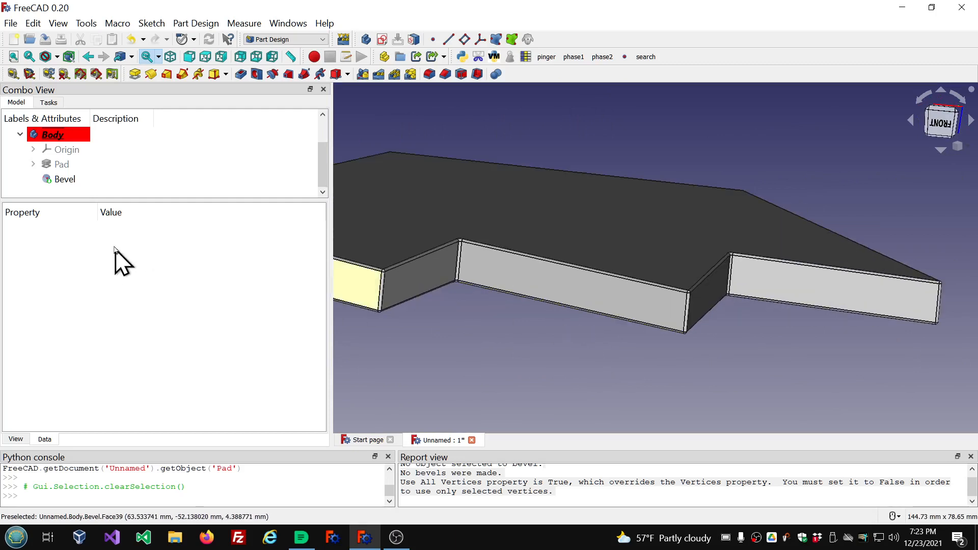
{"action": "left_click", "coordinate": [64, 179]}
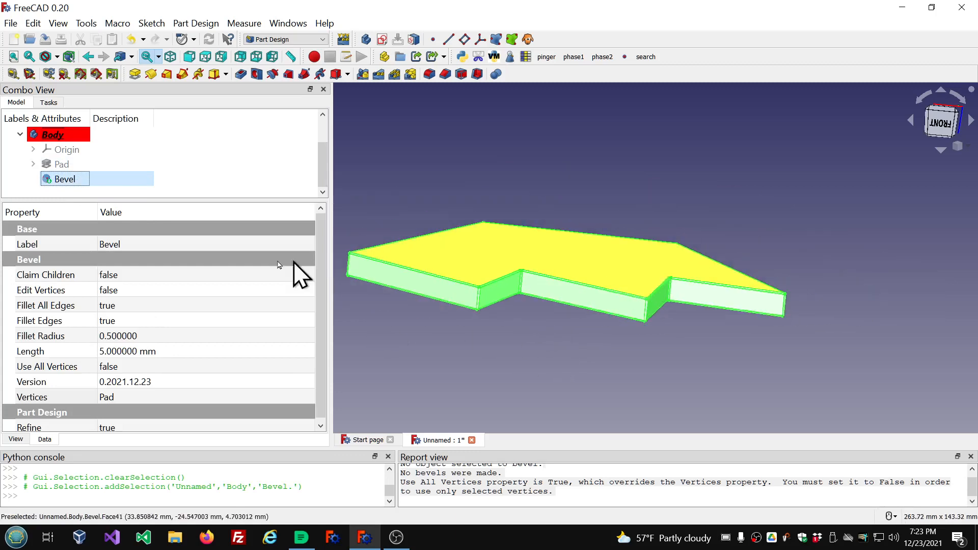
{"action": "left_click", "coordinate": [64, 179]}
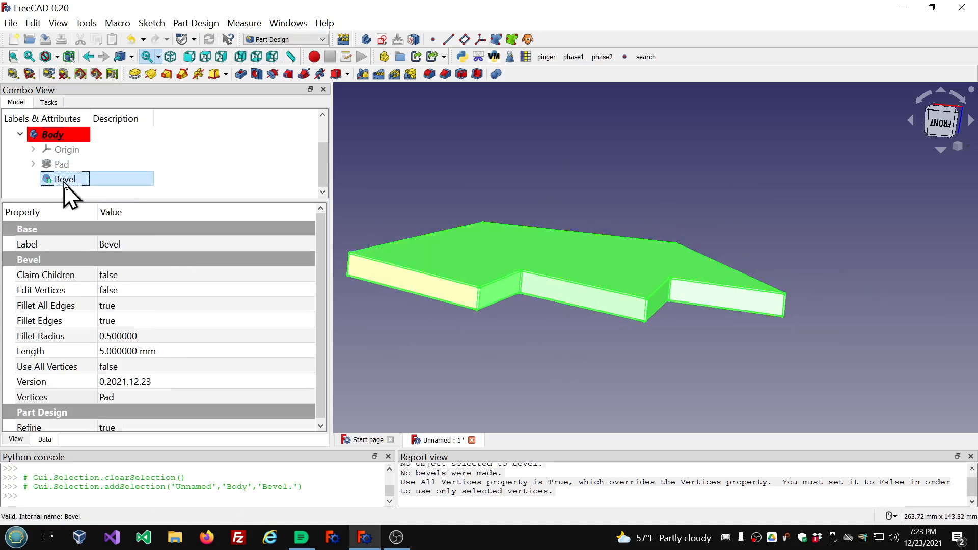
Delete the Bevel and rerun the recent bevel macro on Pad to create a new one
{"action": "key", "text": "Delete"}
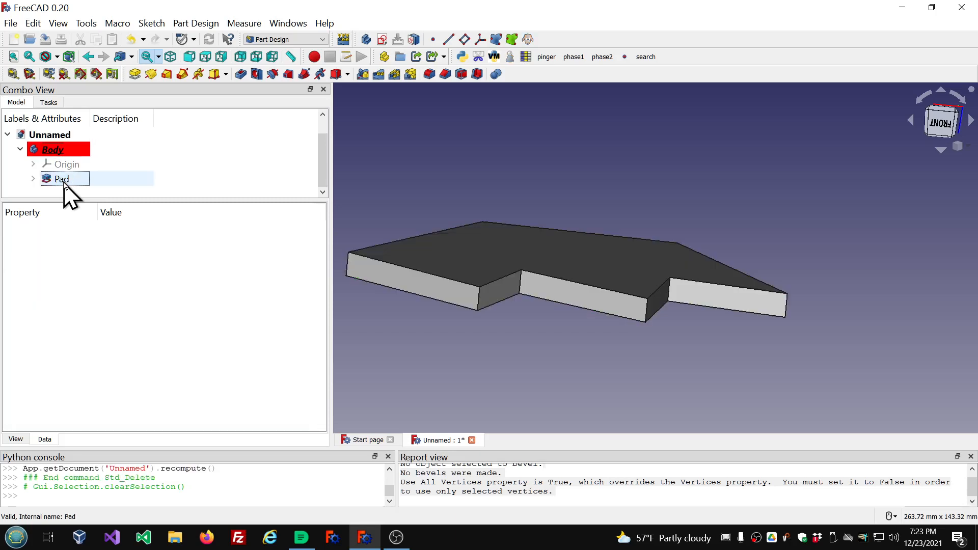
{"action": "left_click", "coordinate": [62, 179]}
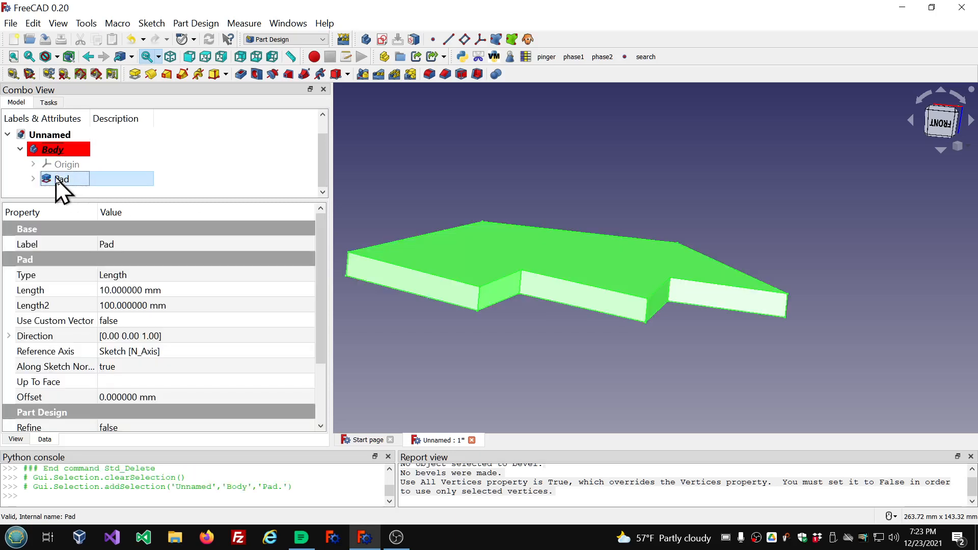
{"action": "left_click", "coordinate": [116, 23]}
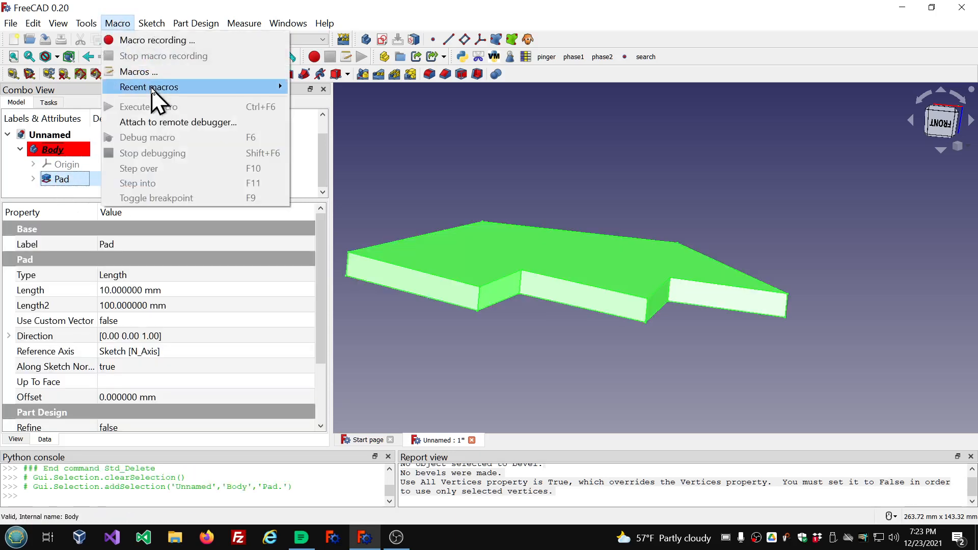
{"action": "left_click", "coordinate": [149, 86]}
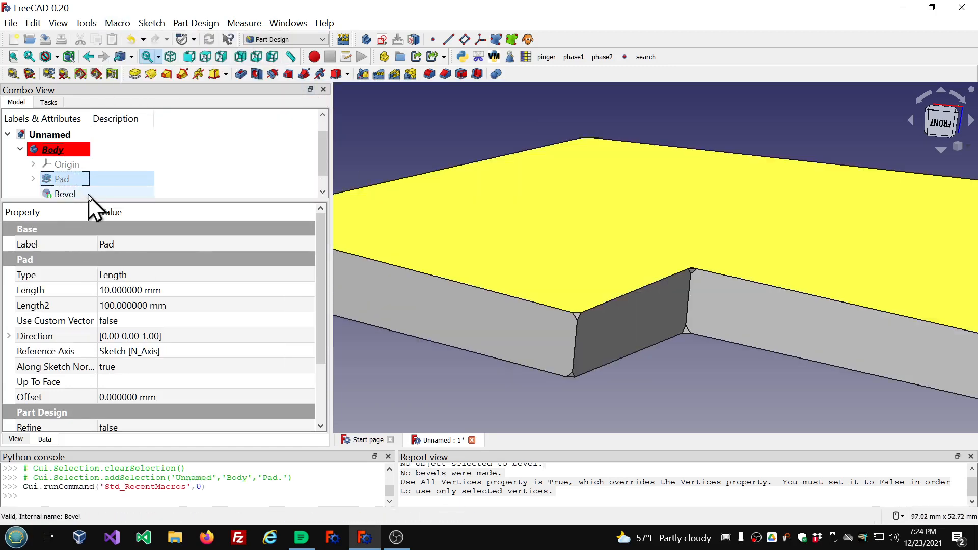
Turn on Fillet All Edges for the new Bevel feature
{"action": "left_click", "coordinate": [65, 194]}
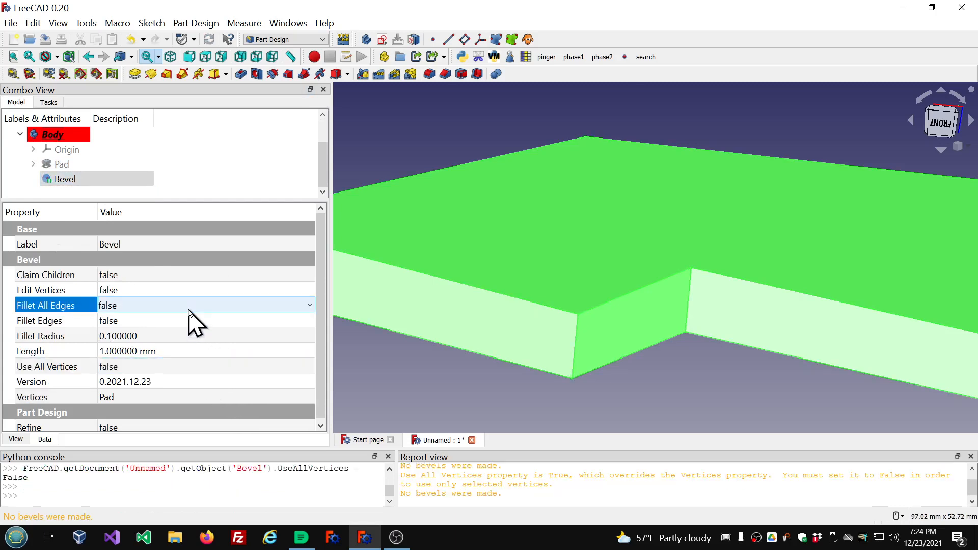
{"action": "left_click", "coordinate": [306, 305]}
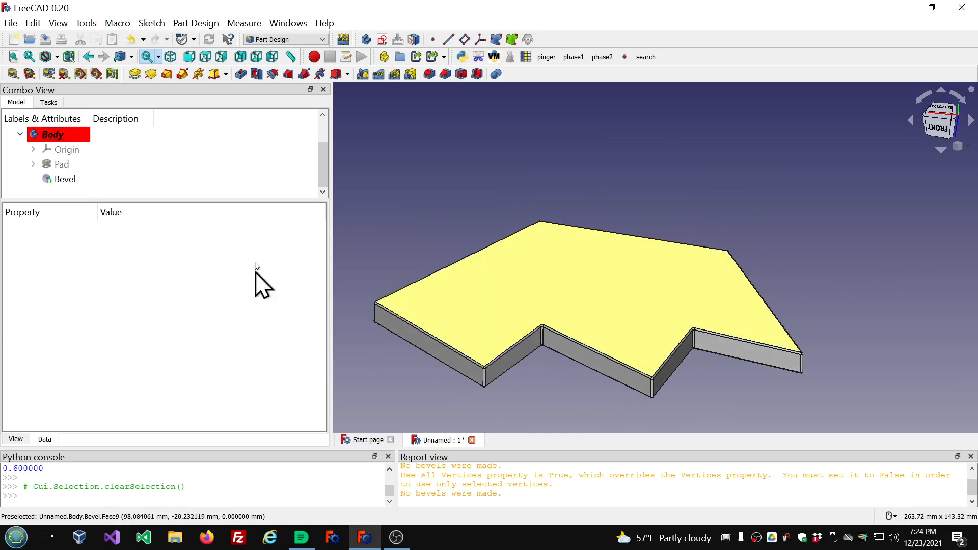
{"action": "left_click", "coordinate": [65, 179]}
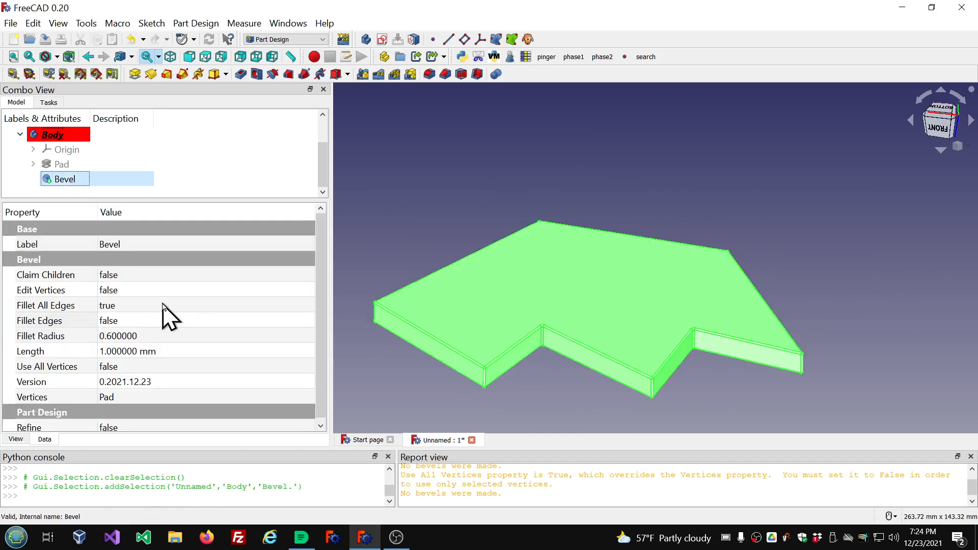
{"action": "mouse_move", "coordinate": [165, 312]}
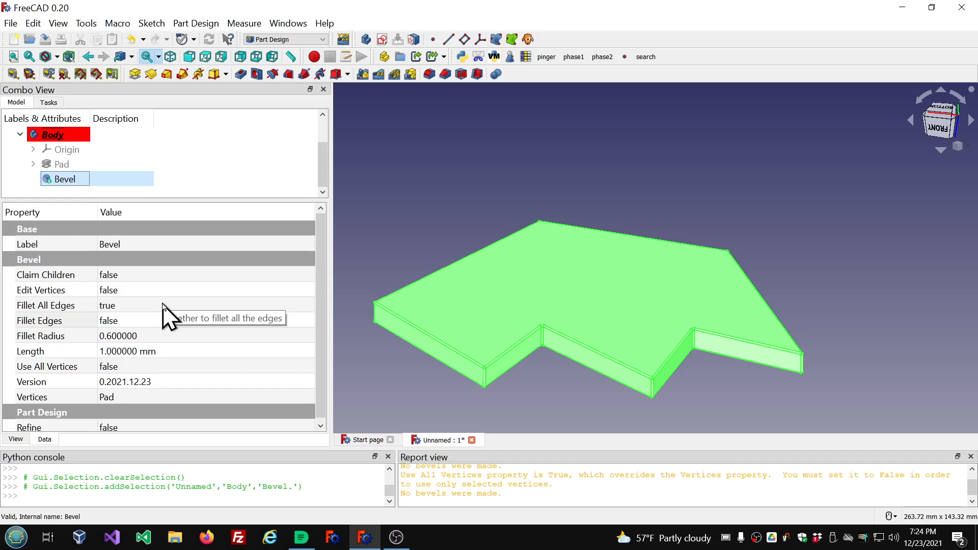
{"action": "mouse_move", "coordinate": [396, 271]}
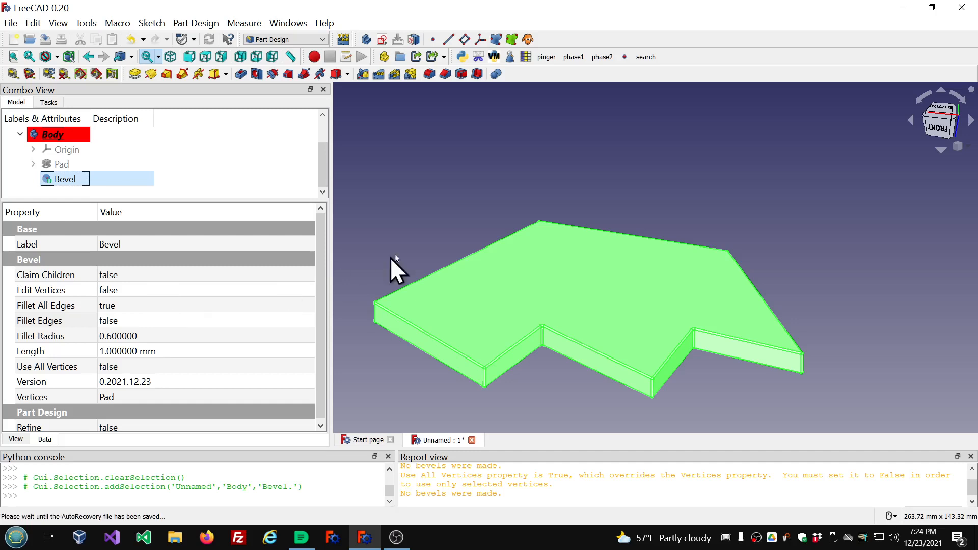
{"action": "mouse_move", "coordinate": [474, 309]}
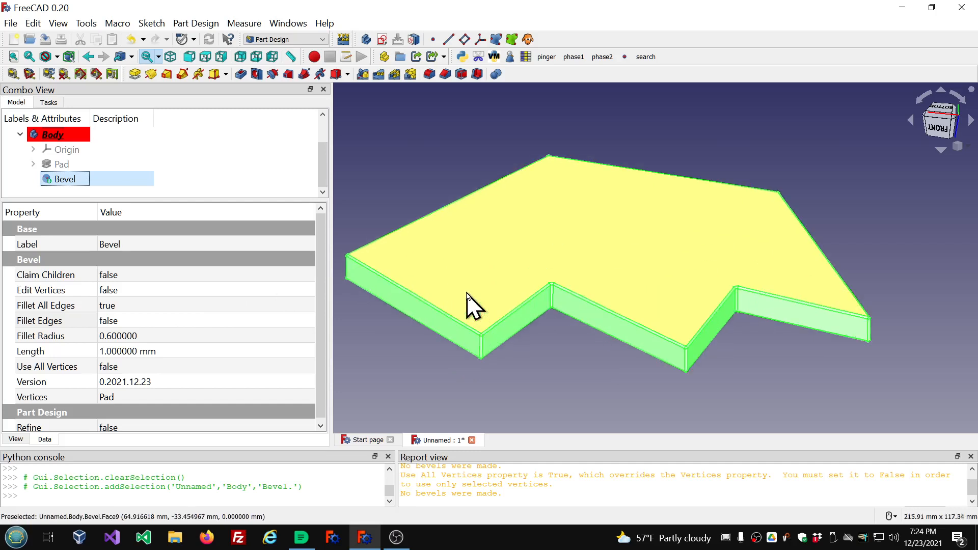